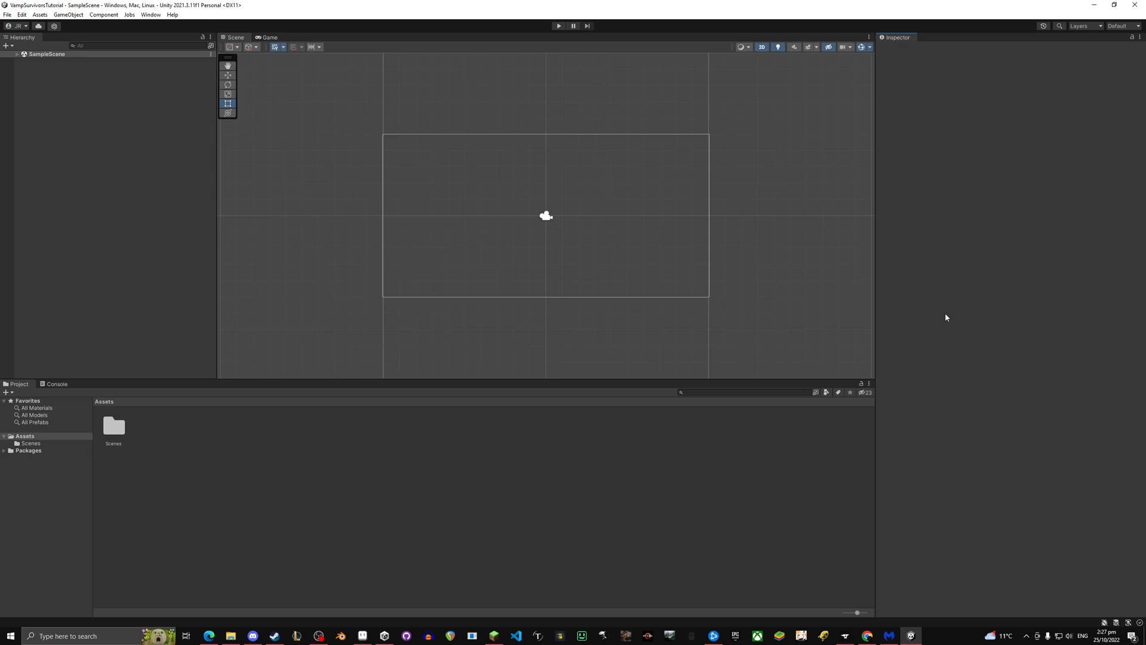
mouse_move(738, 212)
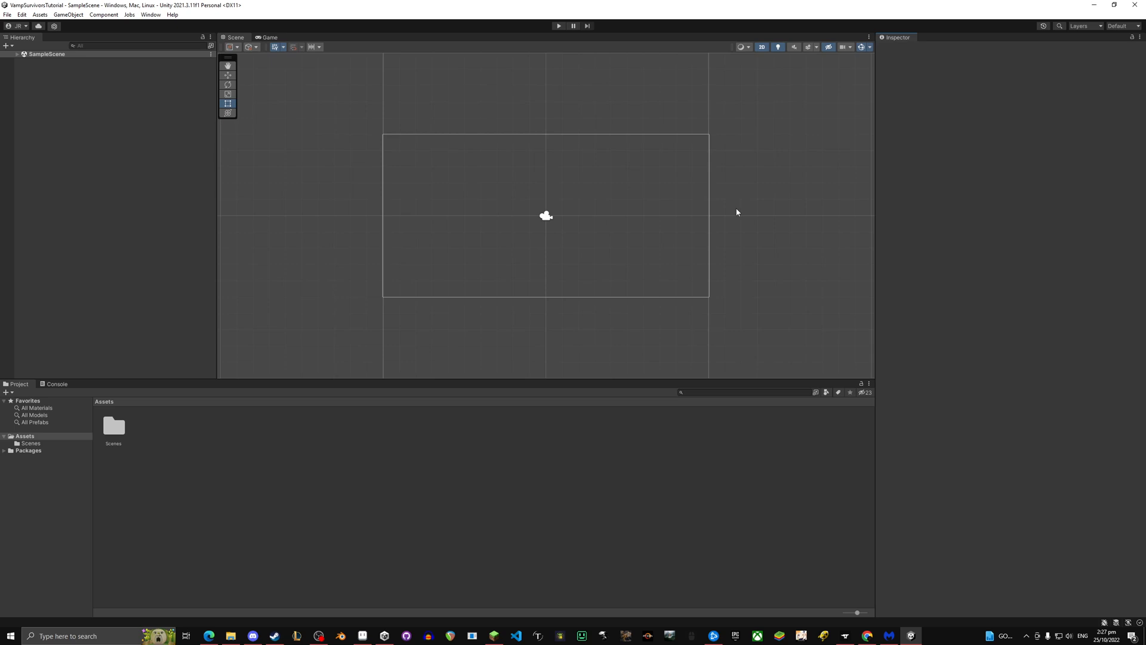
mouse_move(621, 354)
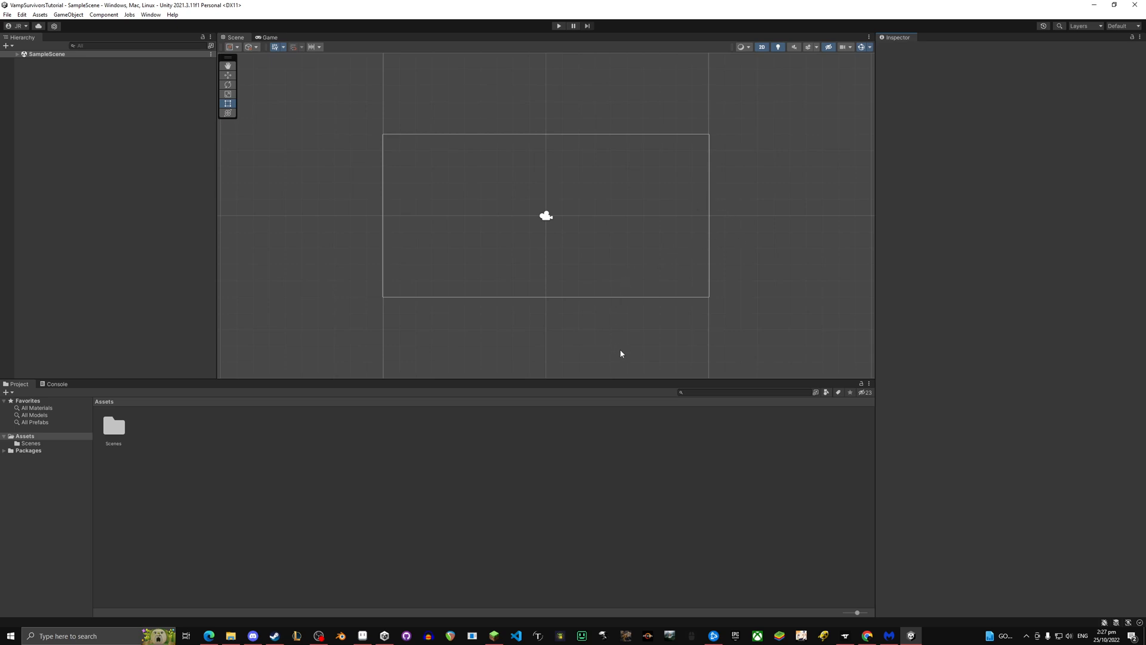
mouse_move(480, 300)
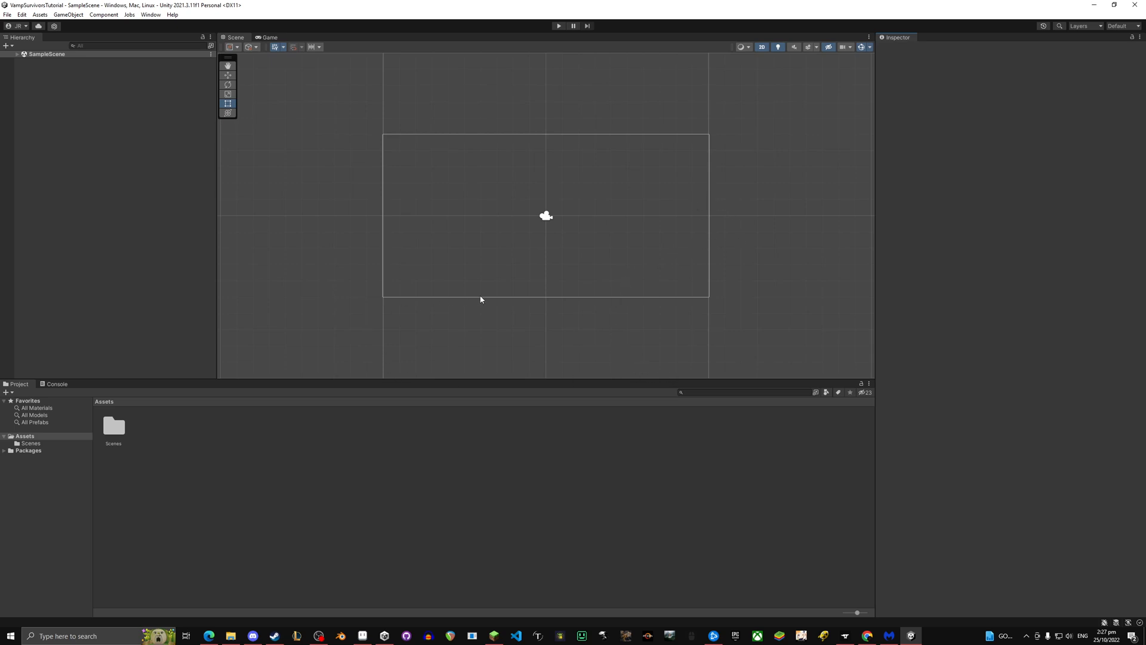
mouse_move(472, 294)
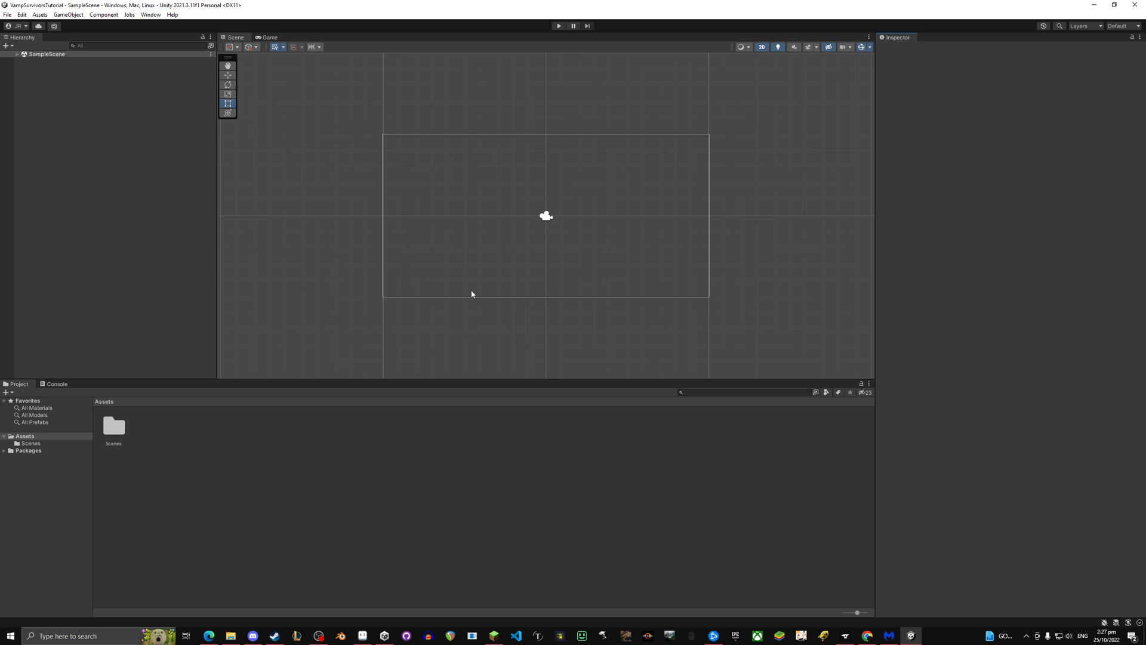
mouse_move(247, 207)
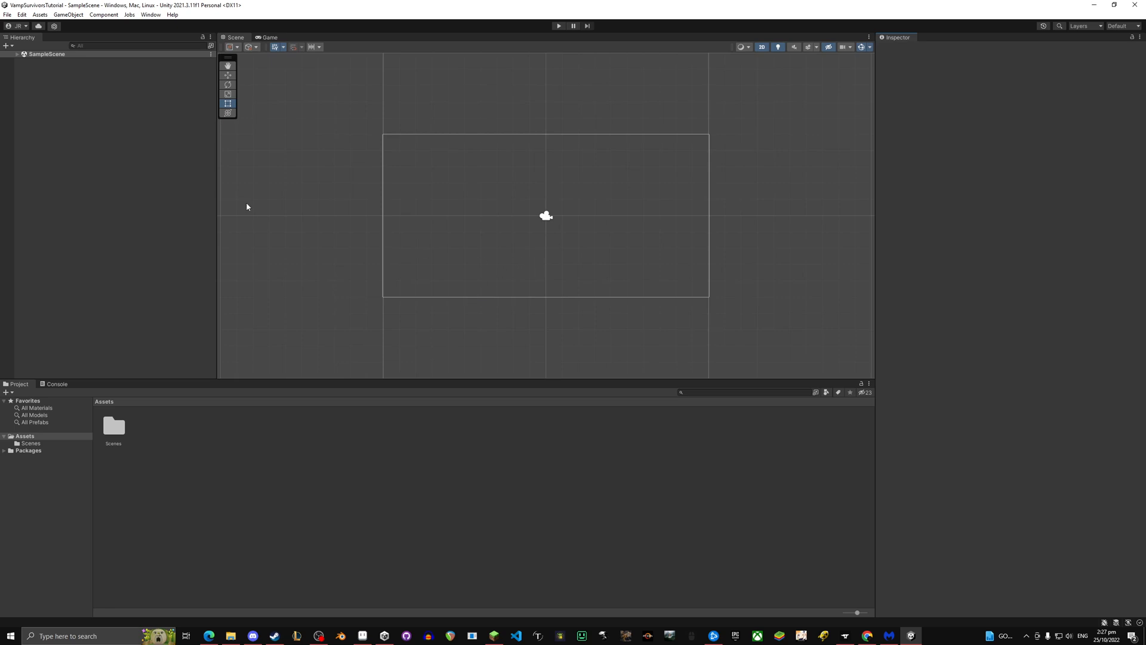
mouse_move(870, 398)
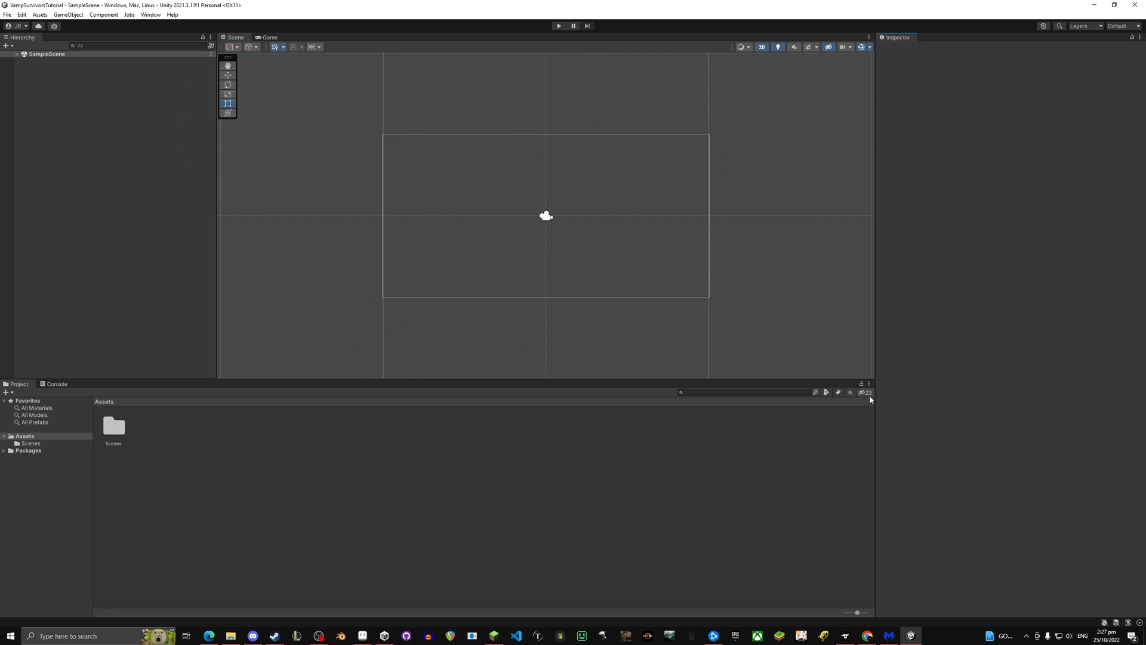
mouse_move(150, 14)
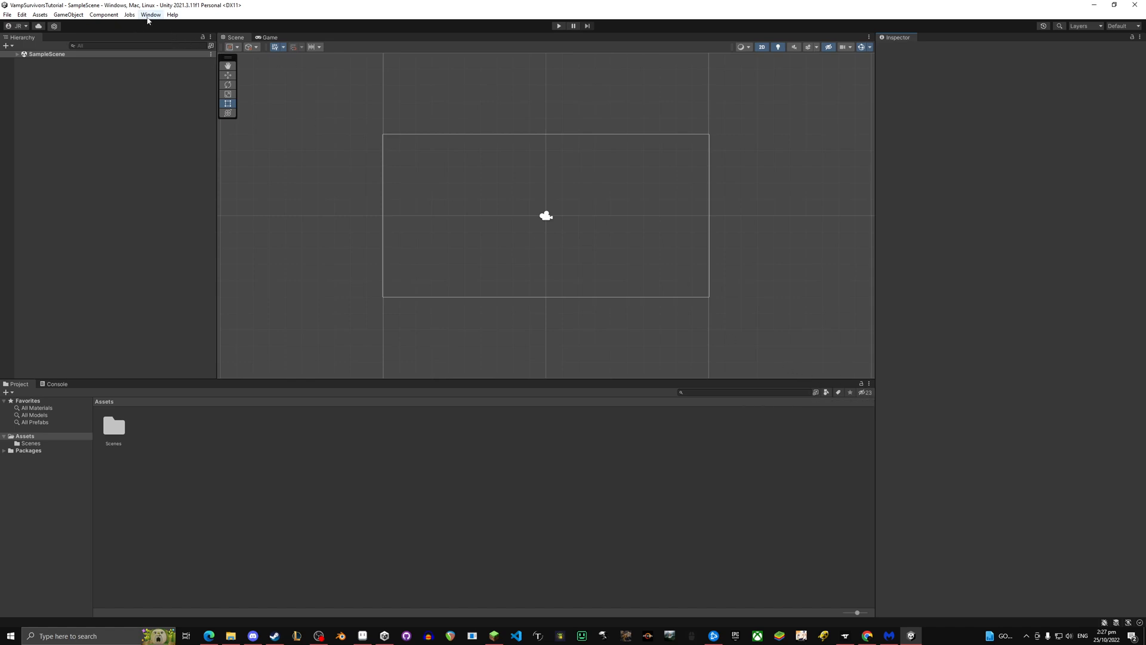
mouse_move(700, 125)
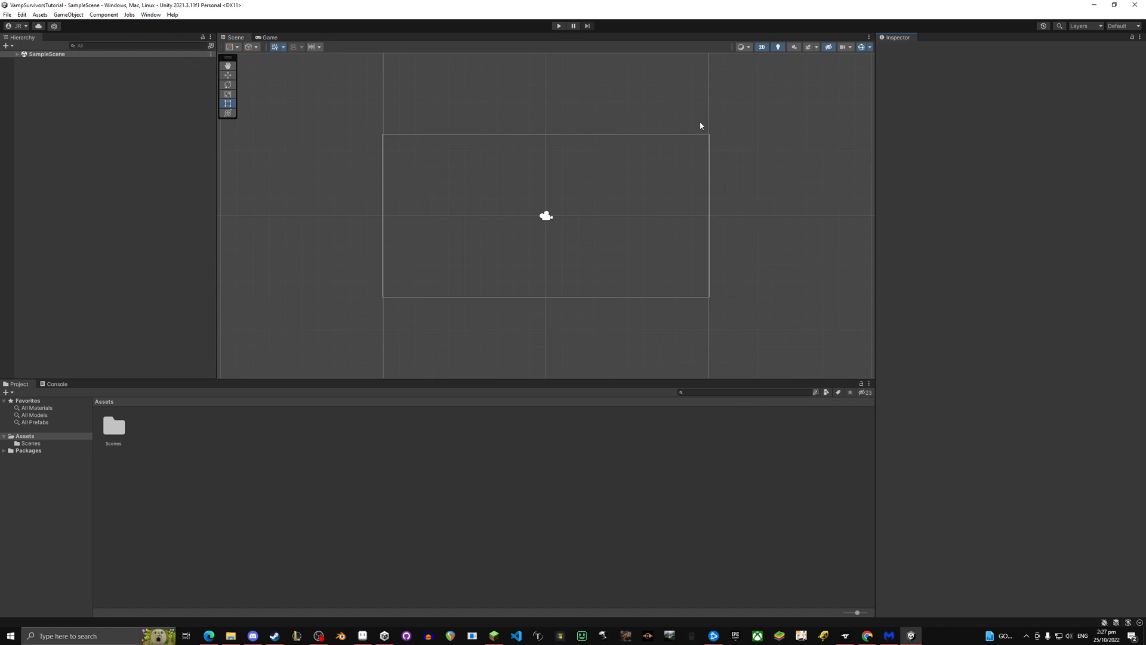
- Switch the editor to the Default layout, then view the Animation, Animator and Console tabs
left_click(150, 14)
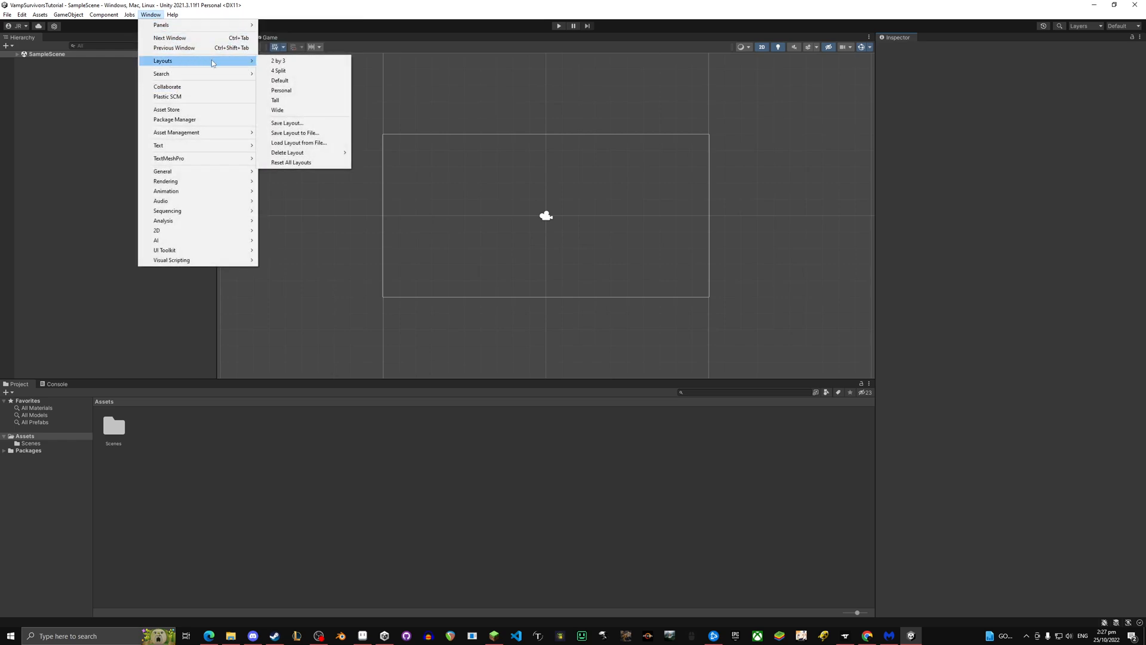
mouse_move(296, 81)
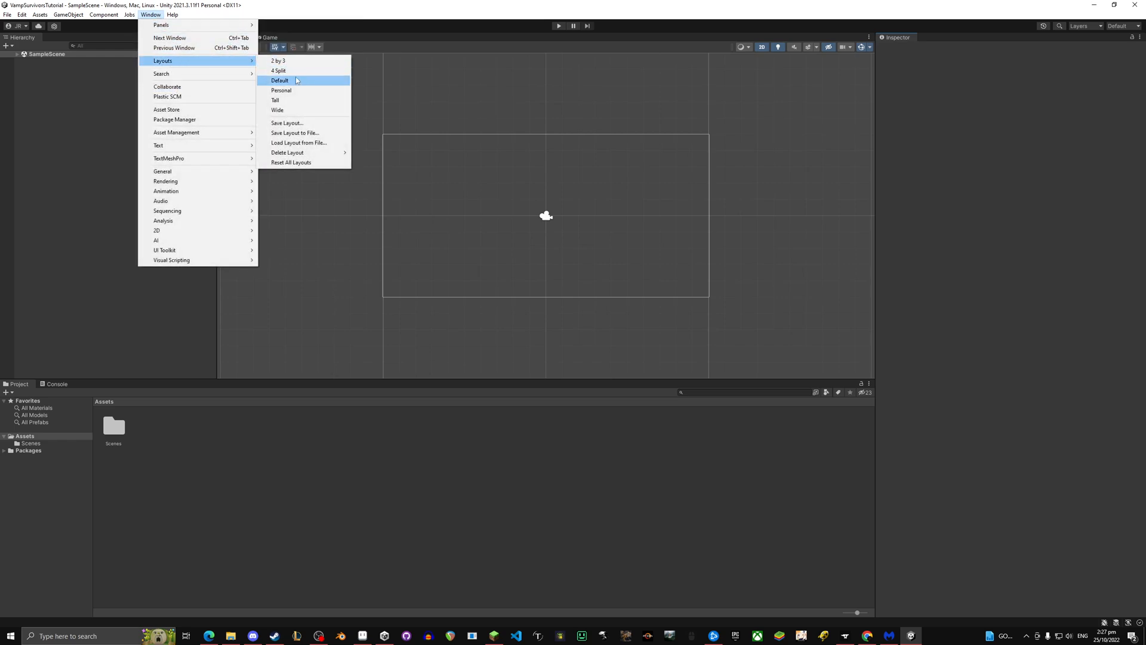
left_click(281, 91)
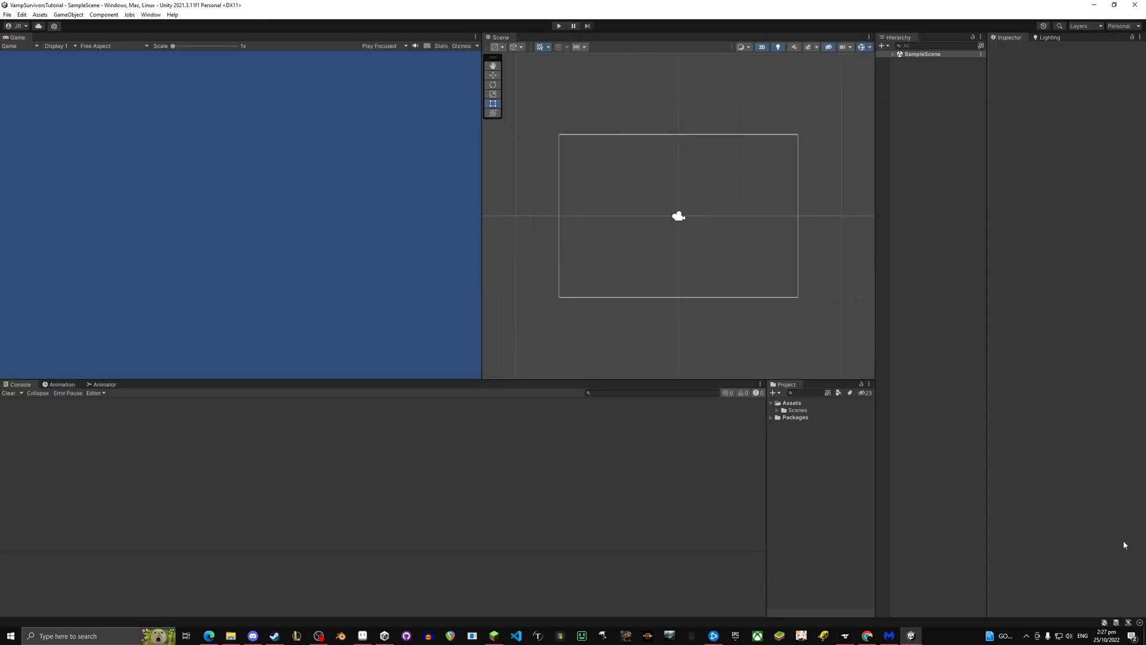
mouse_move(760, 108)
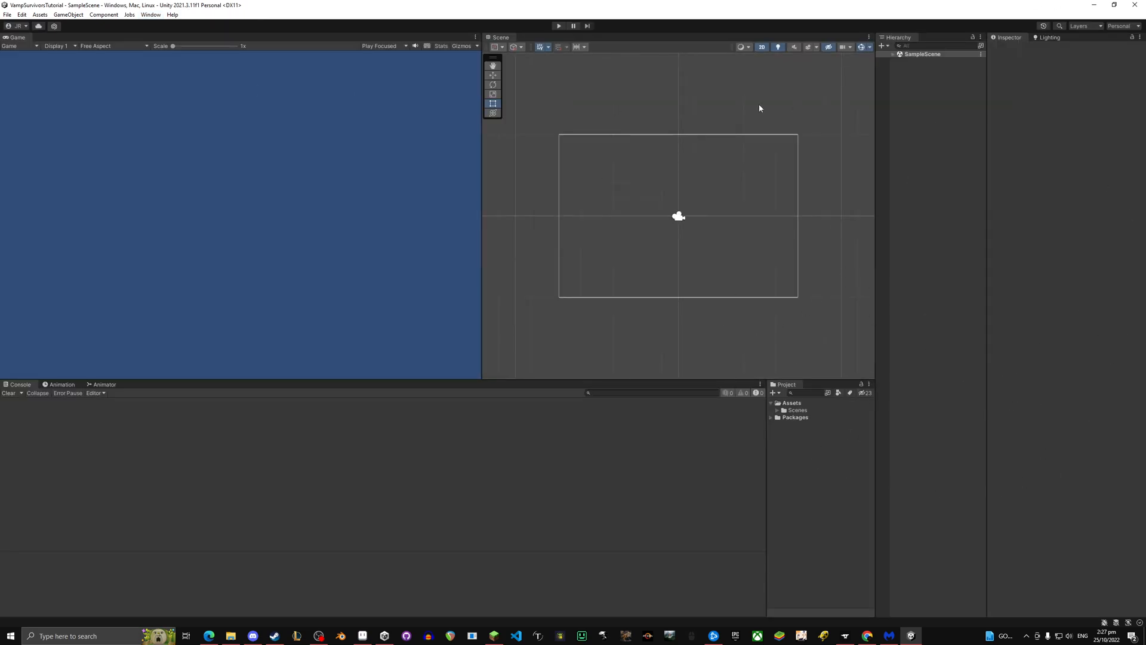
left_click(62, 384)
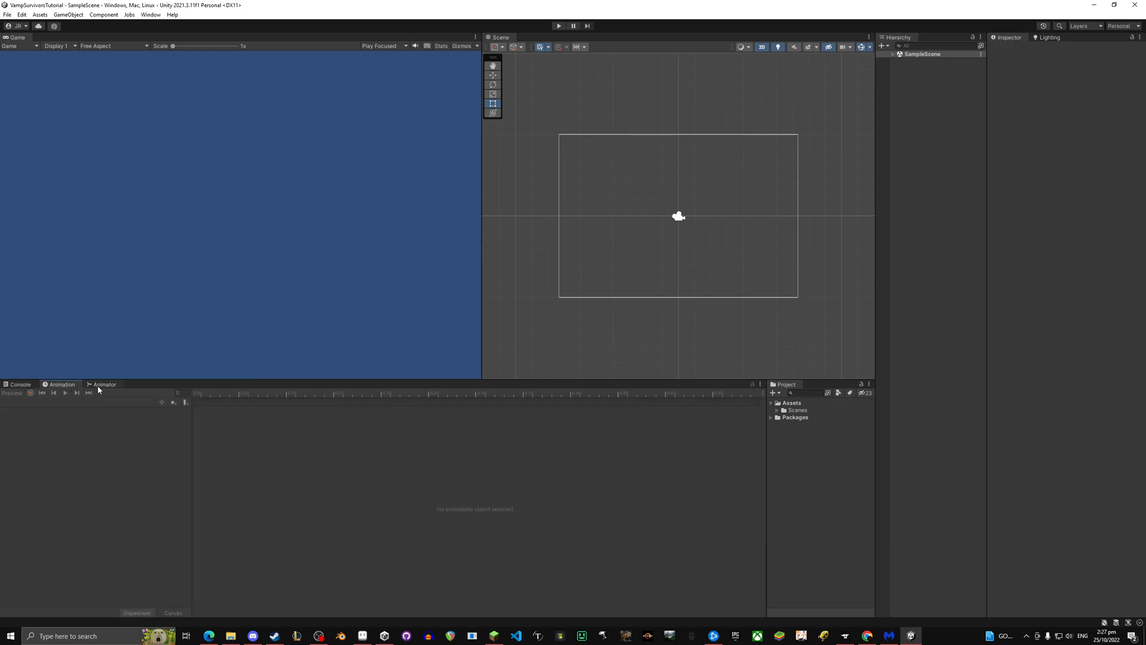
left_click(104, 384)
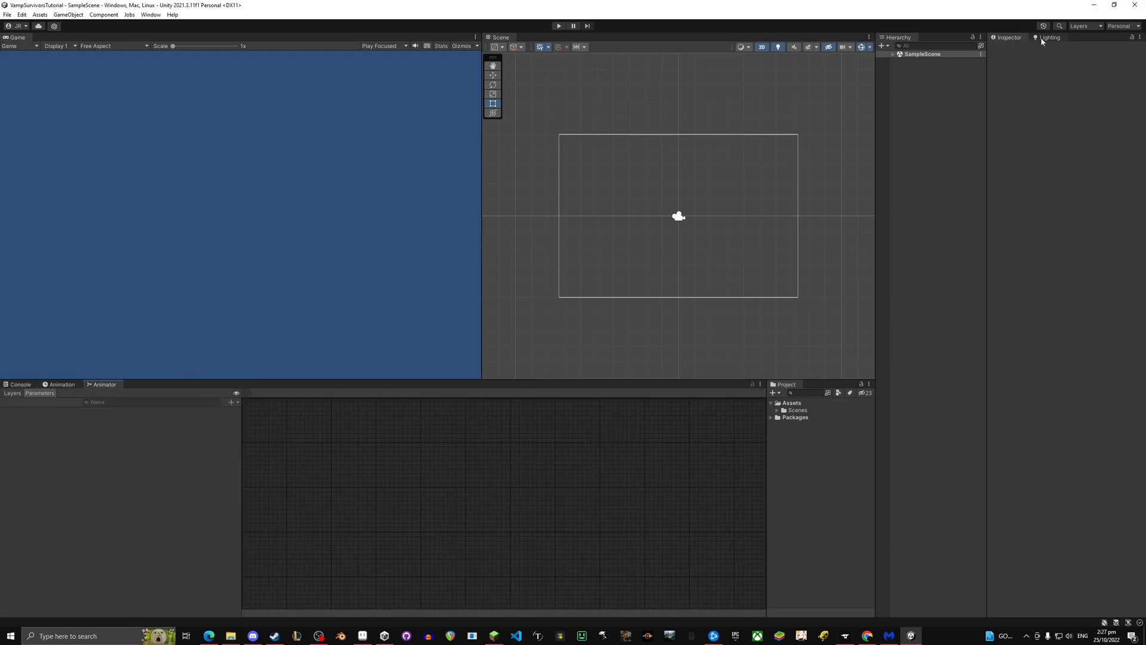
left_click(1049, 37)
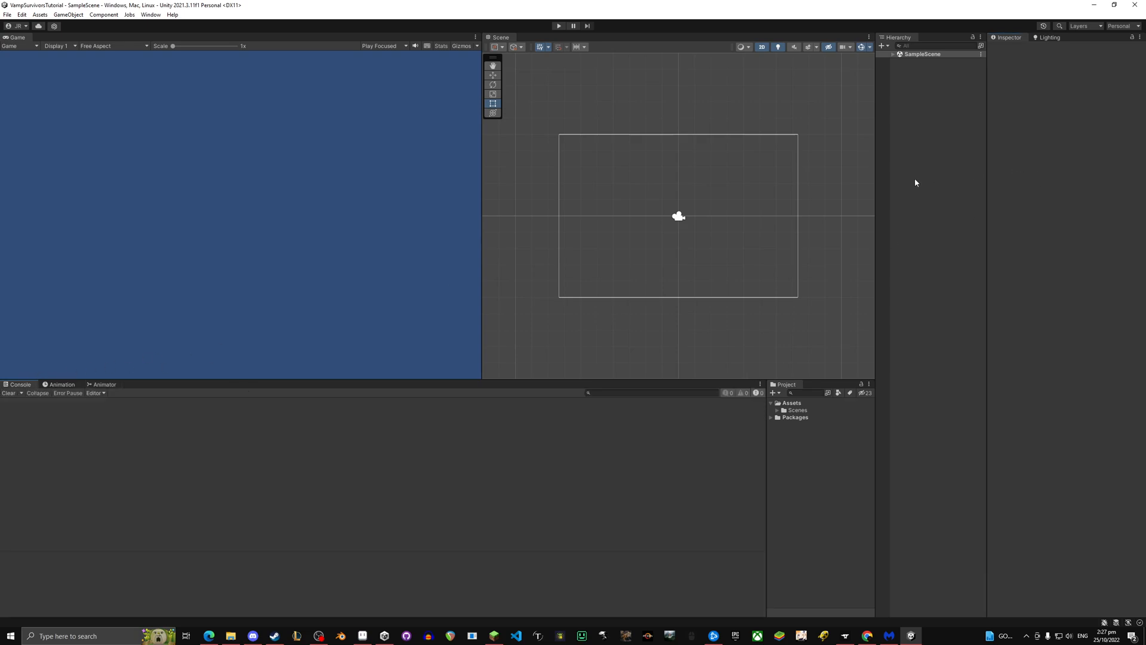
mouse_move(1014, 149)
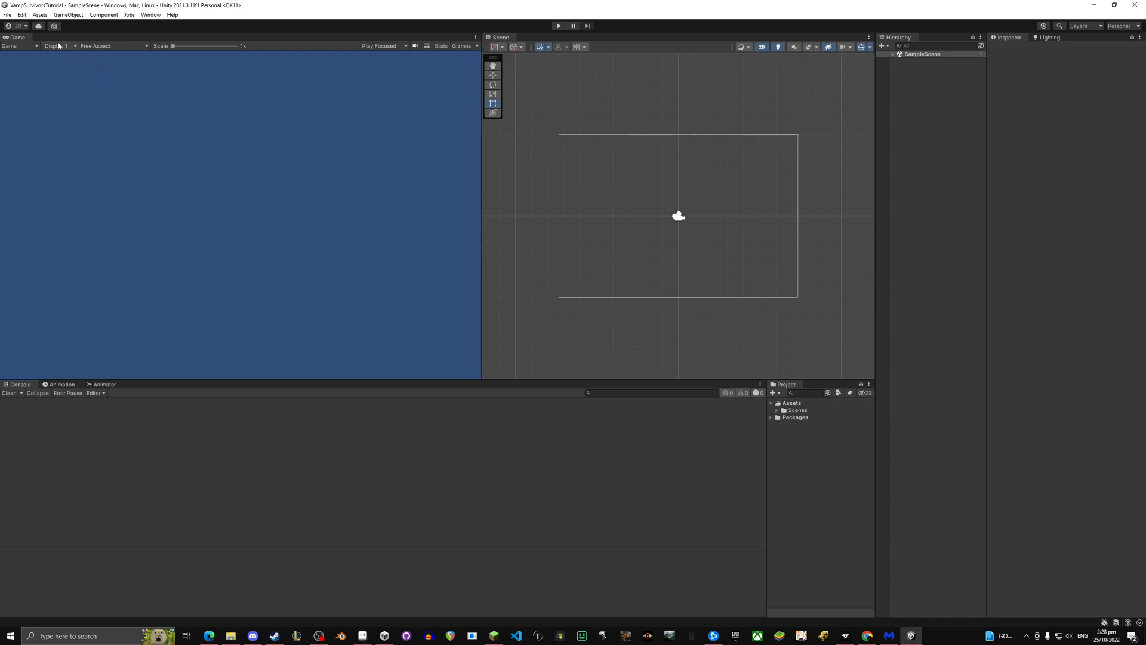
left_click(22, 14)
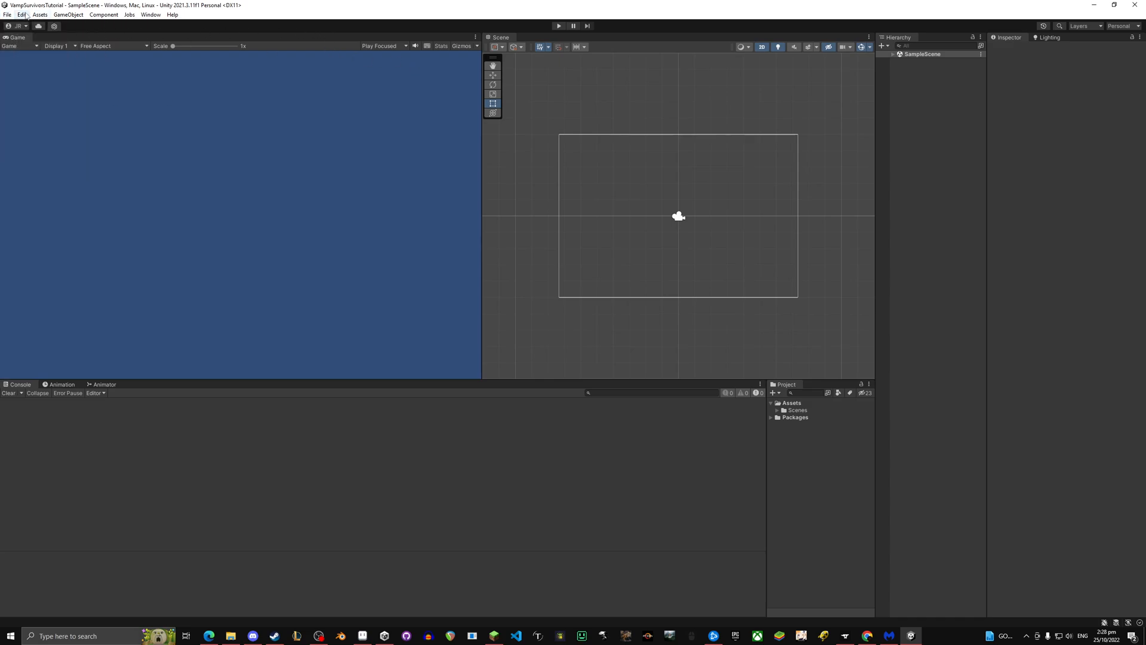
- Tick Enter Play Mode Options in Project Settings > Editor and close the settings window
left_click(22, 13)
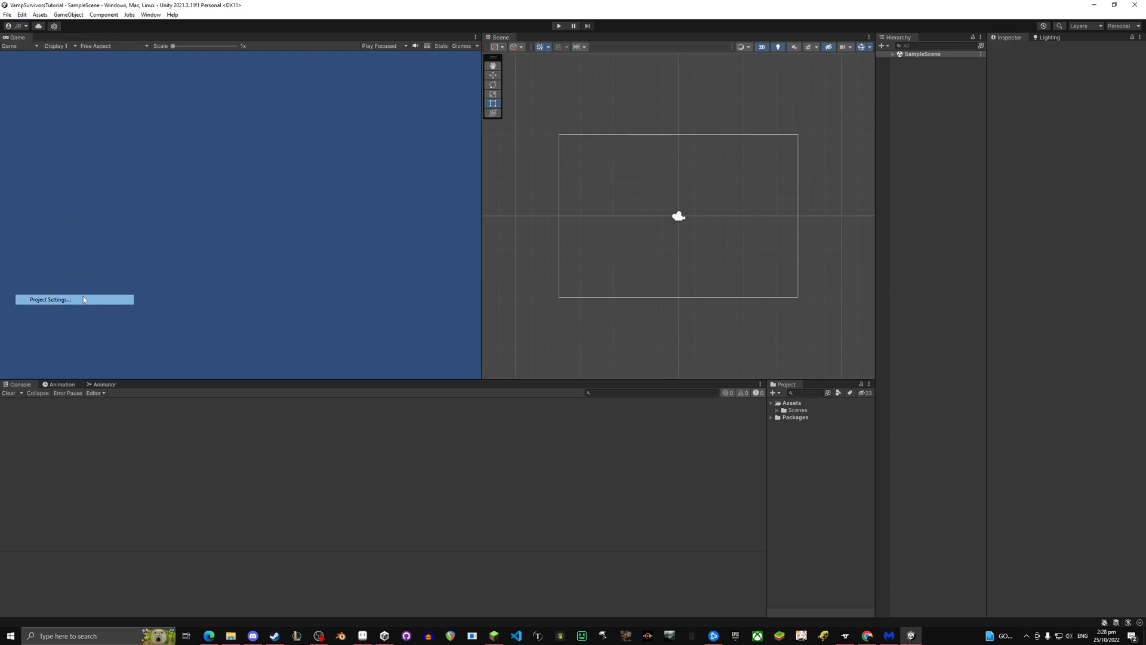
left_click(49, 299)
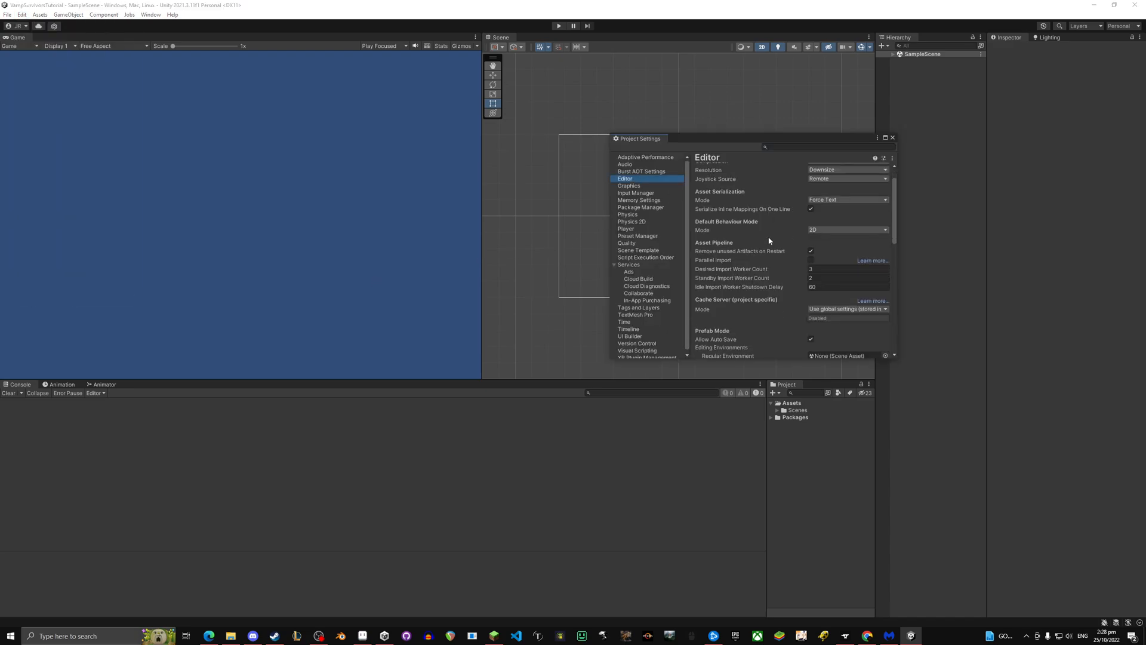
scroll("down", 3)
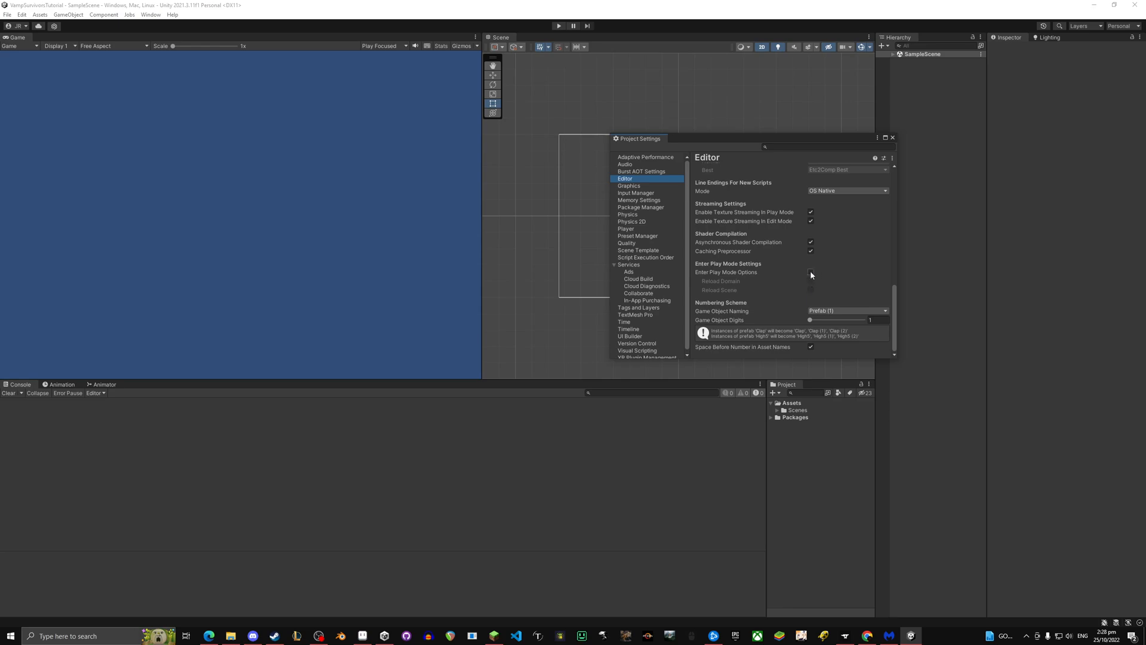
left_click(810, 272)
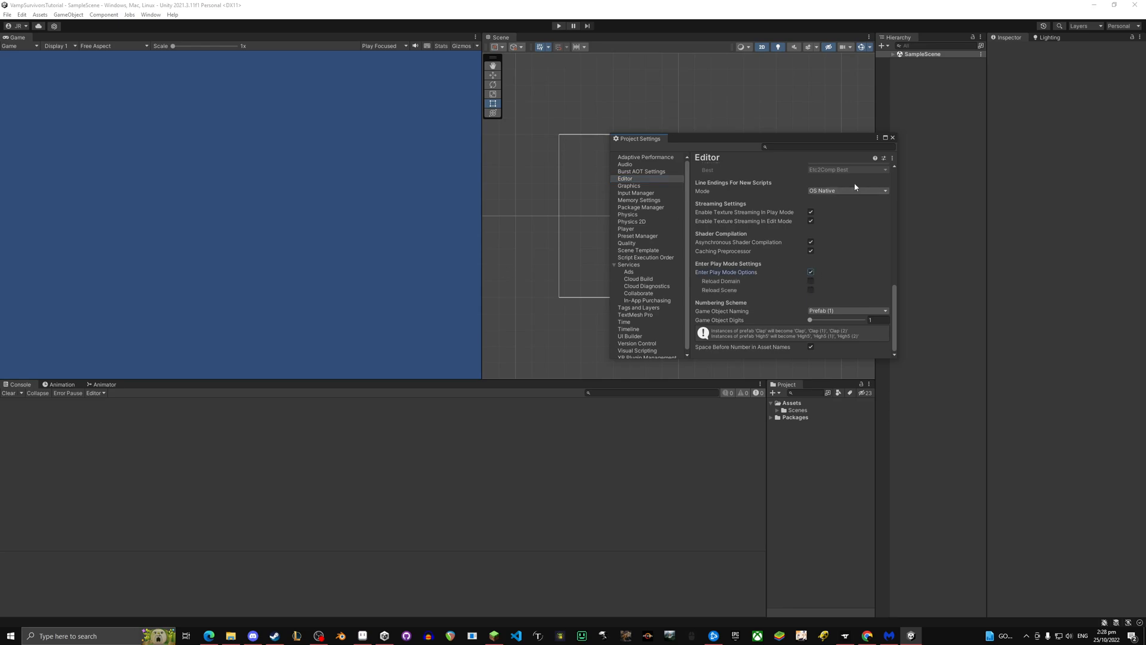
left_click(893, 137)
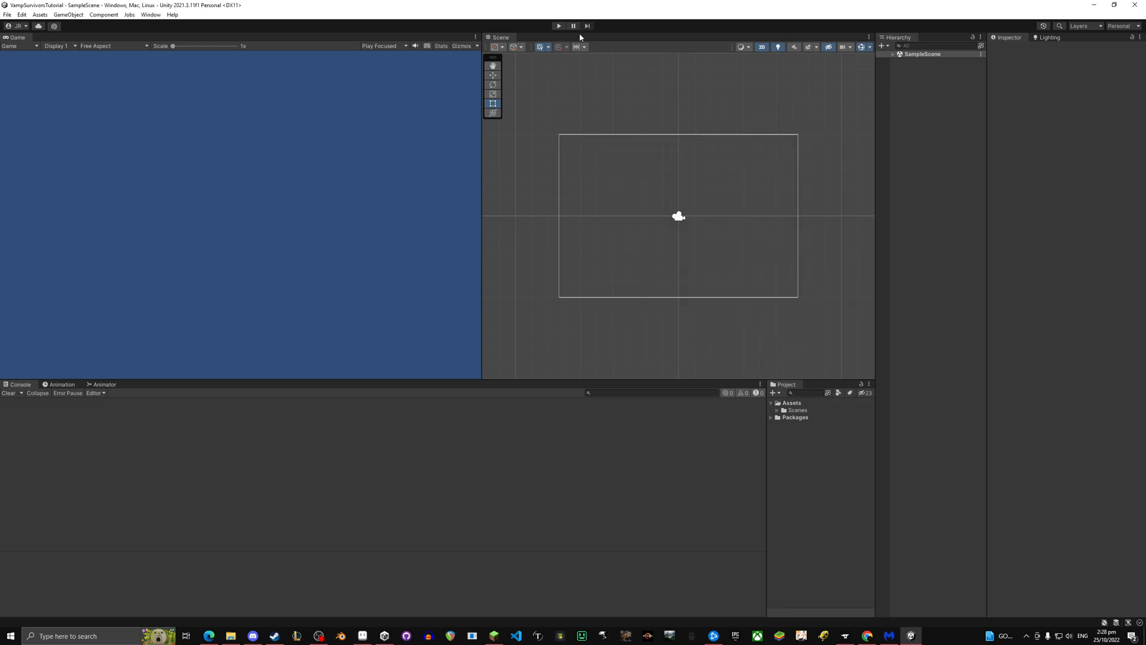
left_click(557, 26)
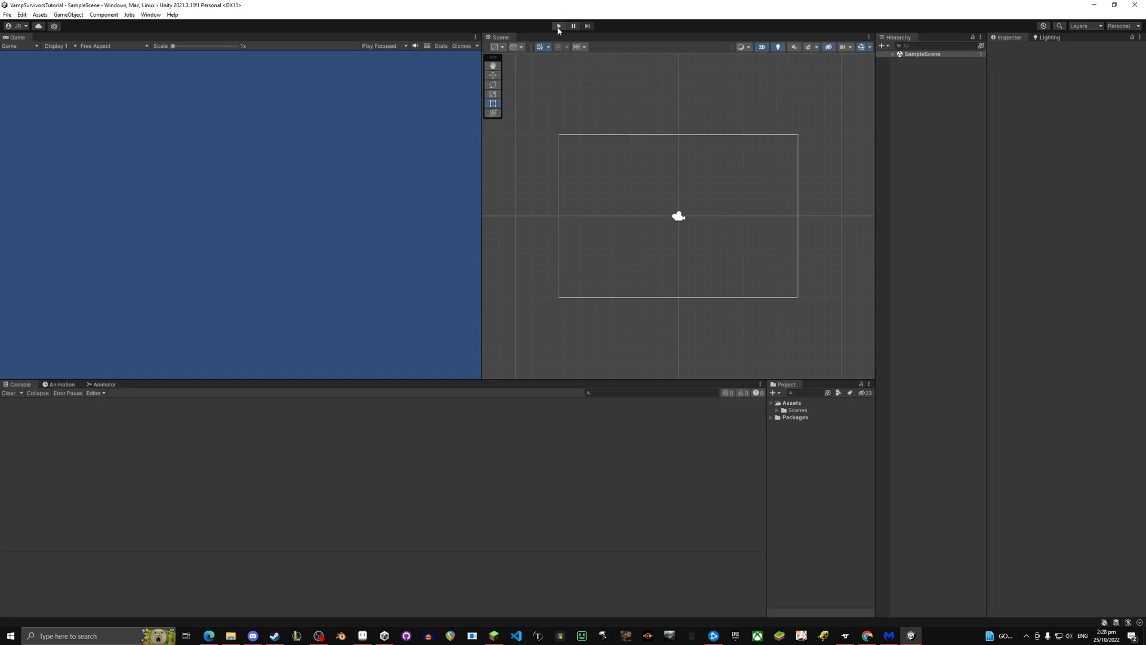
mouse_move(150, 14)
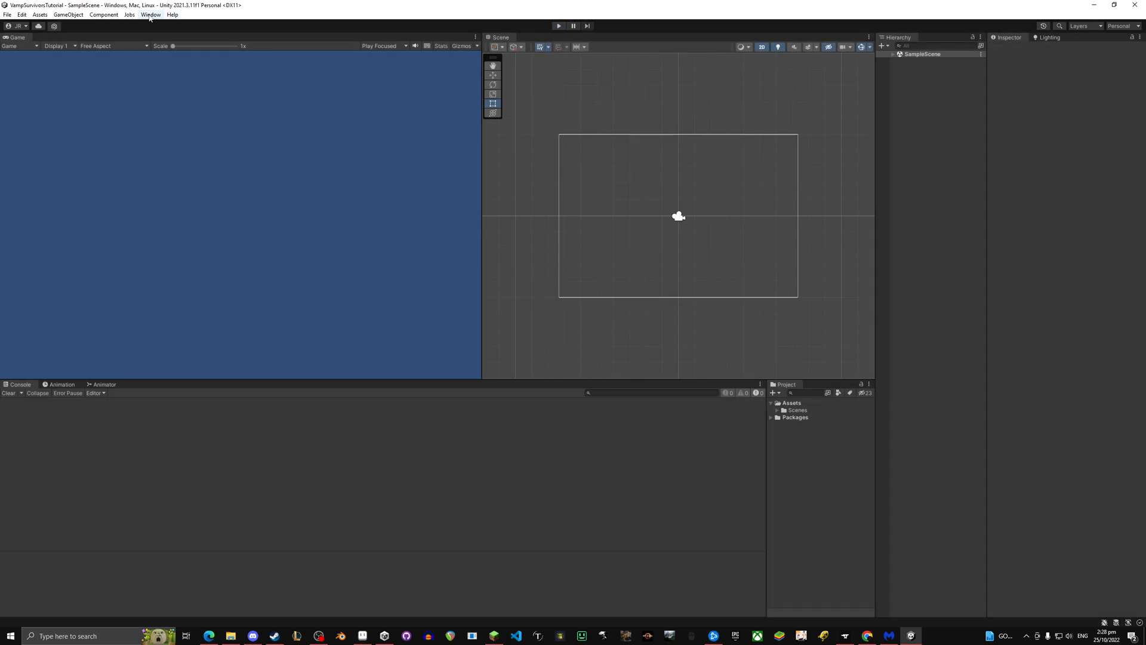
- Open the Package Manager from the Window menu to list Unity Registry packages
left_click(151, 14)
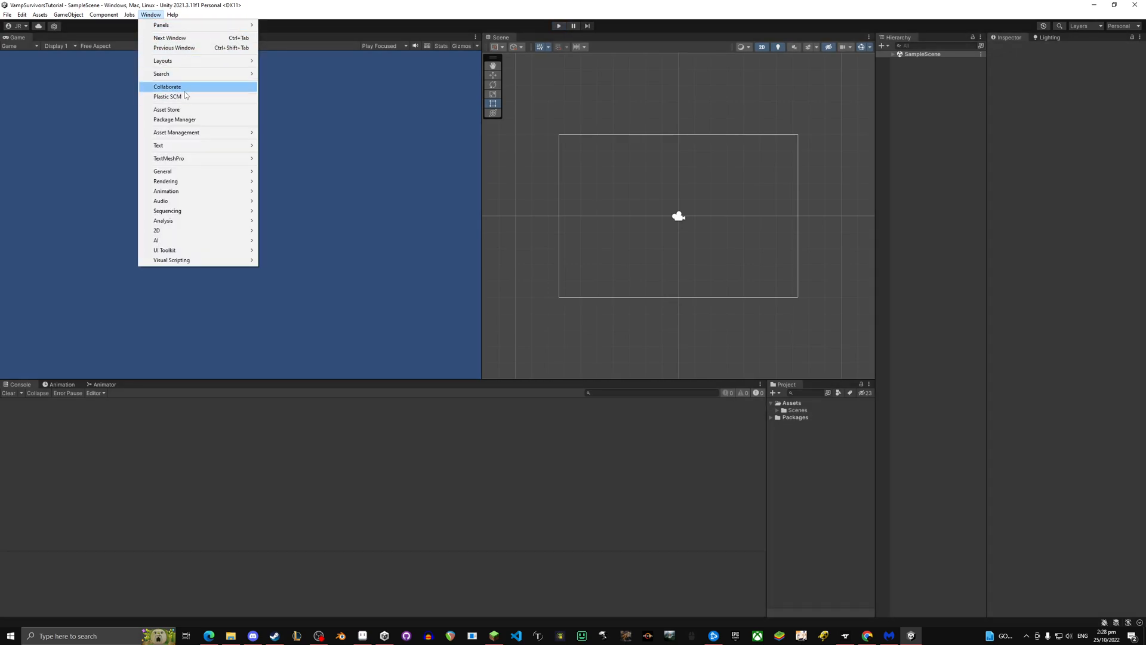
left_click(174, 119)
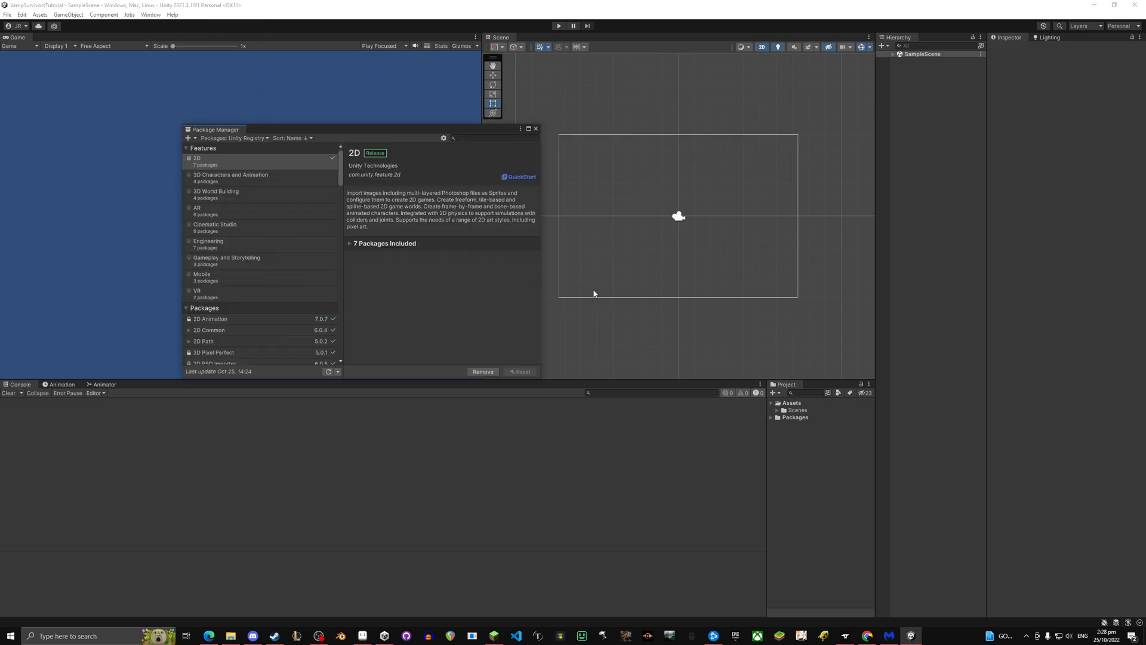
mouse_move(313, 264)
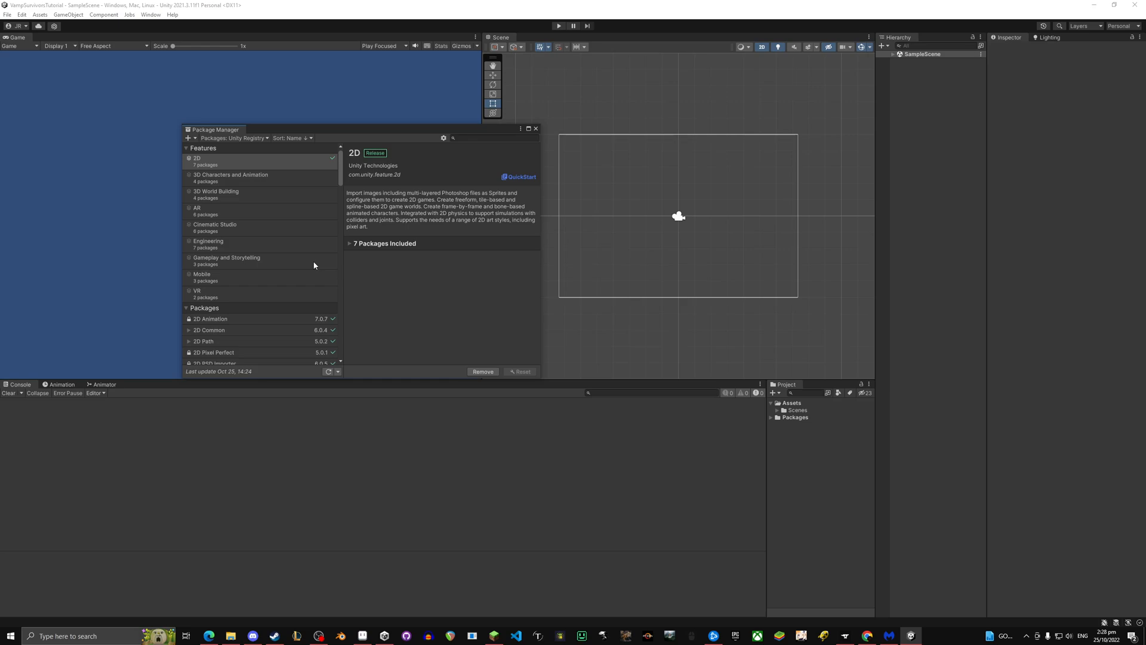
mouse_move(378, 381)
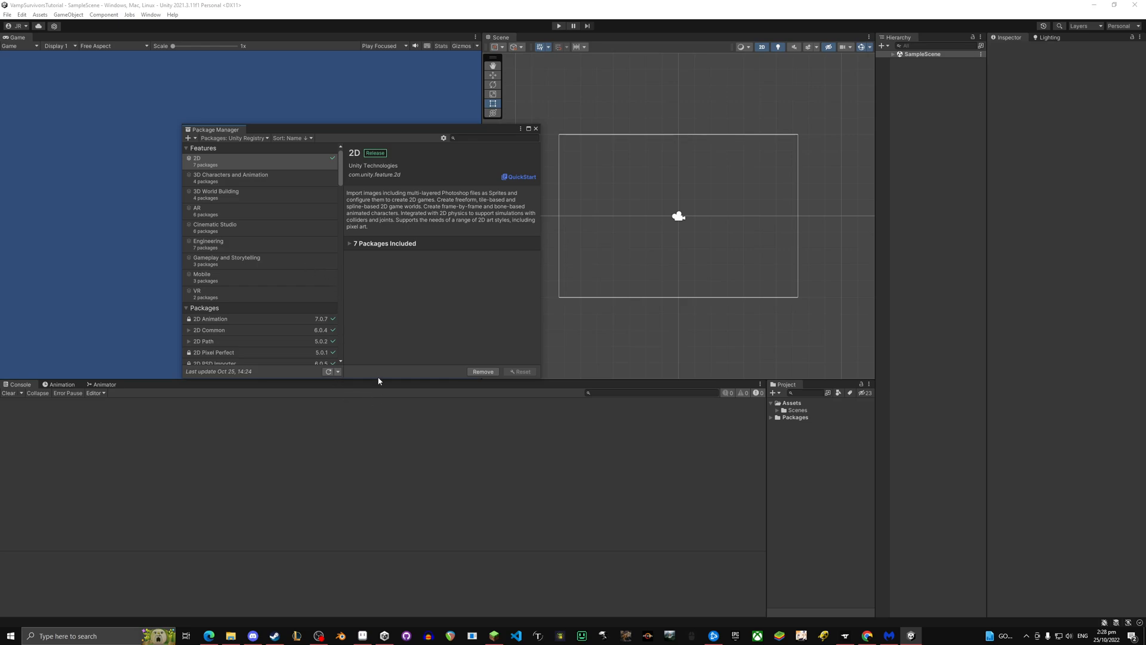
mouse_move(302, 312)
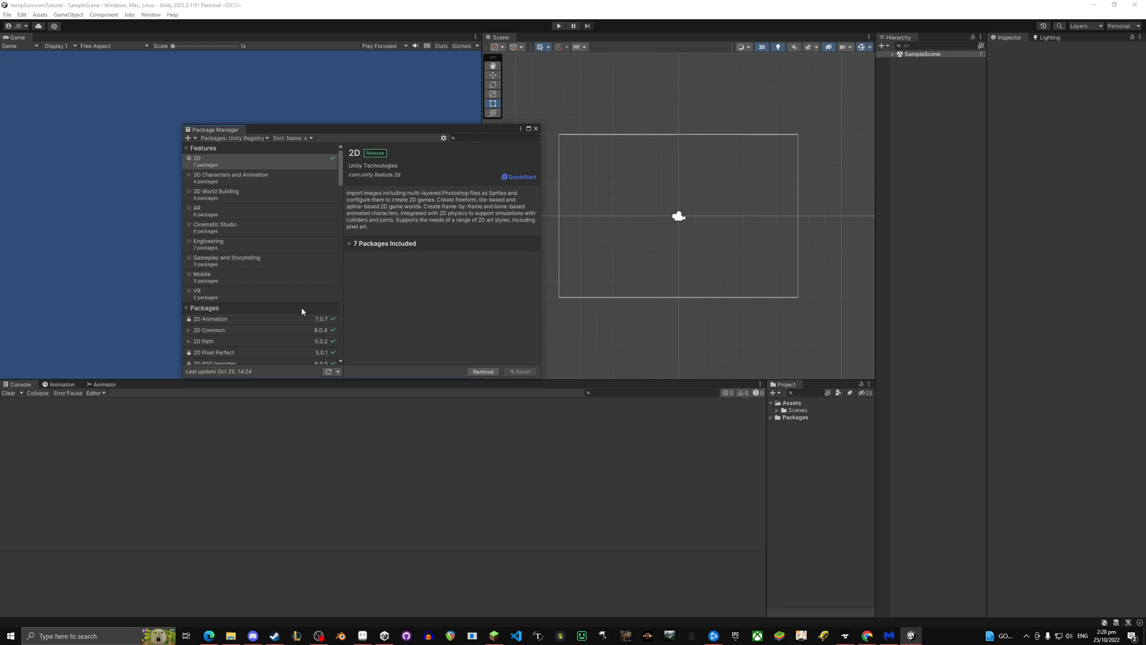
mouse_move(358, 457)
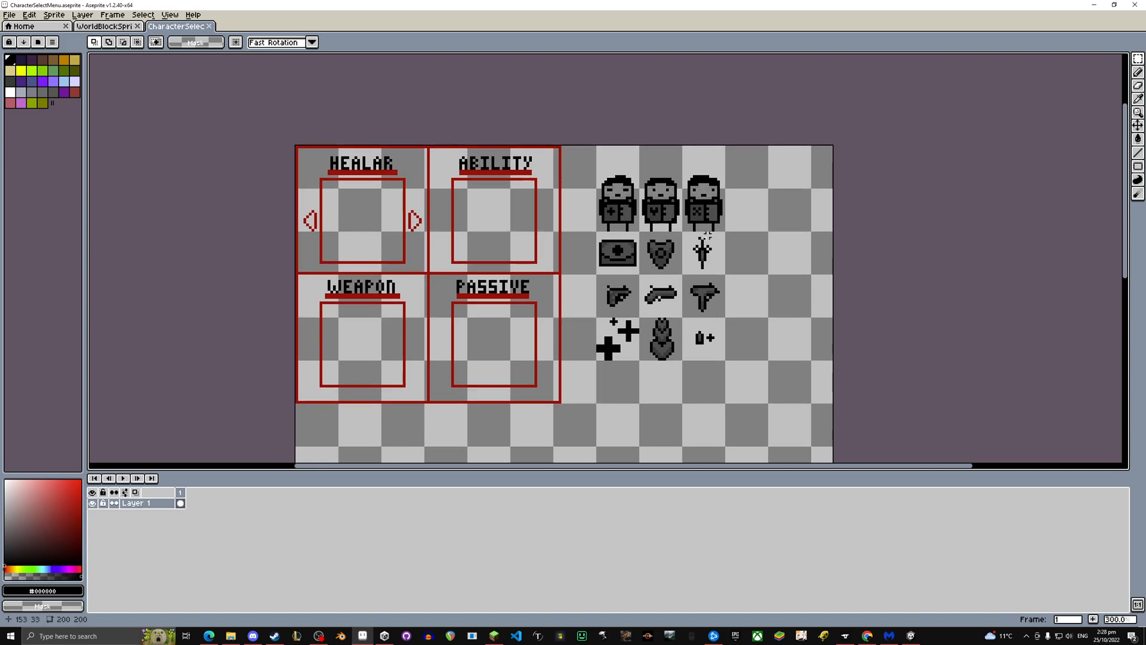
mouse_move(746, 346)
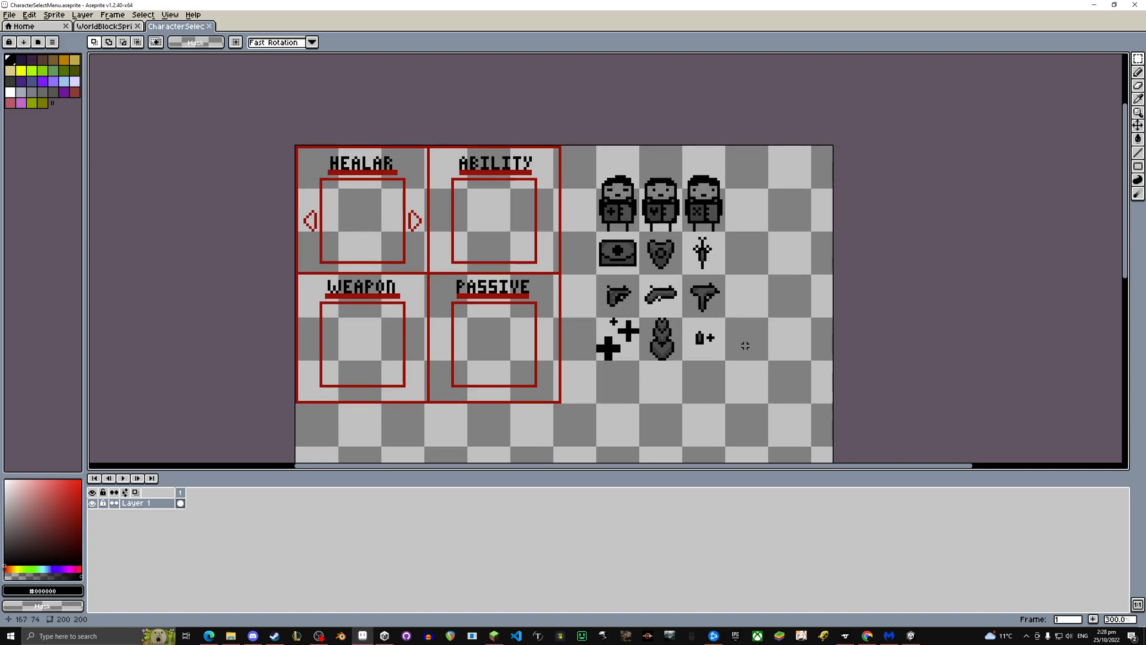
mouse_move(748, 375)
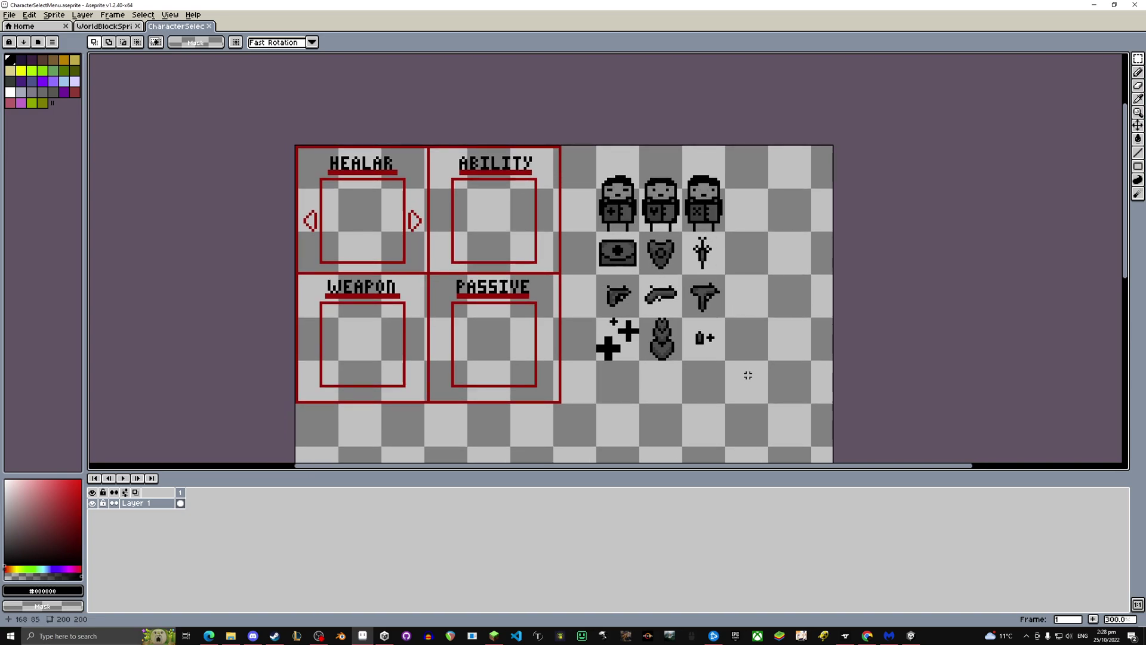
mouse_move(684, 210)
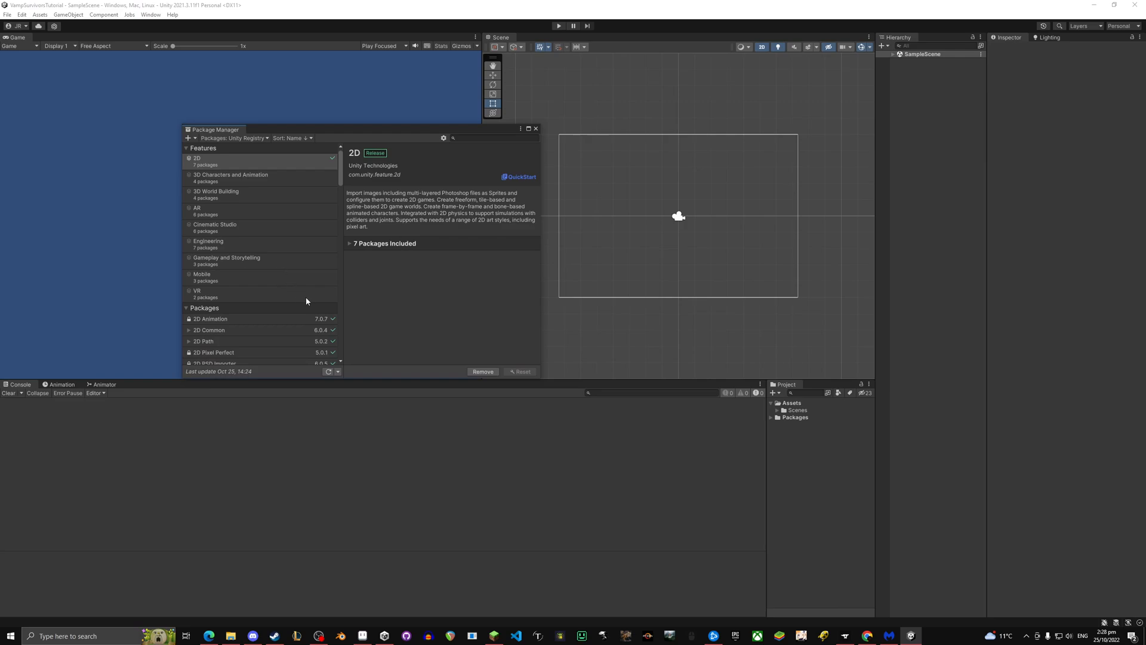
- Find the Post Processing package in the Unity Registry list and install it
scroll("down", 3)
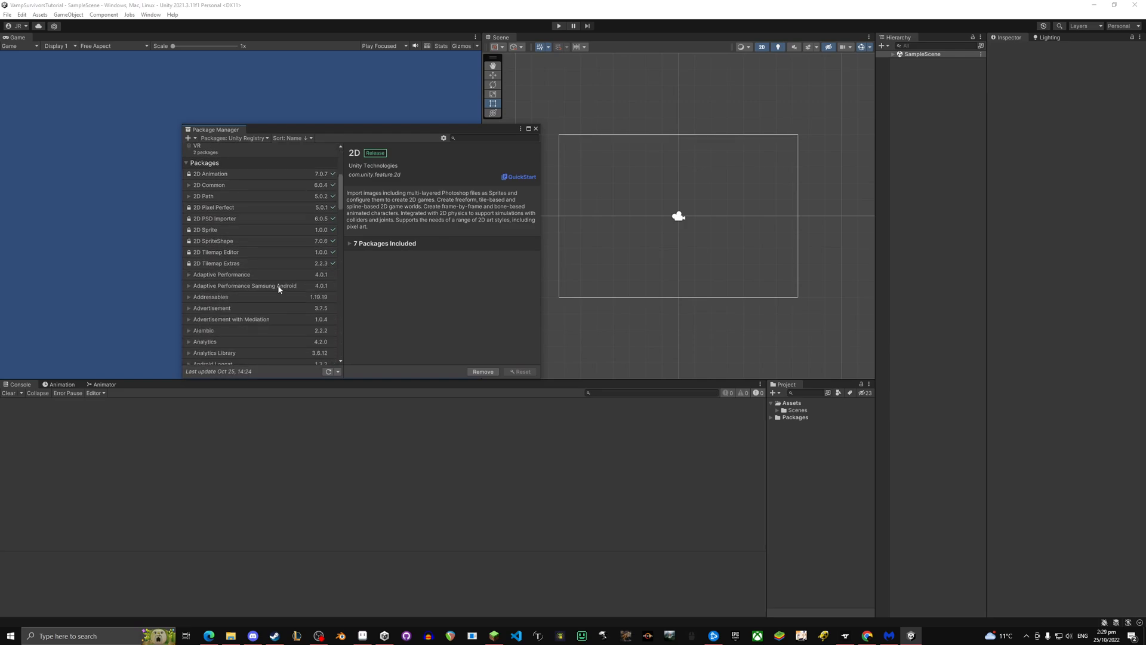
scroll("down", 3)
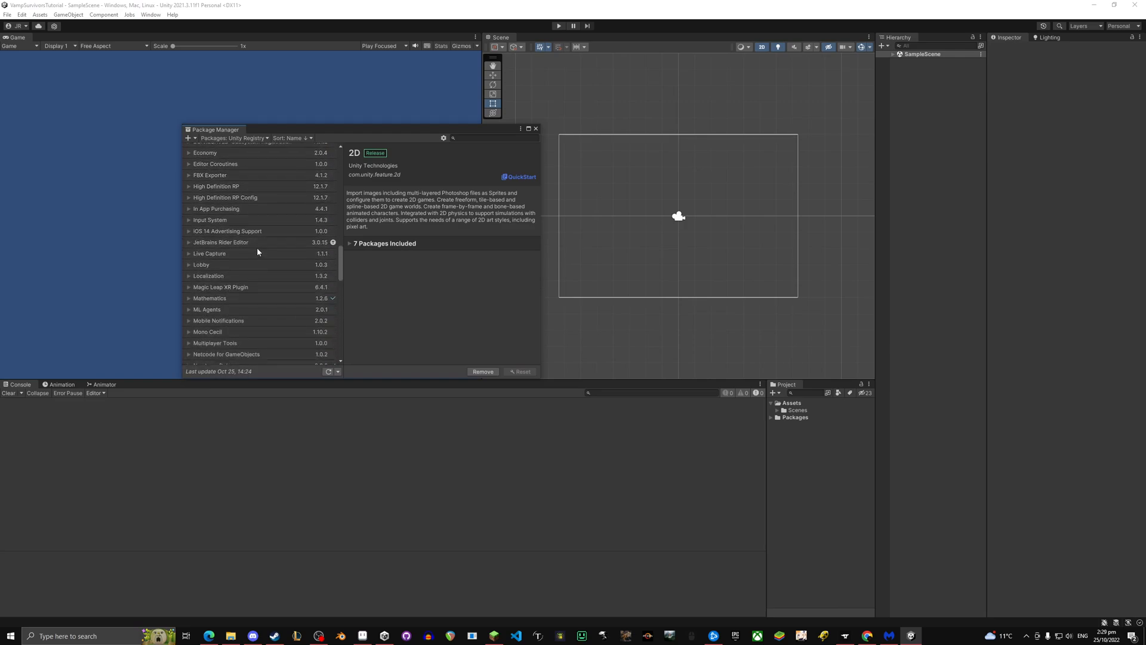
scroll("down", 3)
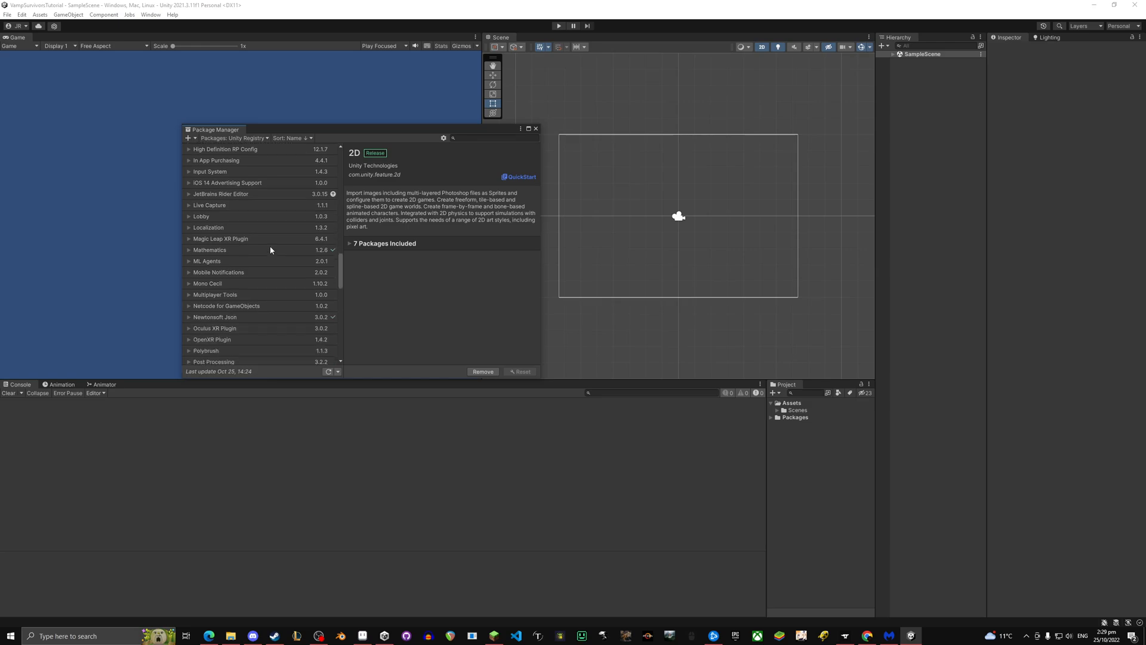
mouse_move(275, 247)
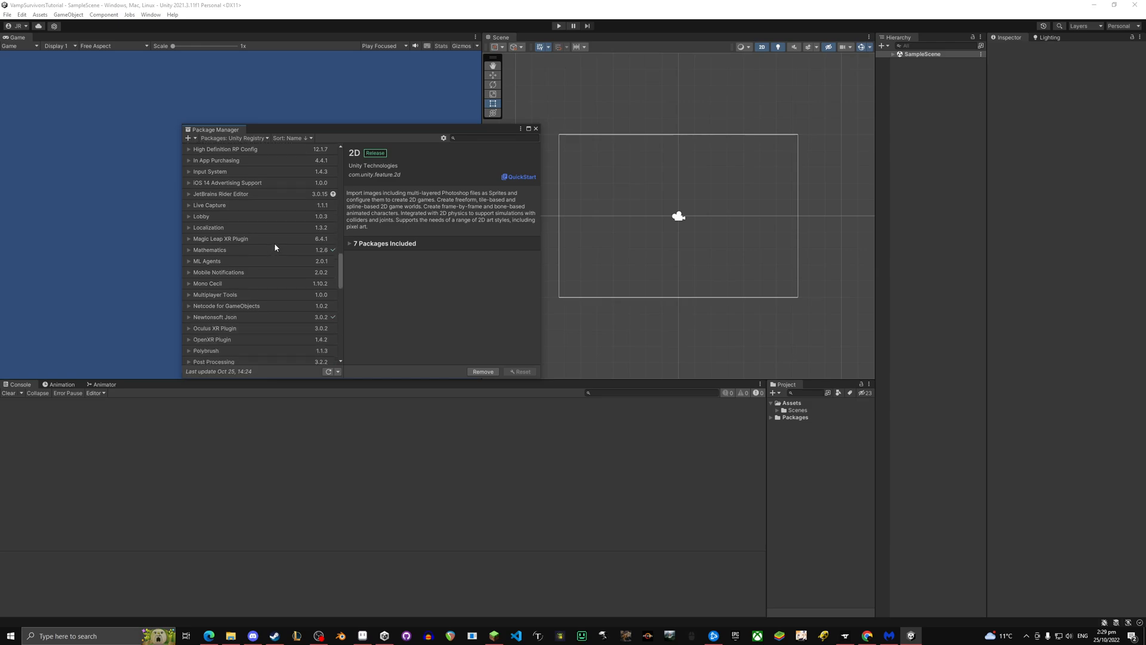
scroll("down", 3)
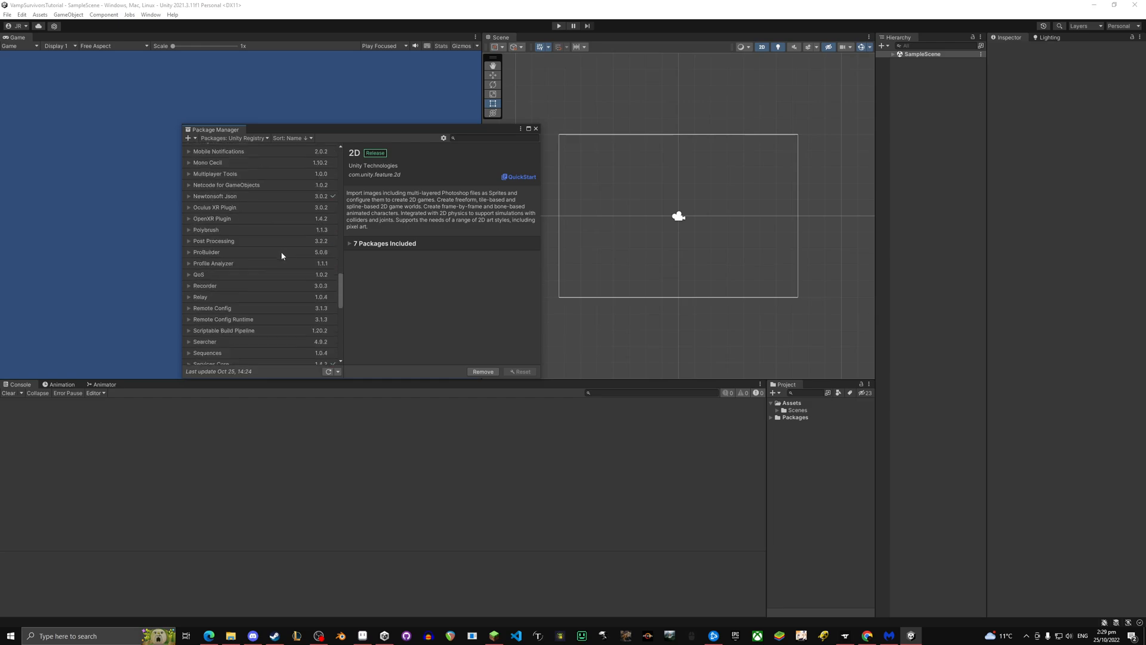
scroll("down", 3)
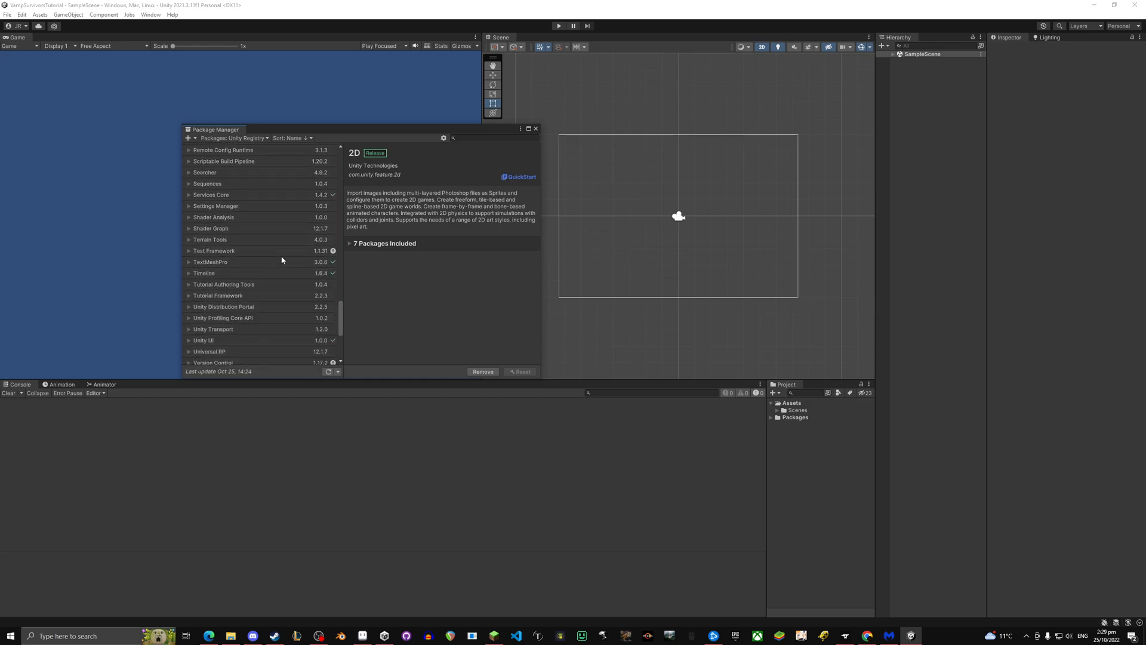
left_click(214, 192)
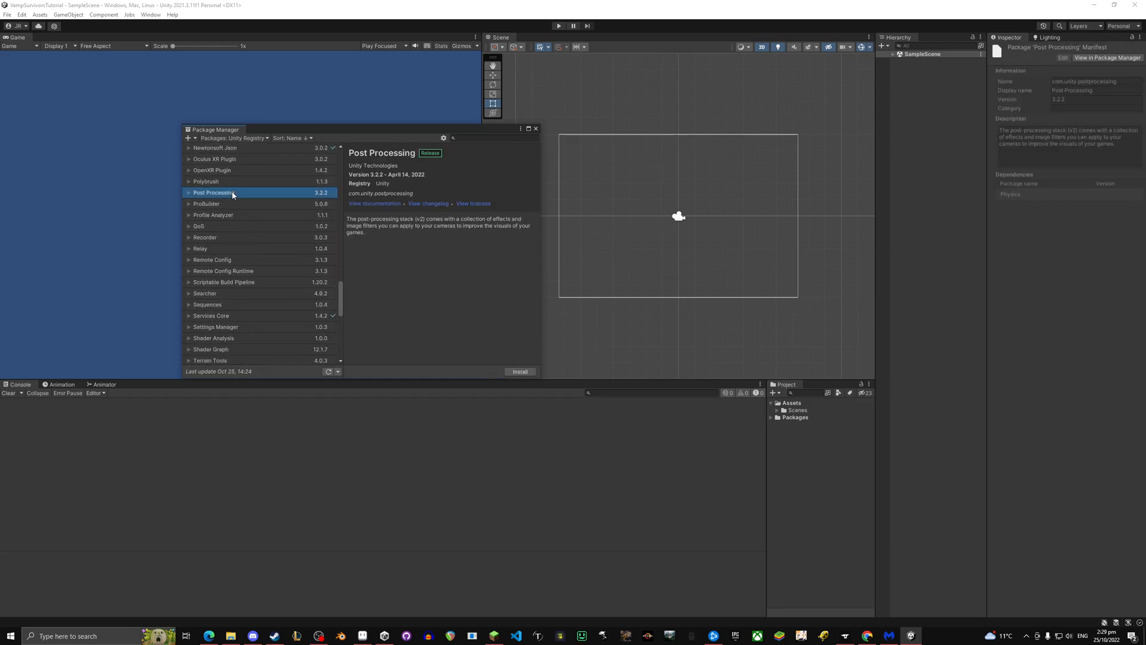
mouse_move(520, 371)
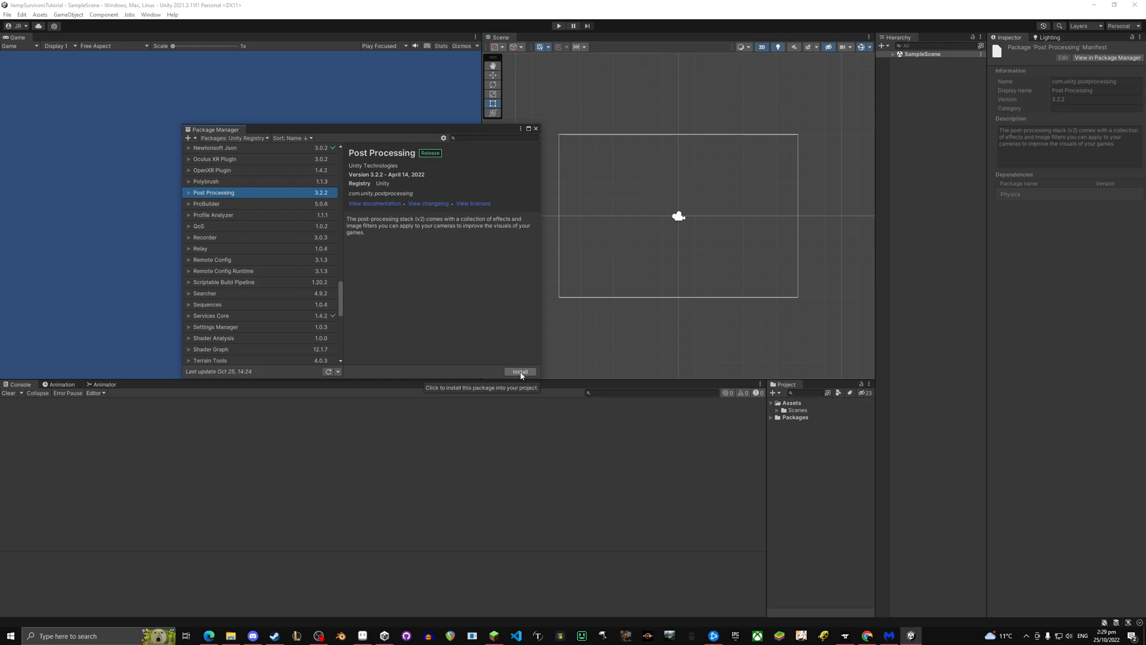
left_click(521, 371)
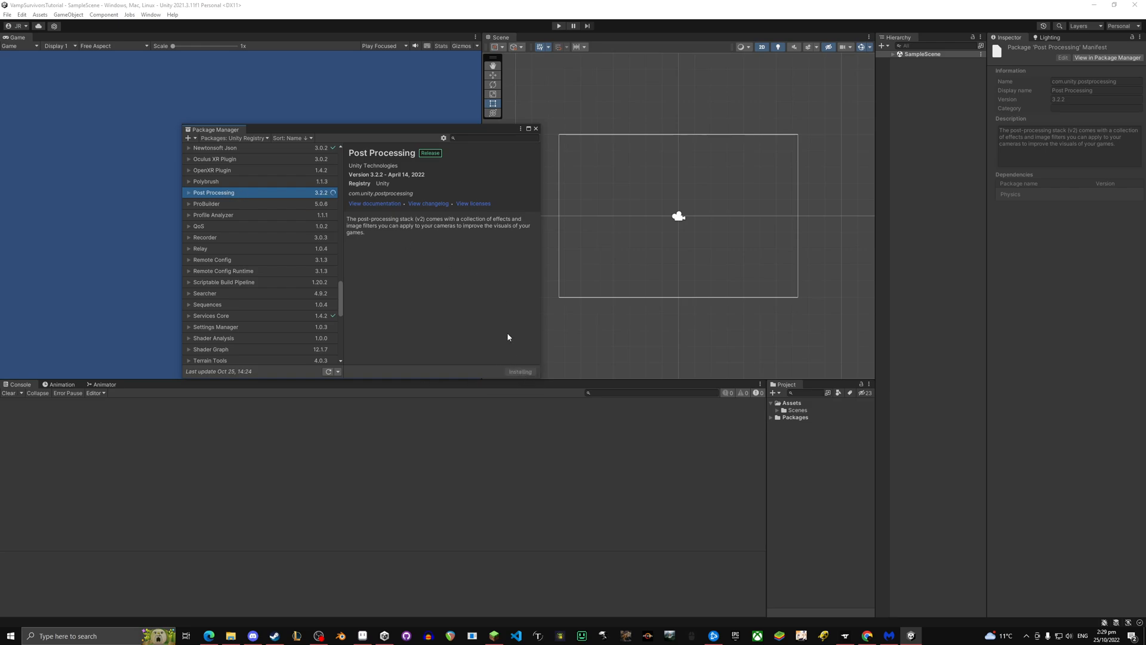
mouse_move(561, 248)
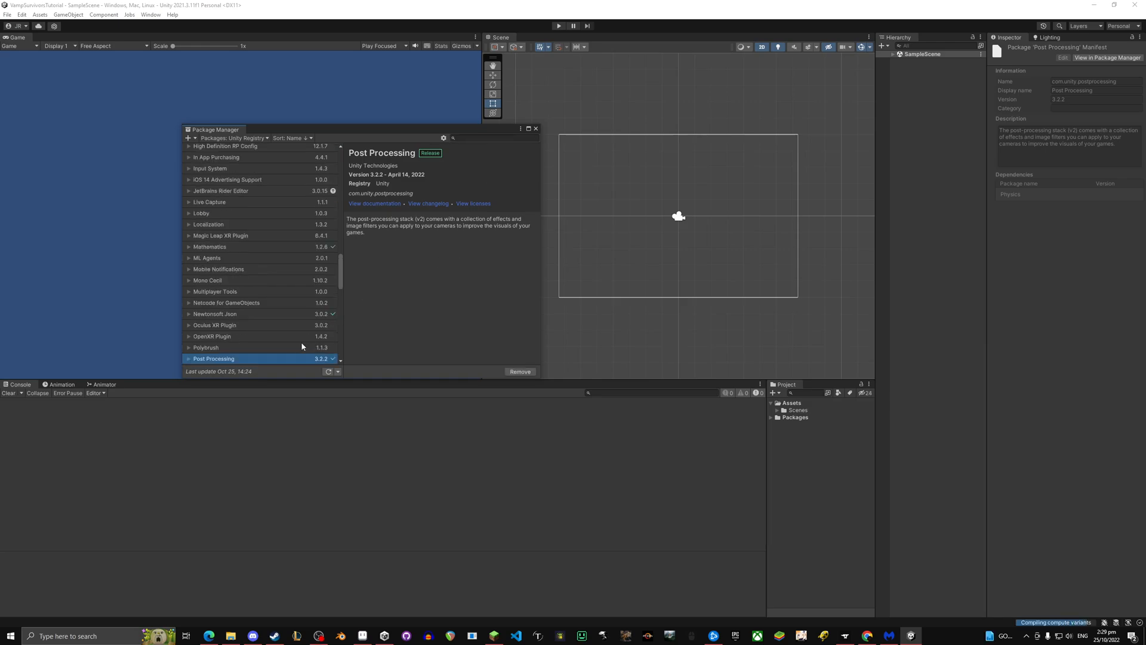
mouse_move(332, 331)
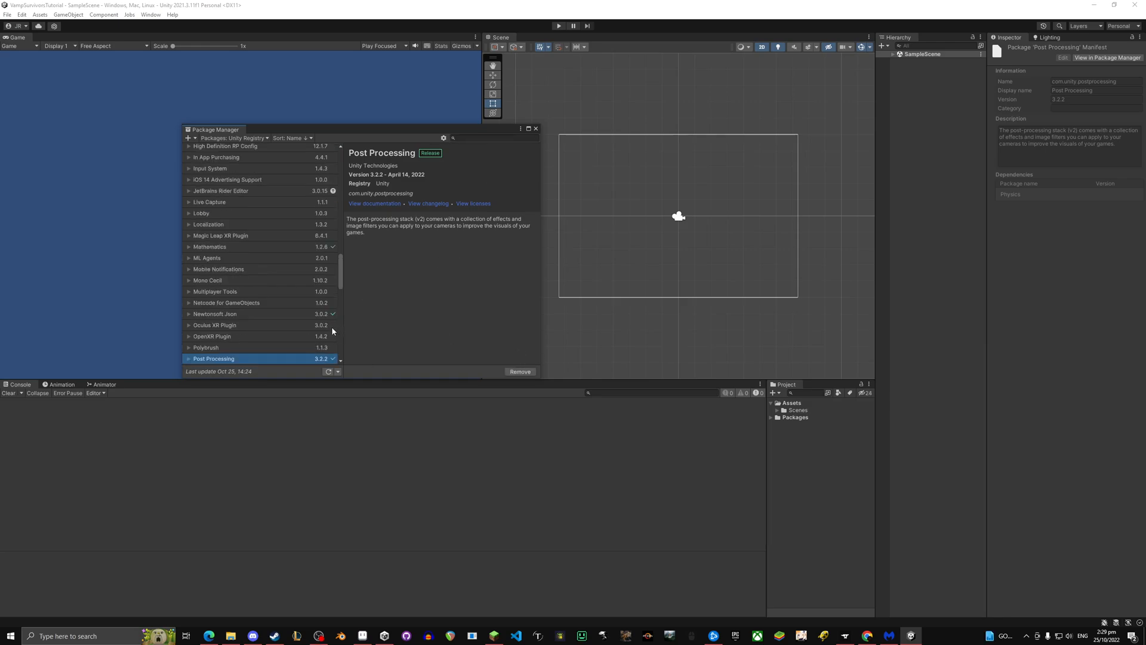
mouse_move(586, 371)
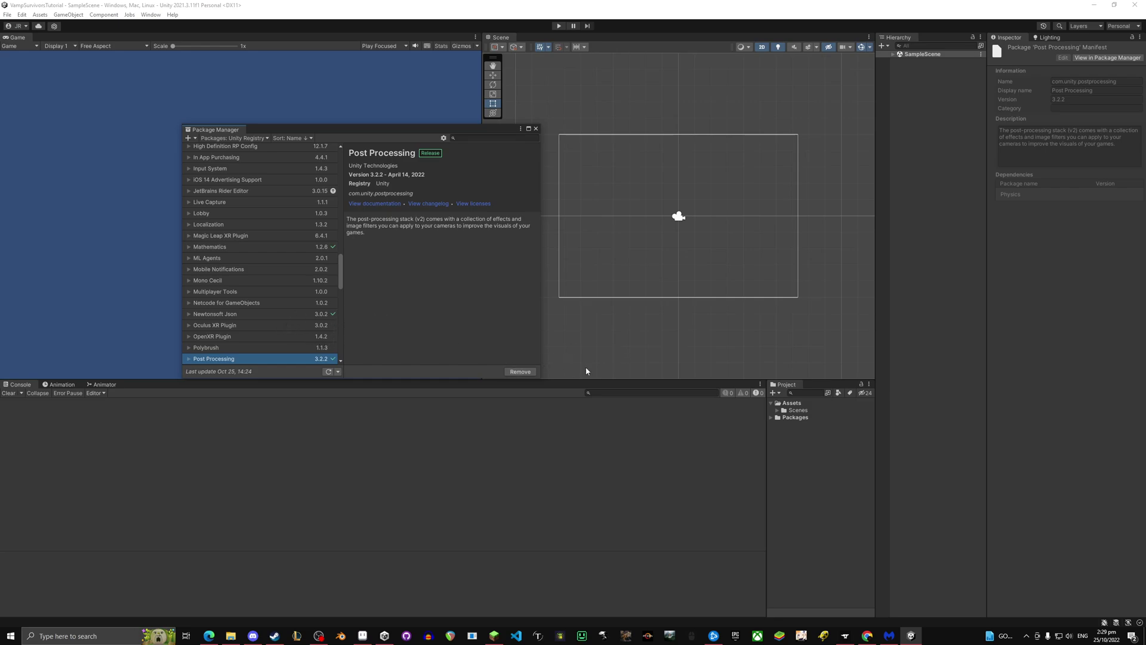
mouse_move(541, 139)
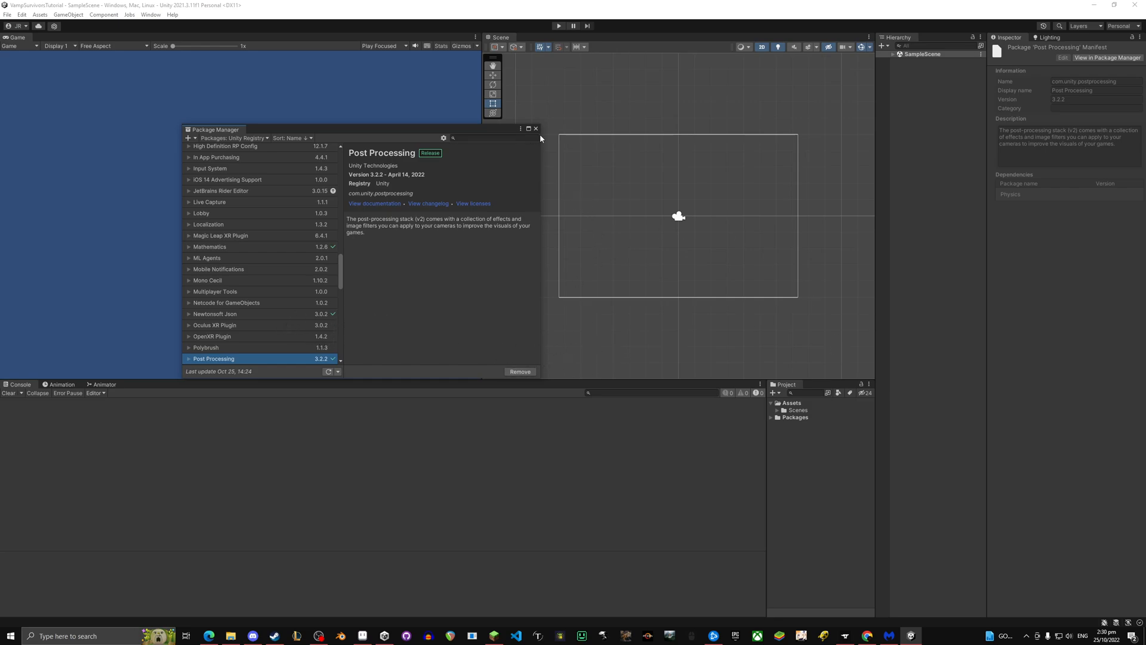
mouse_move(524, 390)
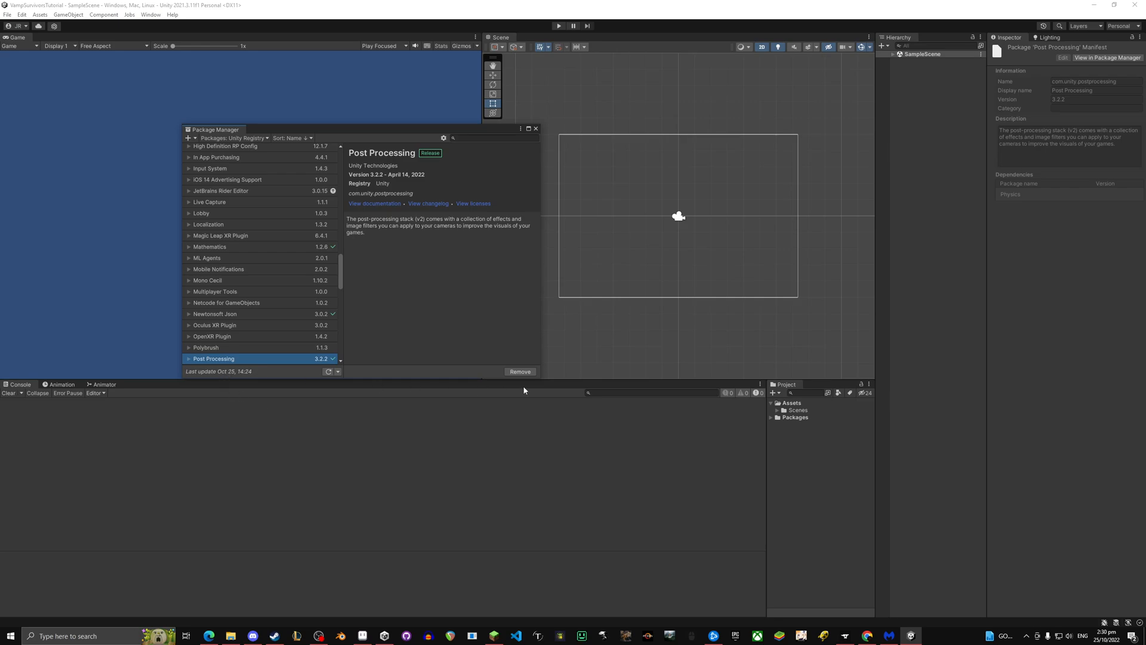
- Close the Package Manager and expand Packages > Post Processing > PostProcessing > Runtime
scroll("up", 3)
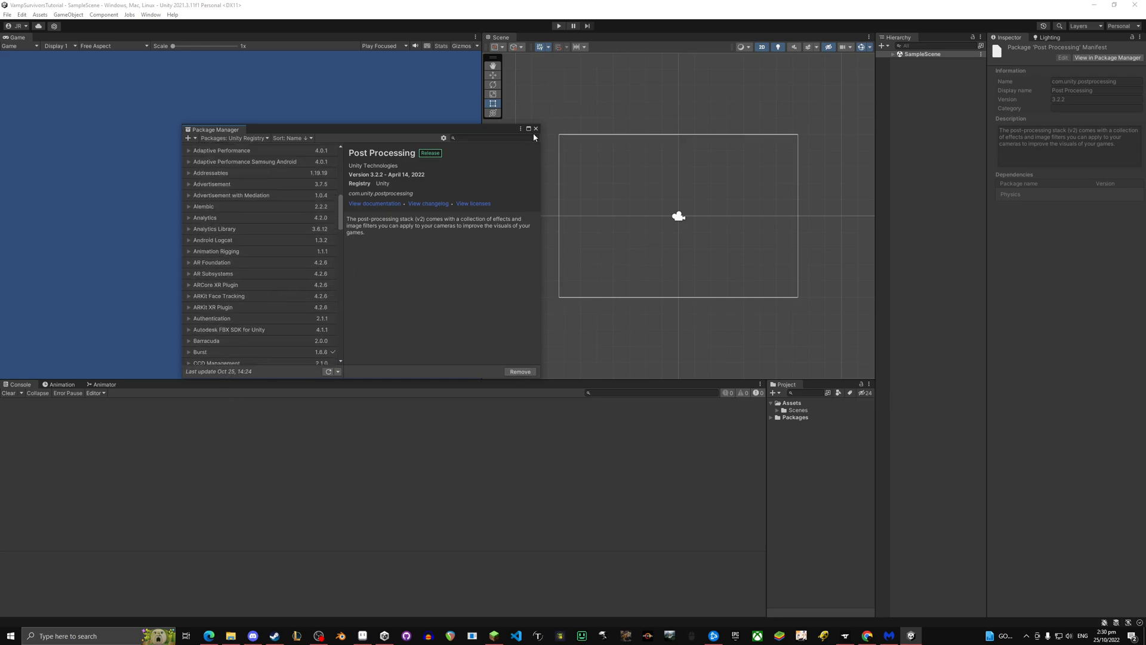
left_click(535, 129)
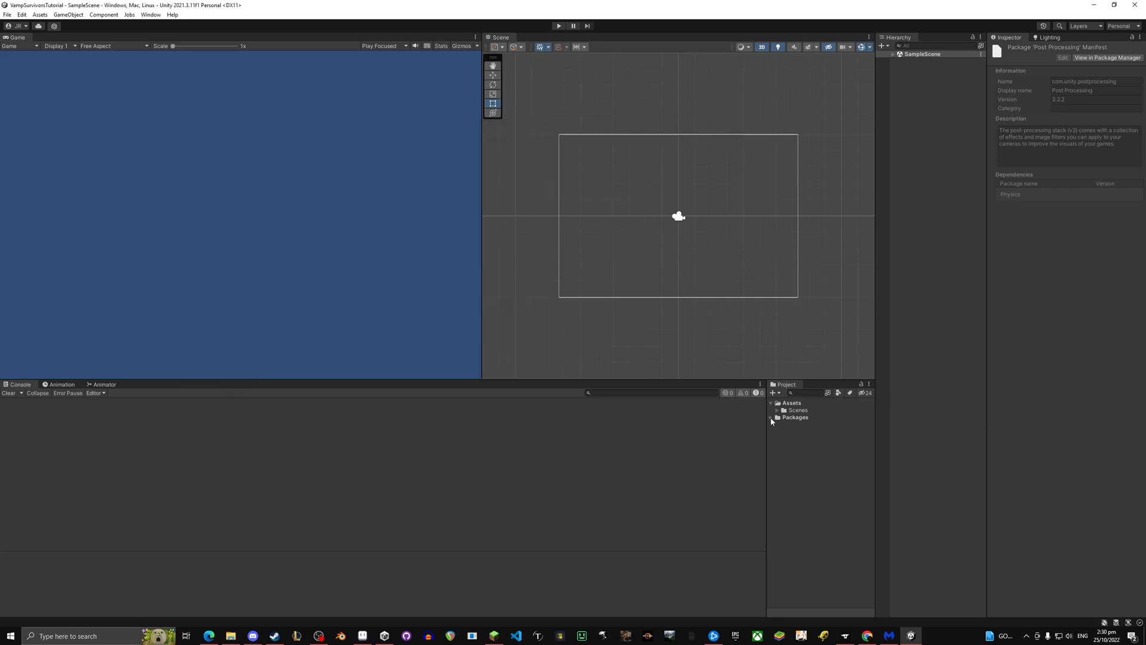
left_click(776, 417)
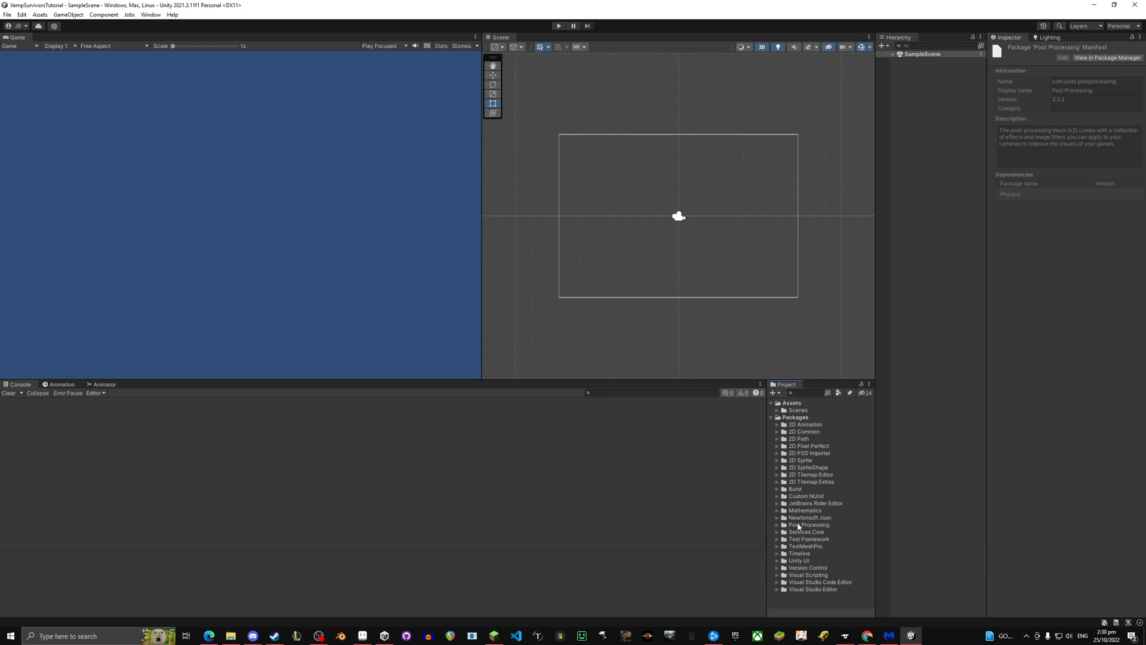
left_click(778, 524)
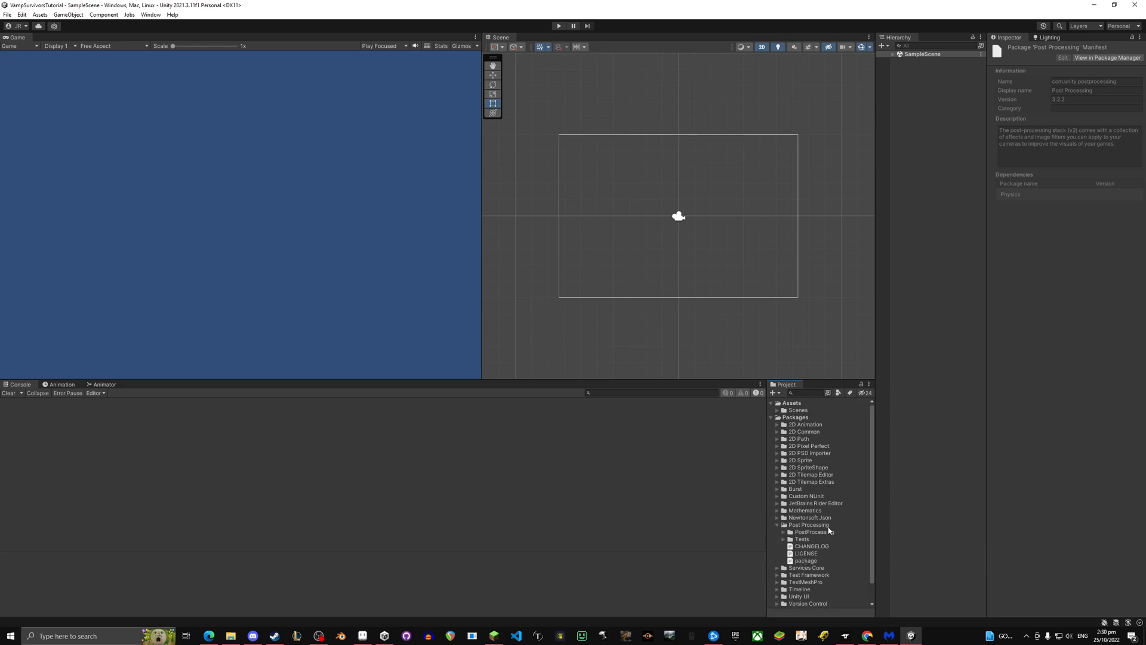
left_click(783, 531)
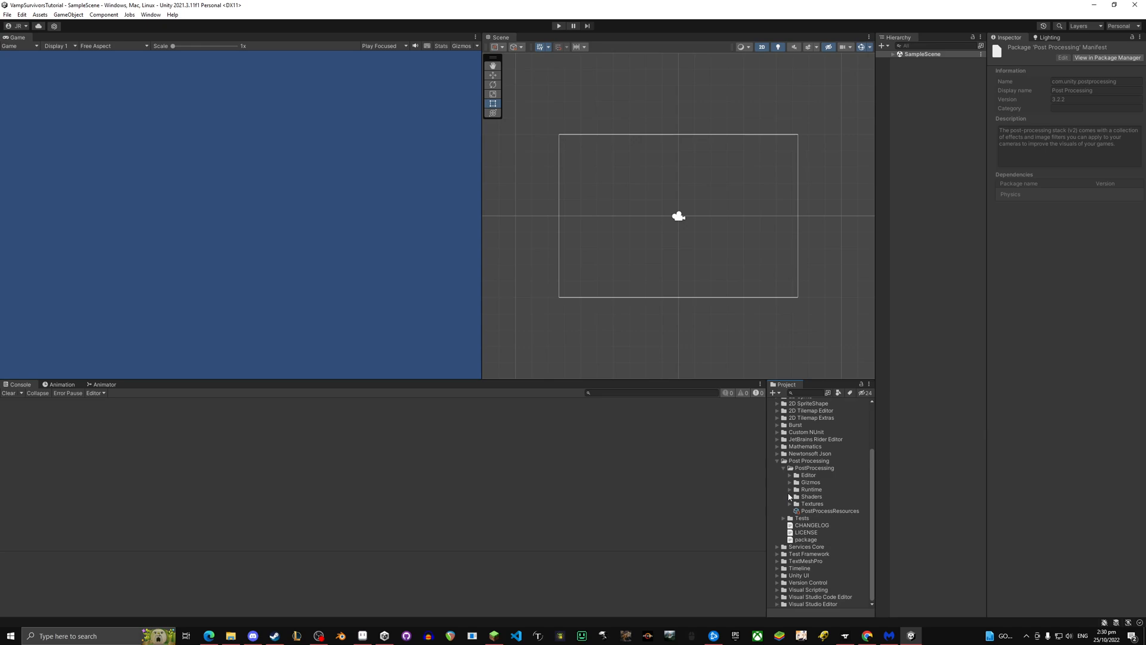
left_click(789, 489)
type("PostProcessing")
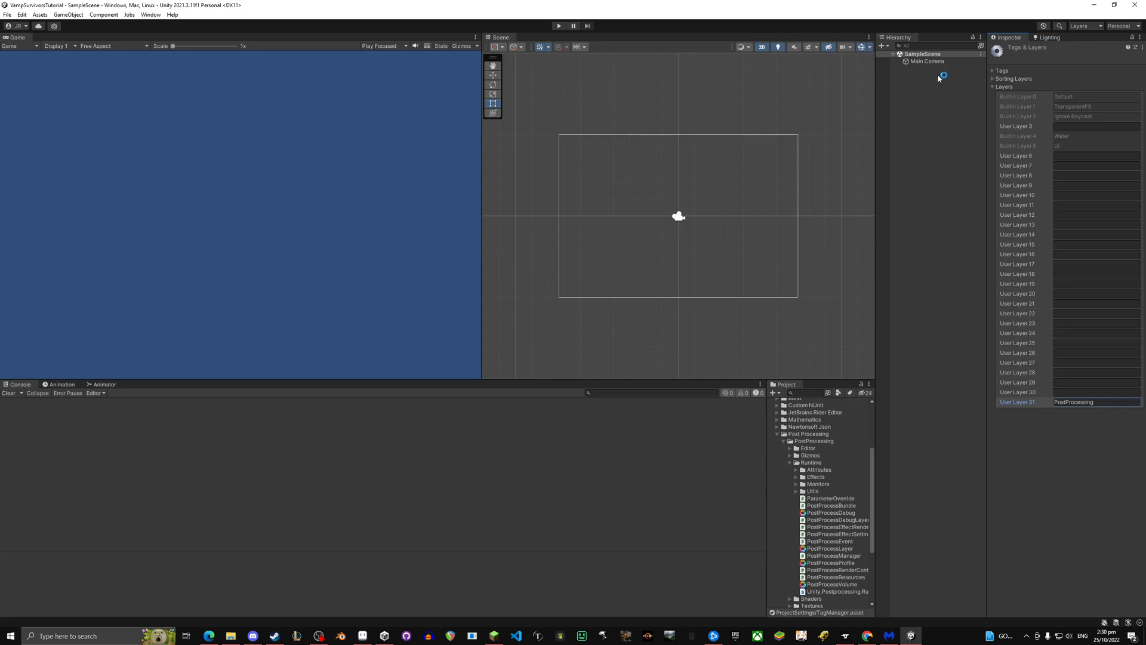
- Put the Main Camera on the PostProcessing layer and add a Post-process Volume
left_click(926, 61)
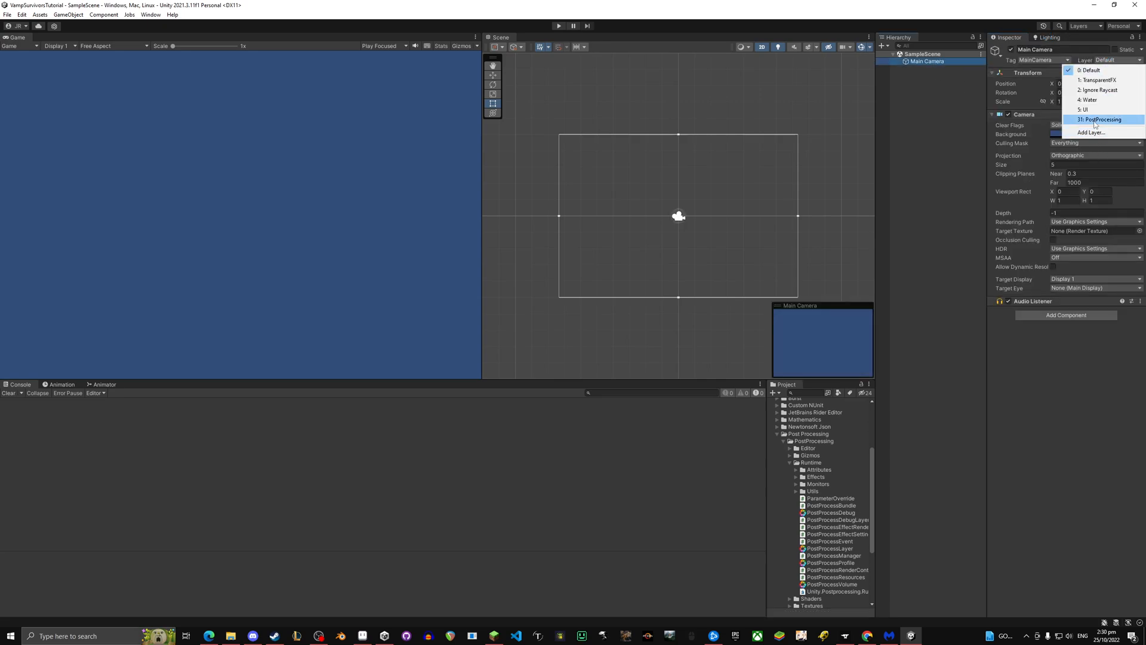
left_click(1101, 119)
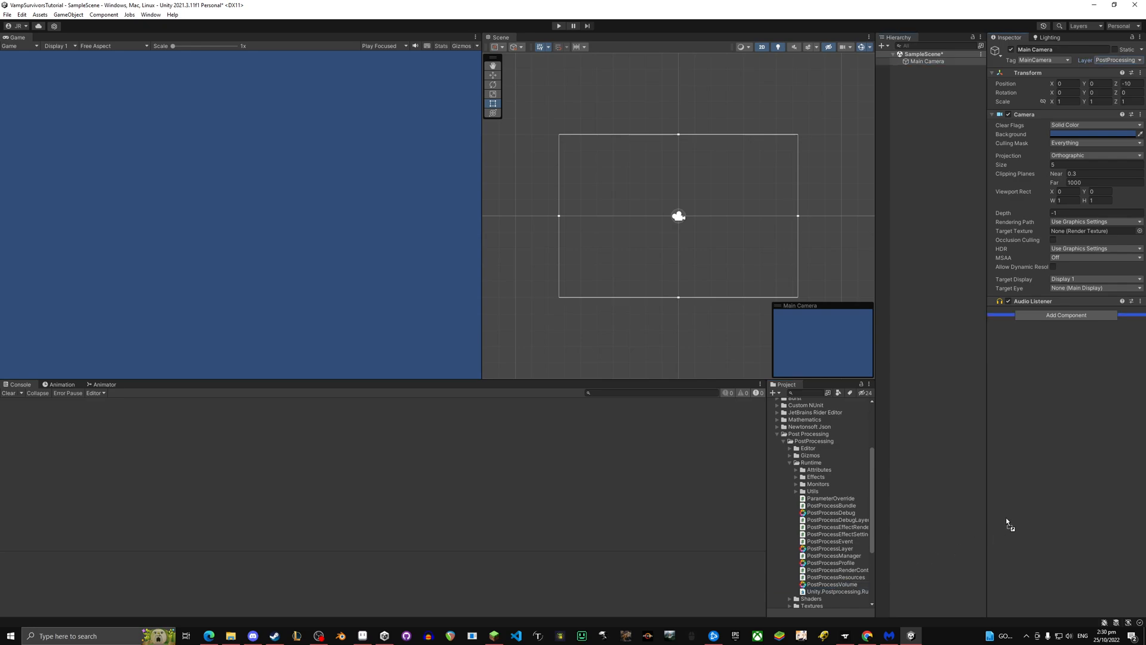
left_click(1065, 315)
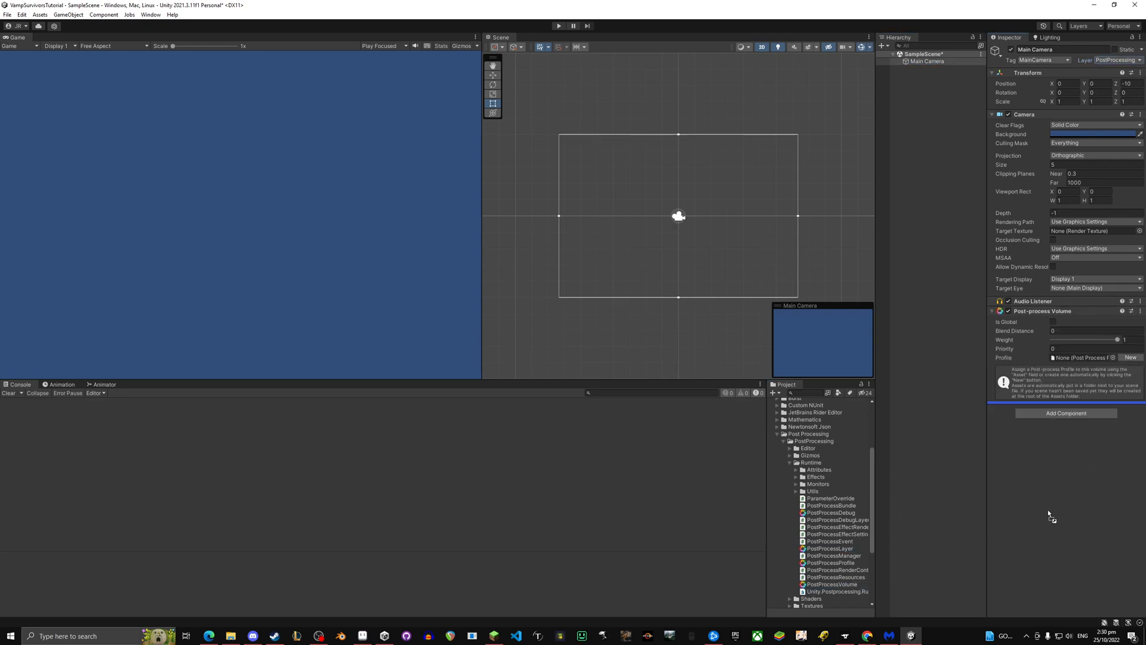
- Add a Post-process Layer using PostProcessing and make the volume global
left_click(1065, 413)
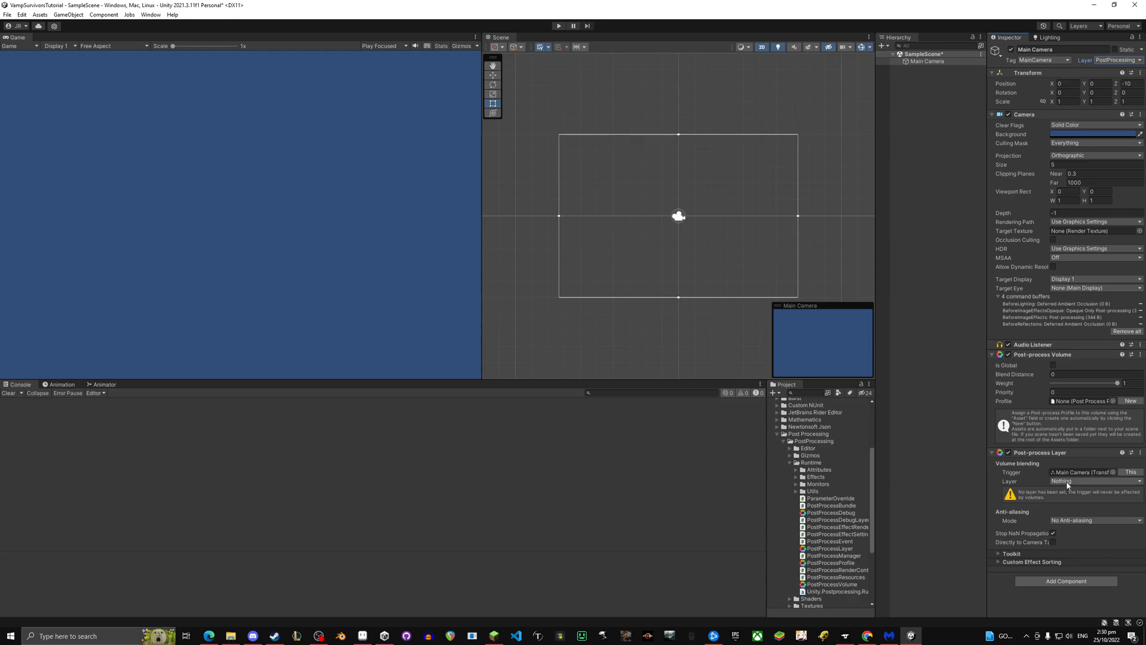
left_click(1094, 481)
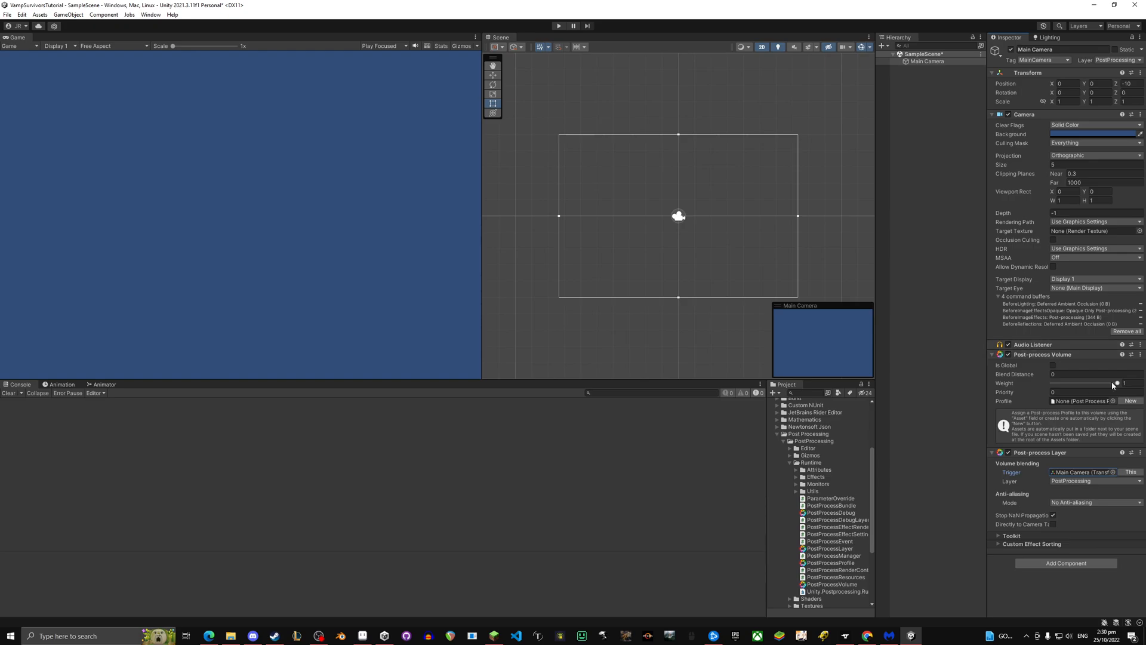
left_click(1053, 365)
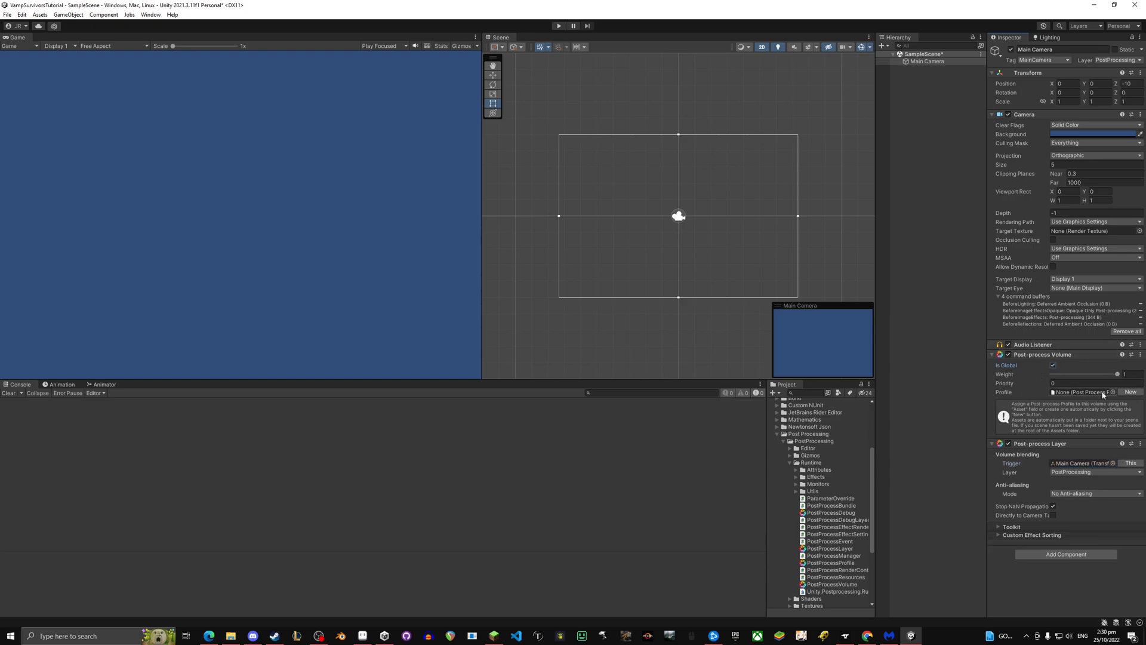
scroll("up", 3)
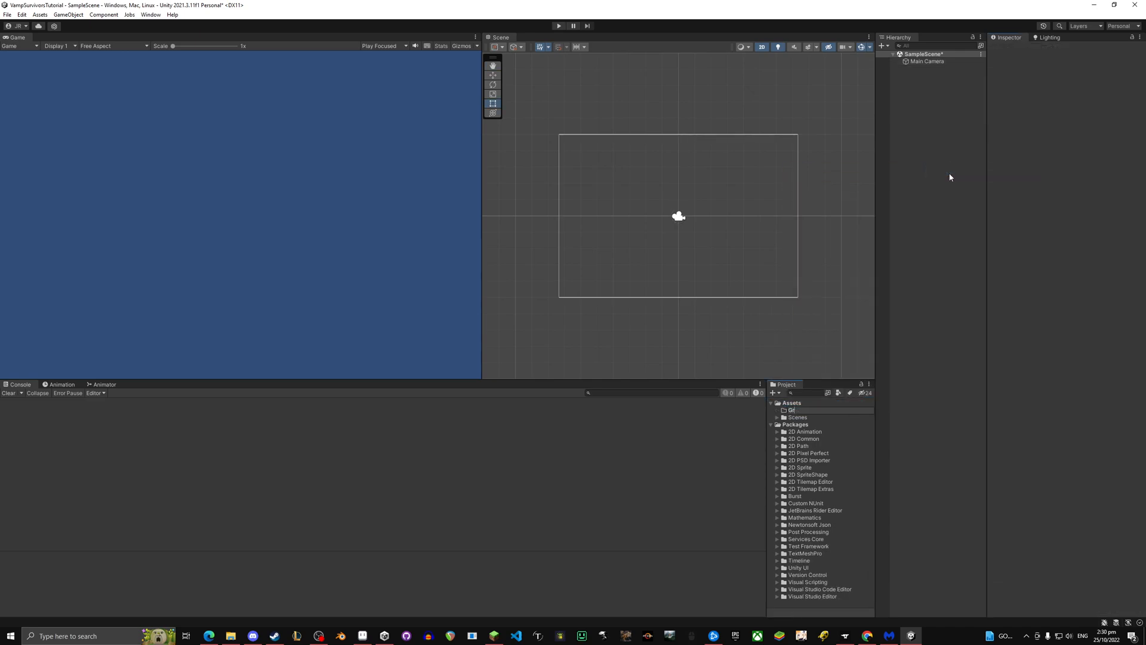
- Create a New Post-processing Profile in Graphics and assign it to the Main Camera's volume
right_click(794, 409)
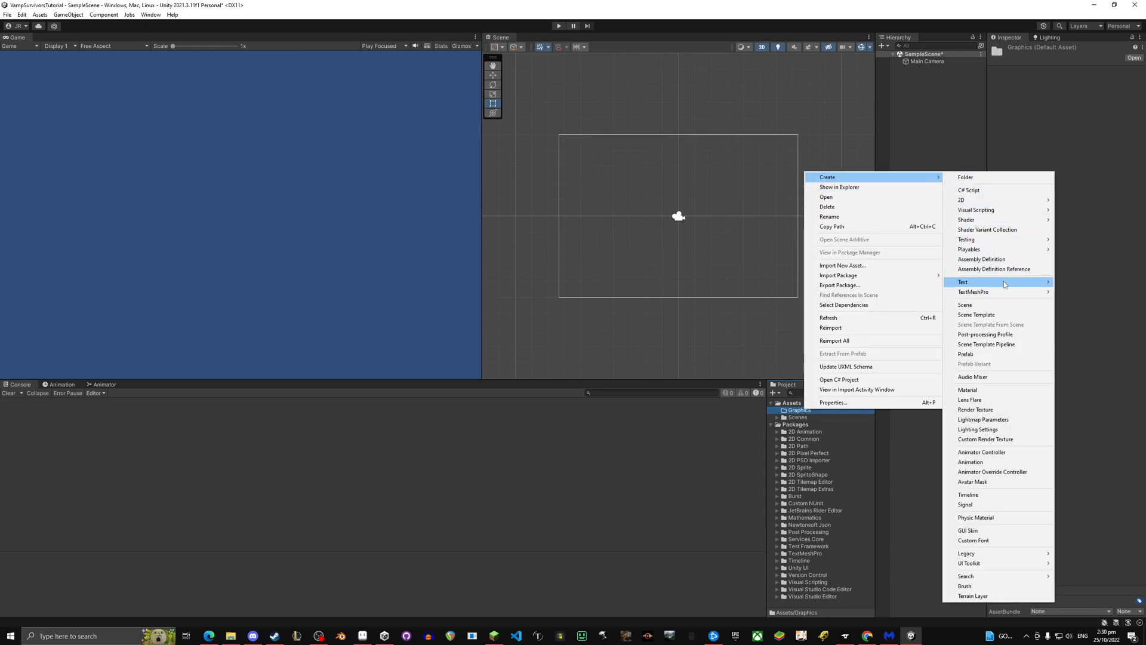
left_click(986, 334)
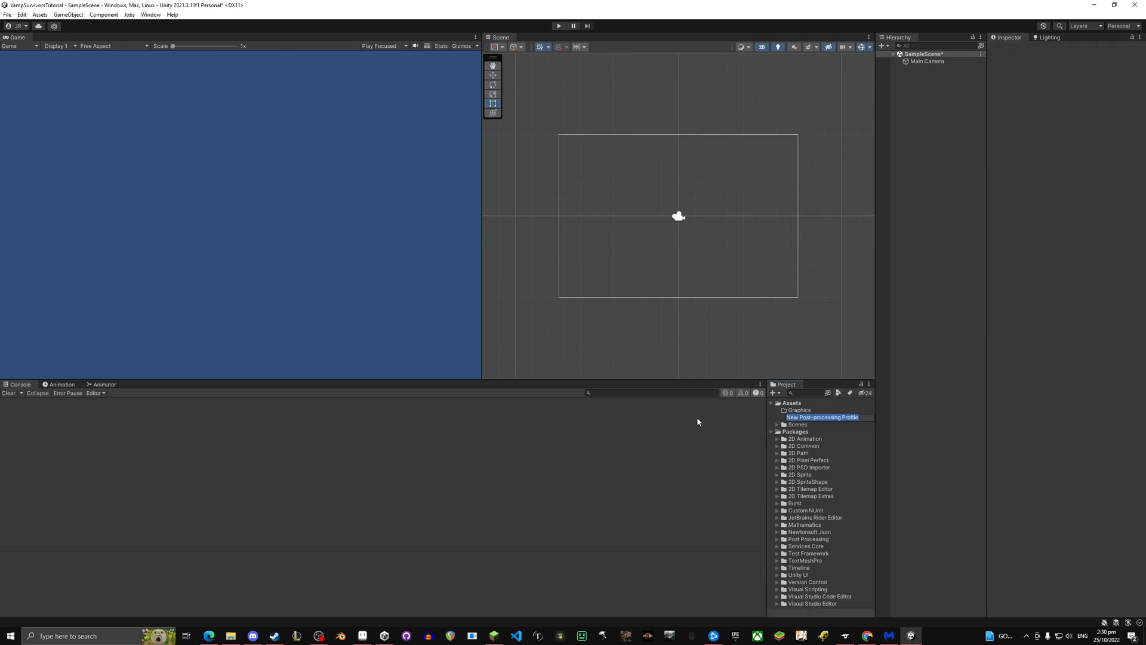
left_click(927, 61)
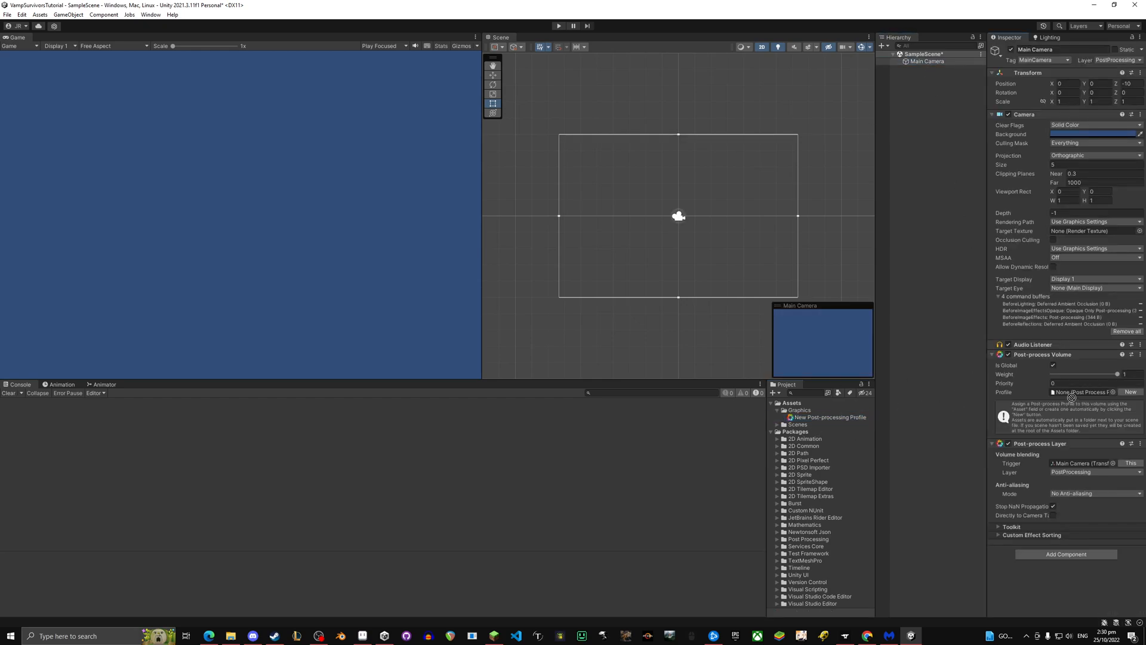
left_click(1130, 392)
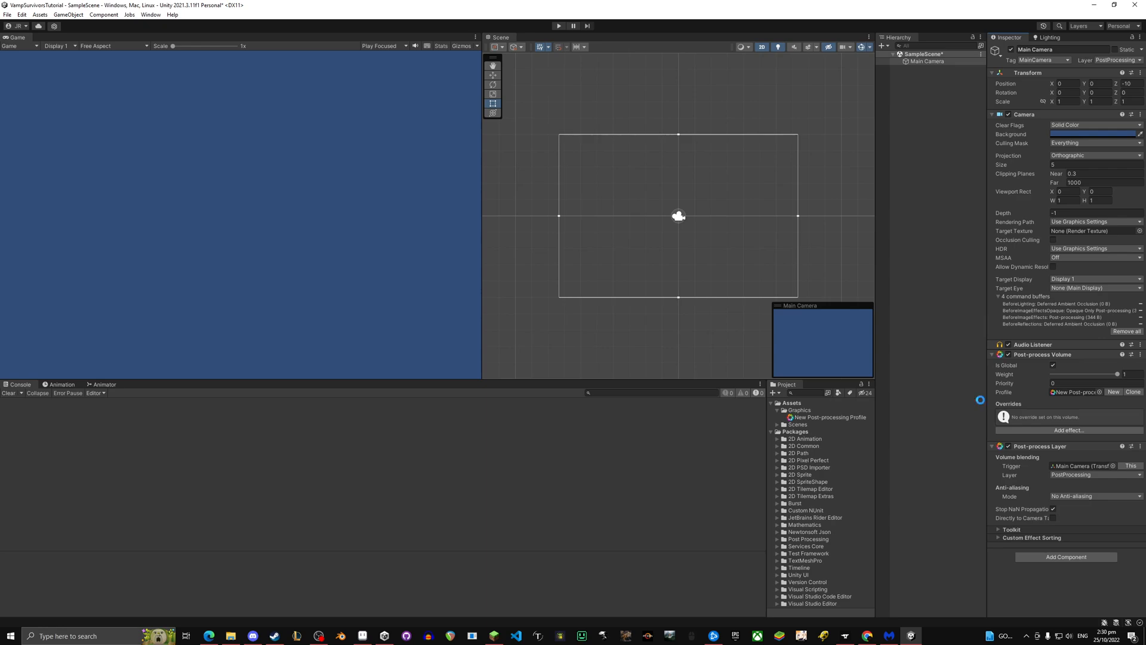
left_click(778, 432)
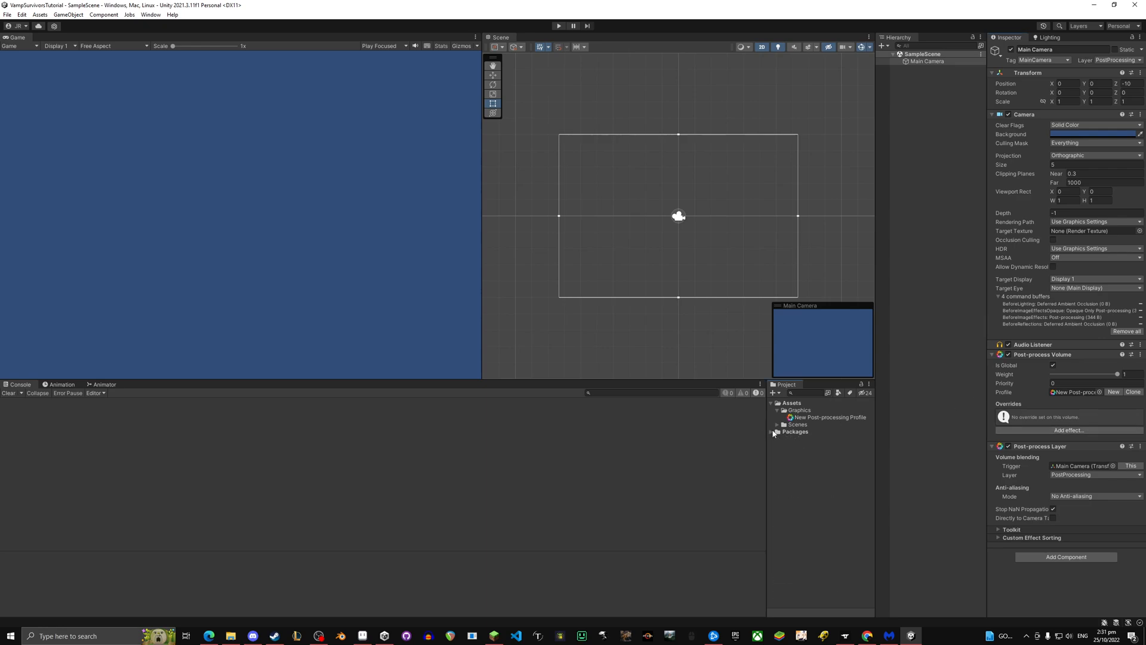
- Create Animation and Sprites folders inside the Graphics folder
right_click(798, 410)
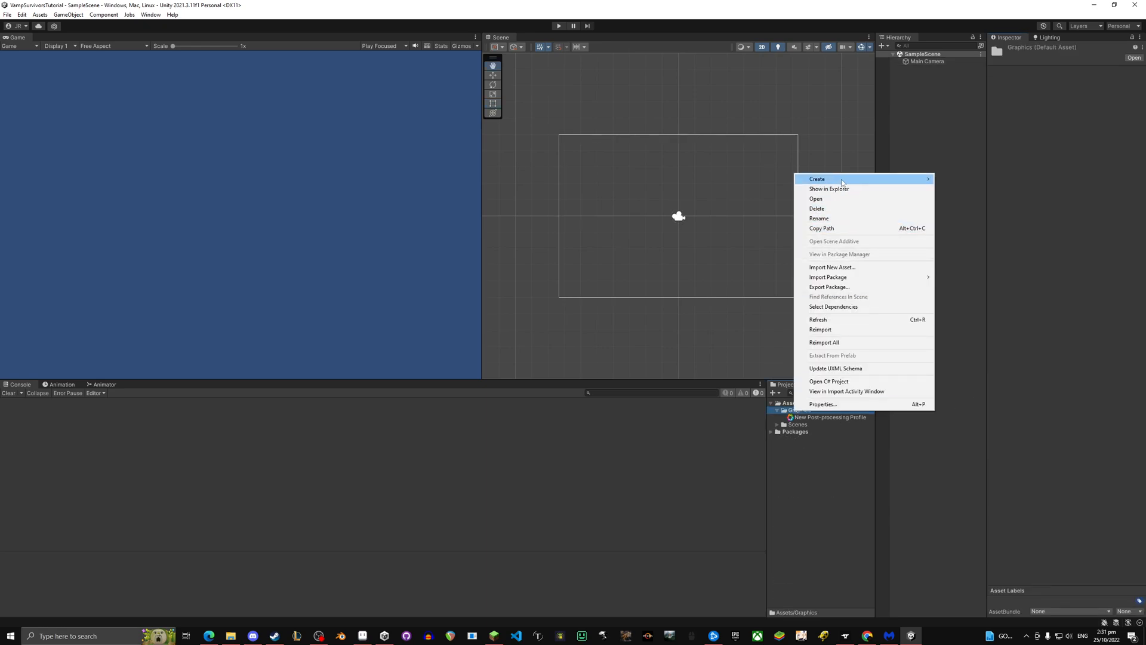
left_click(944, 181)
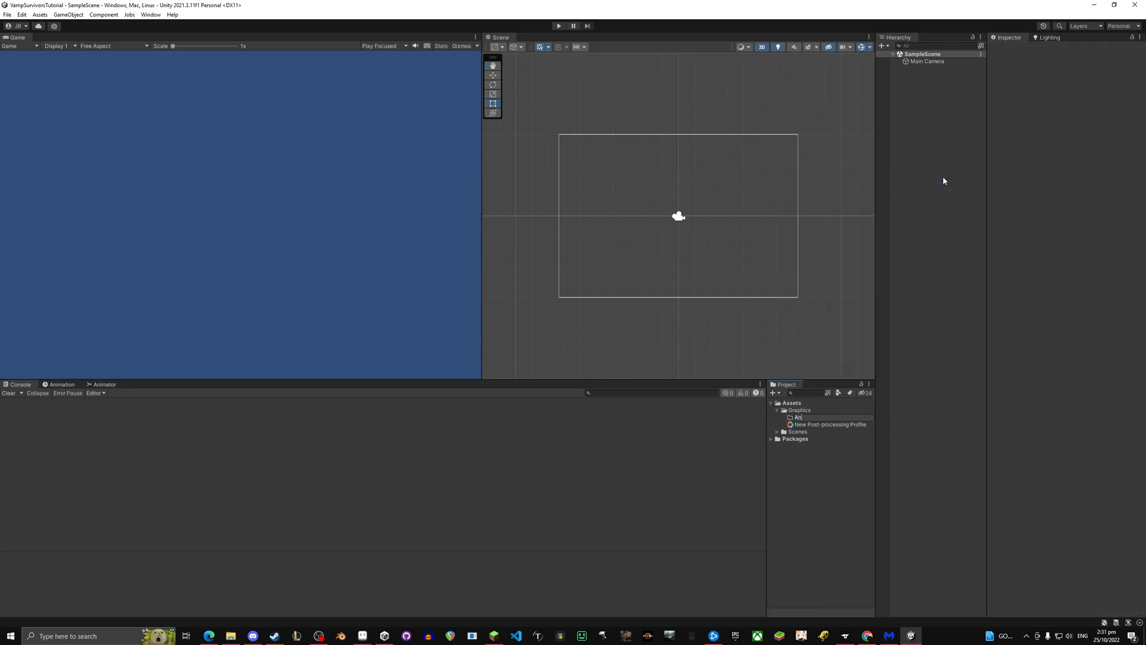
right_click(798, 410)
type("Spr")
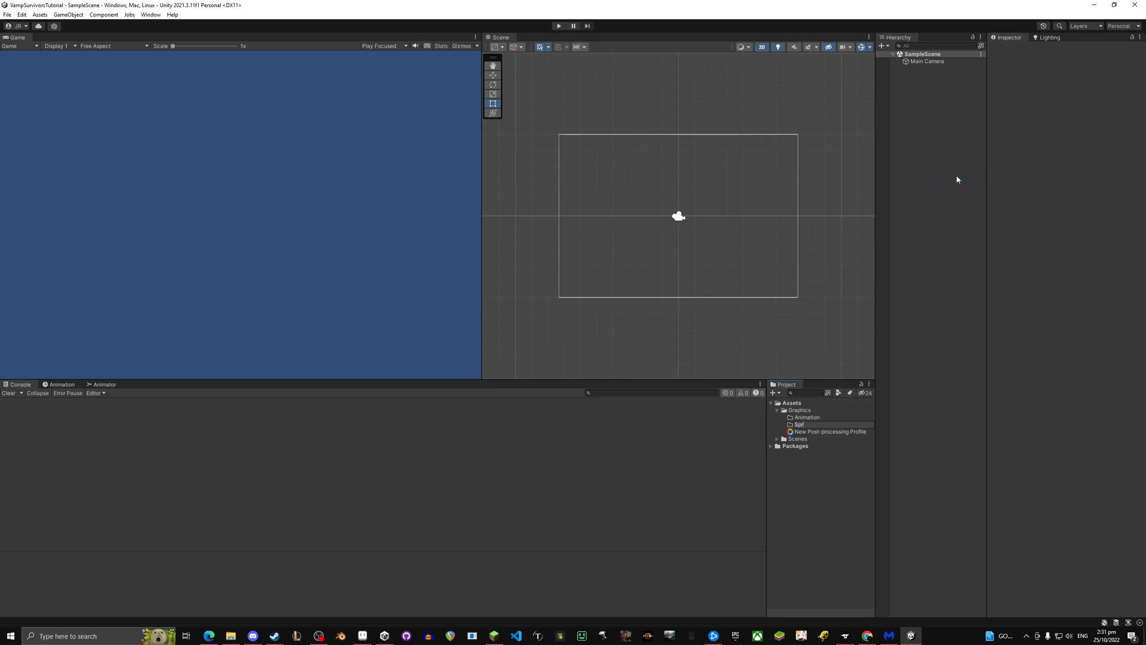
left_click(802, 424)
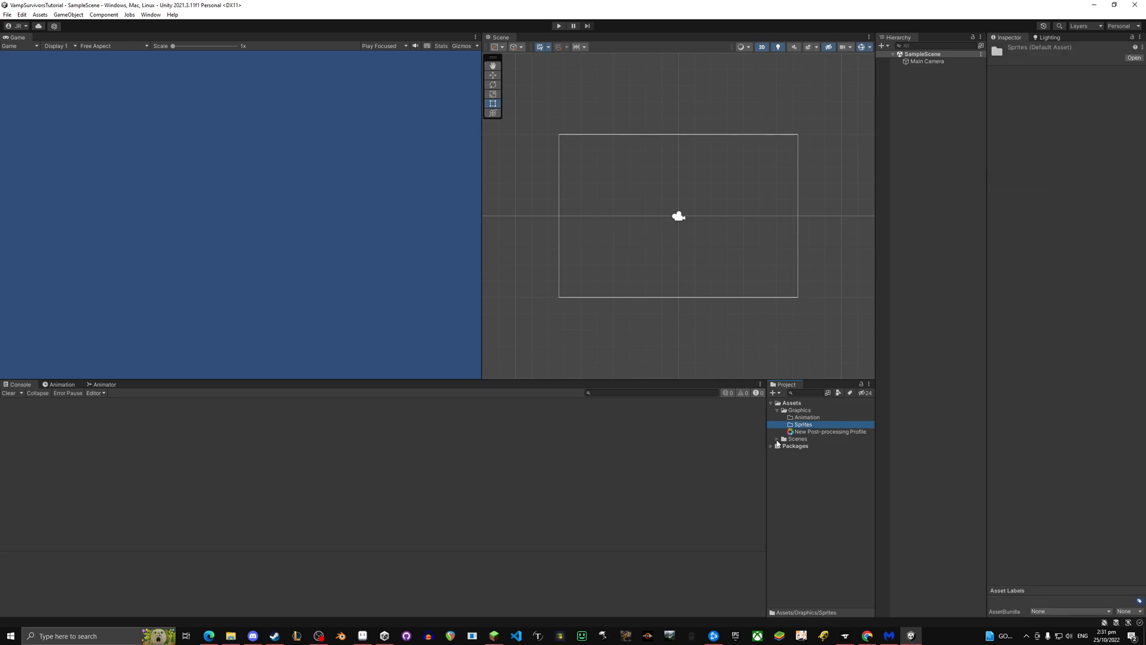
right_click(790, 402)
type("Scripts")
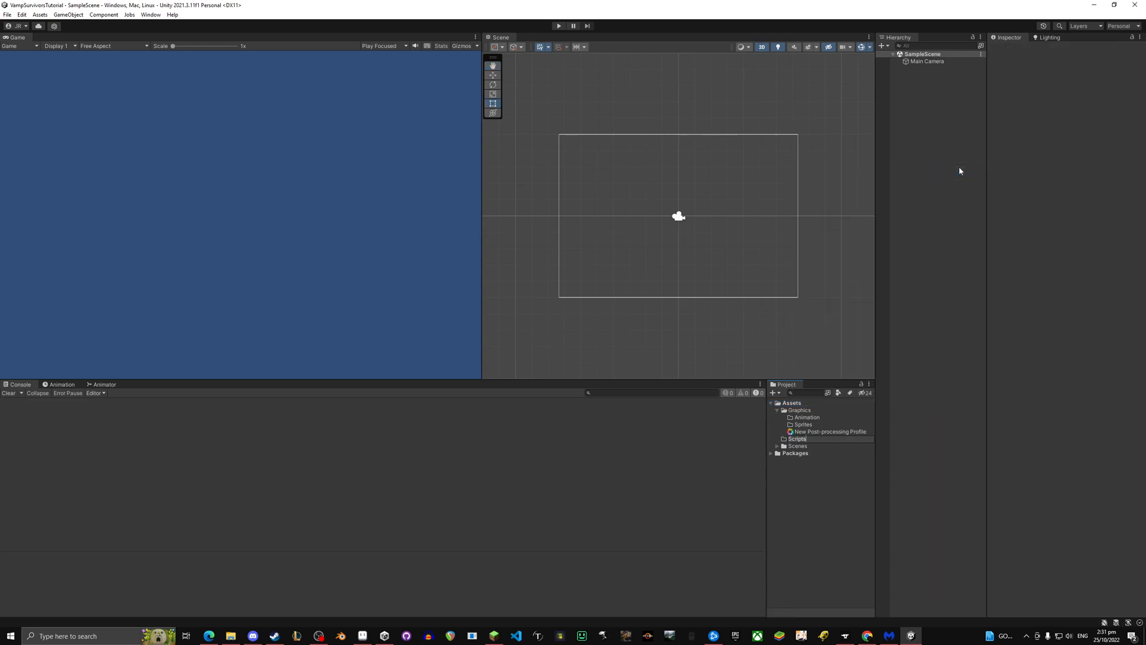
- Add Scripts and Prefabs folders to Assets, with a Friendlies folder inside Prefabs
right_click(799, 410)
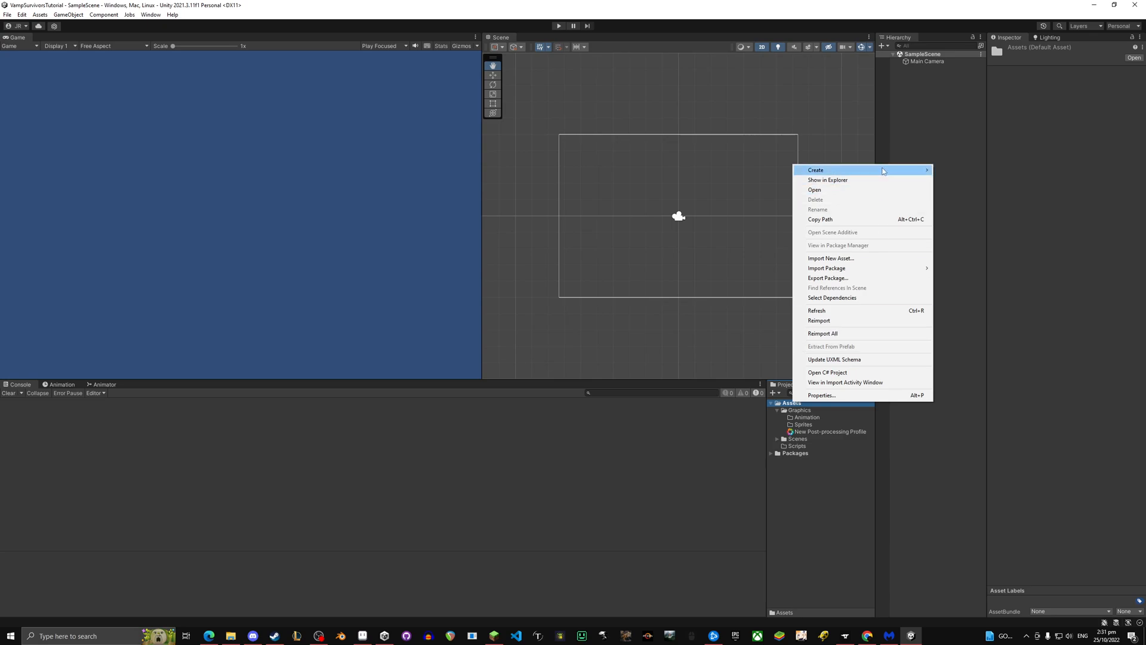
left_click(815, 169)
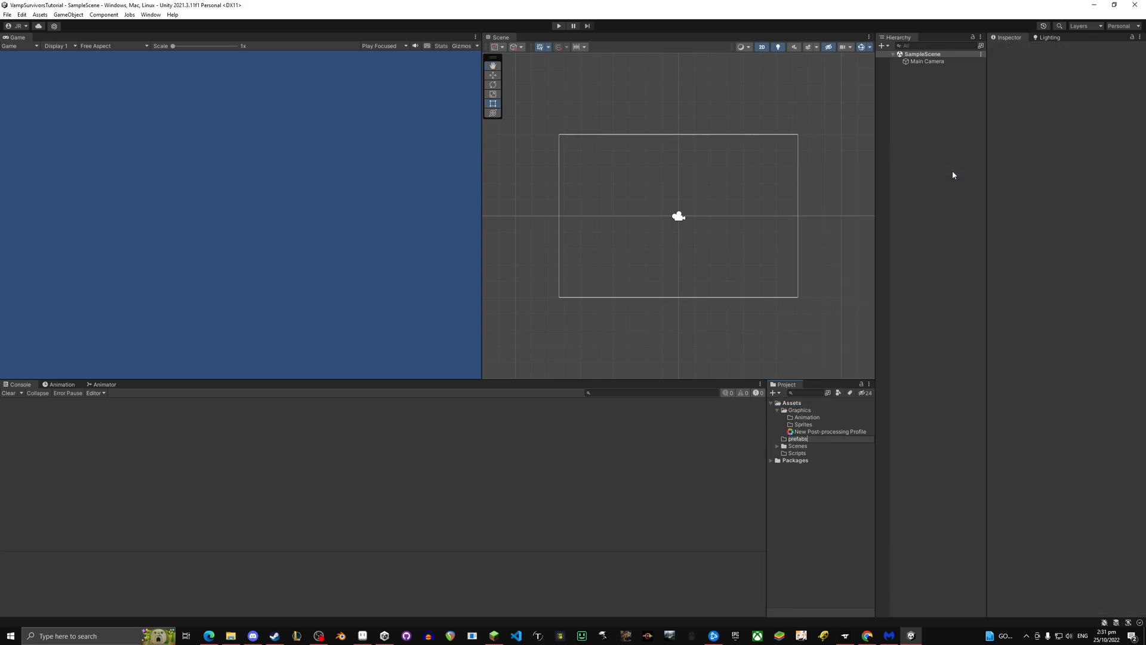
right_click(796, 439)
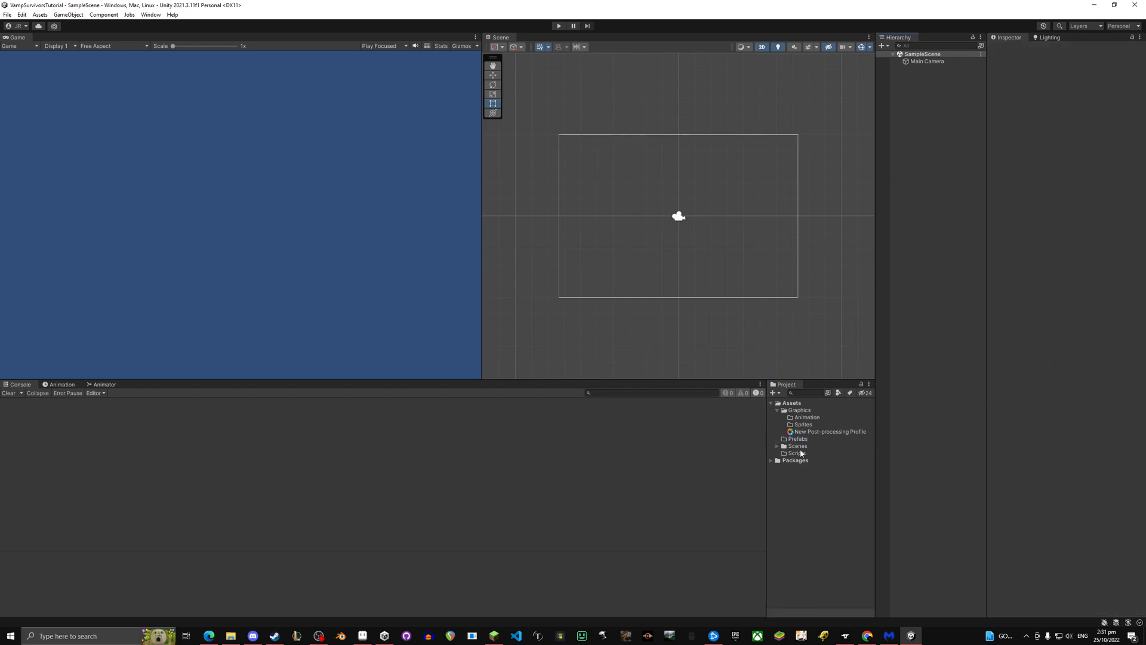
right_click(797, 438)
type("Friendlies")
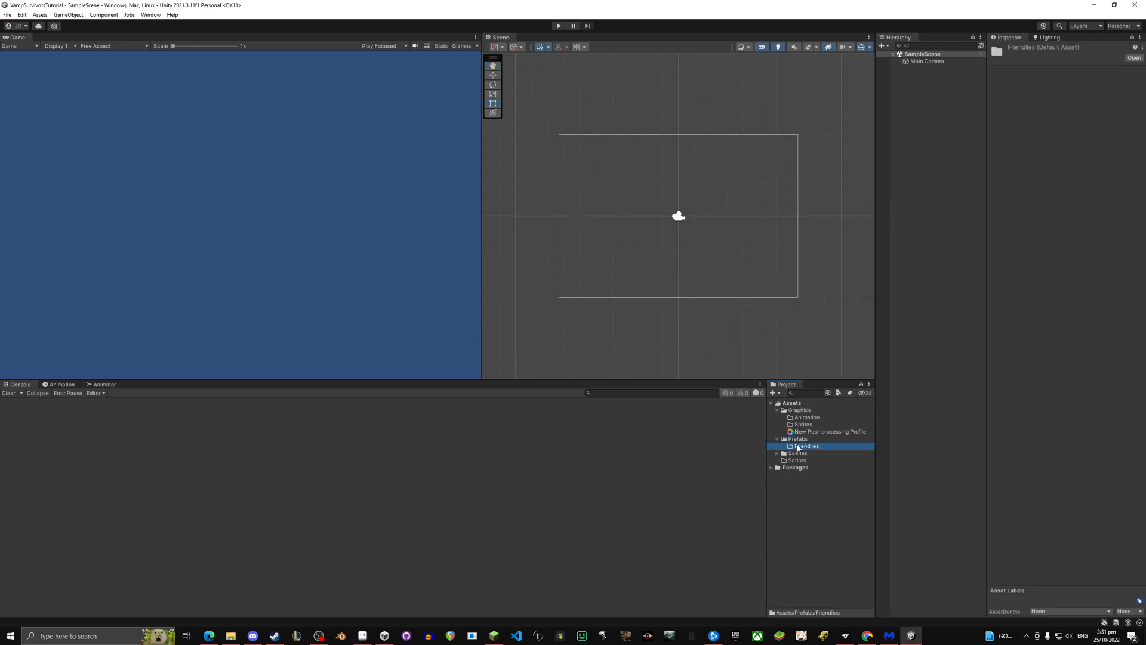
- Create Enemies and Entities folders inside Prefabs
right_click(797, 437)
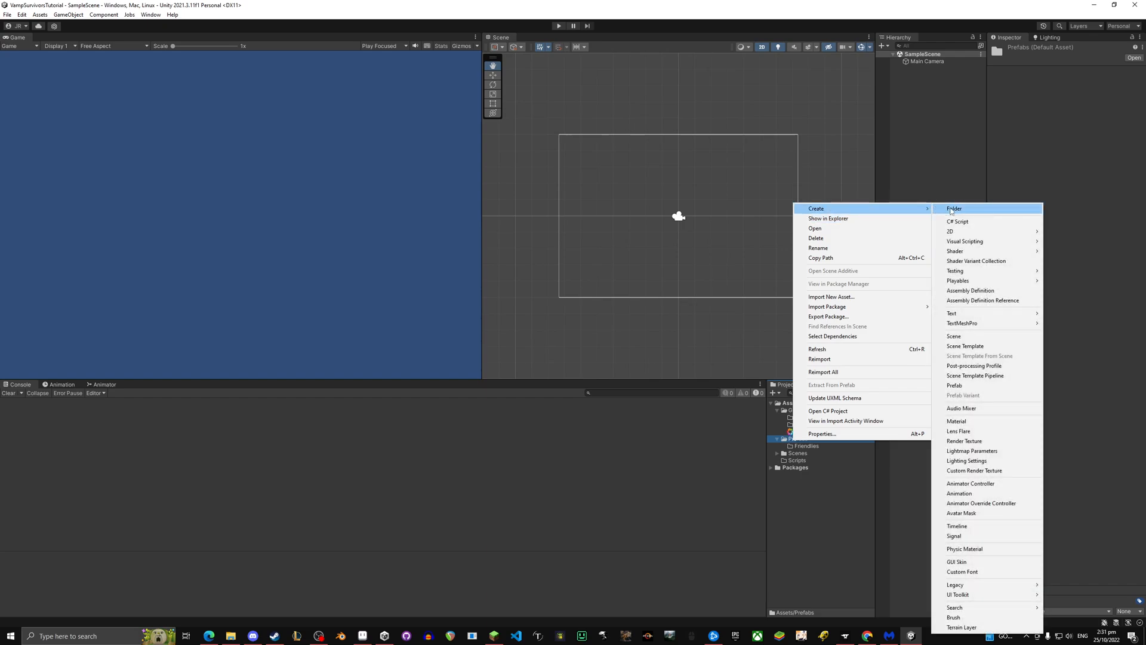
left_click(955, 208)
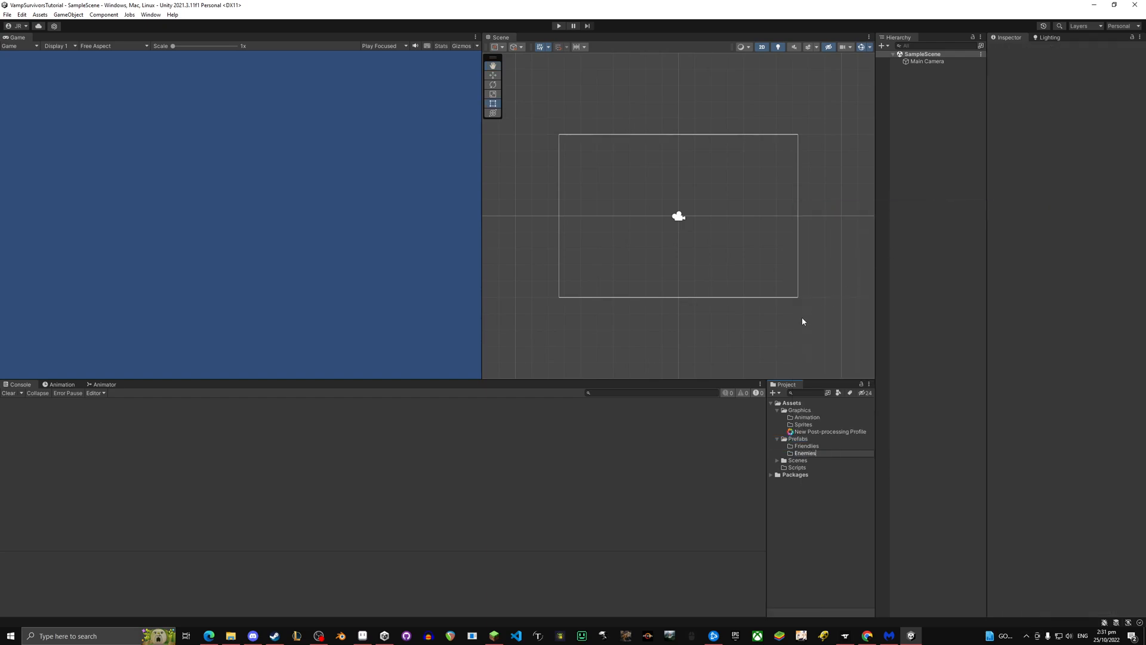
right_click(797, 438)
type("Emit")
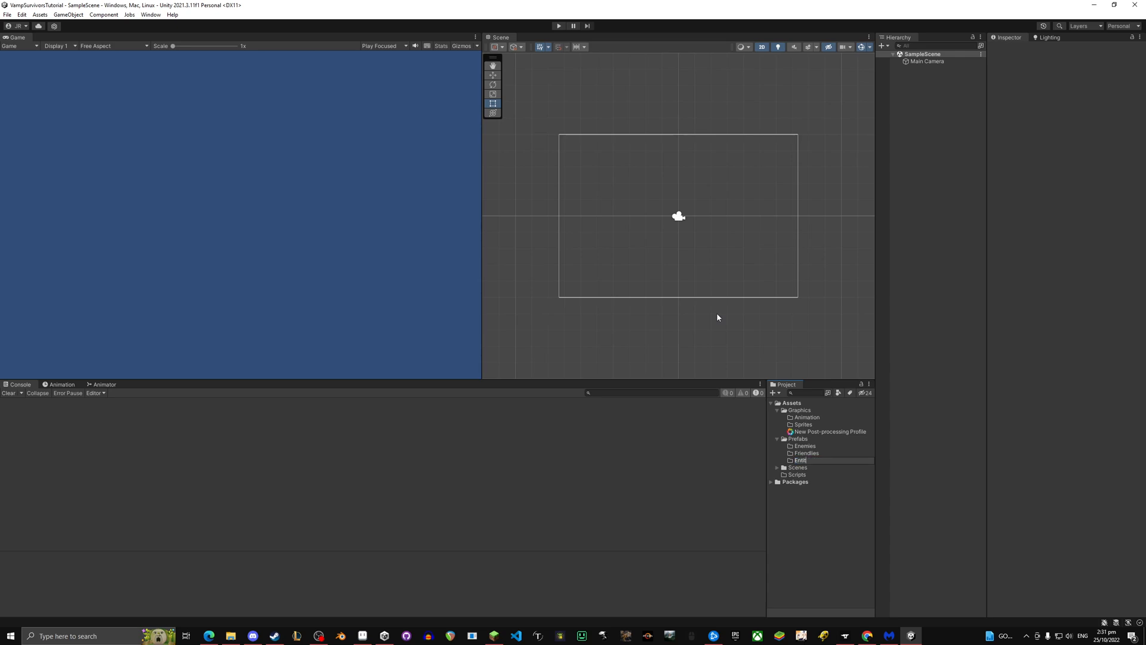
left_click(803, 453)
type("Co")
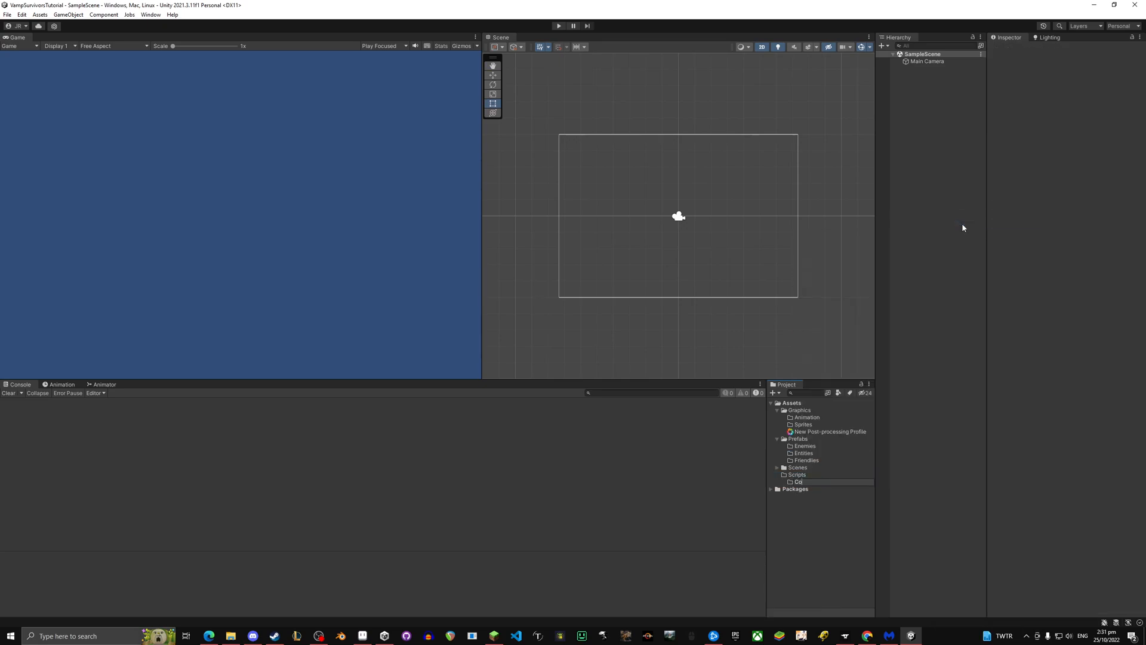
- Create Core, Player and Enemy folders inside Scripts
right_click(796, 473)
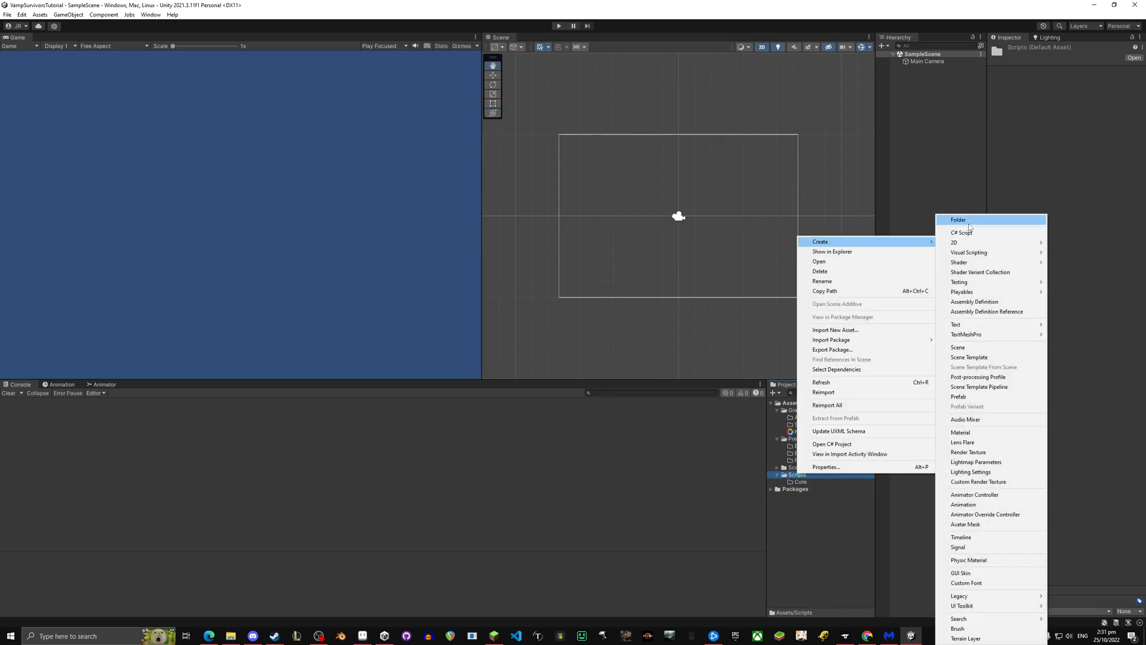
left_click(957, 219)
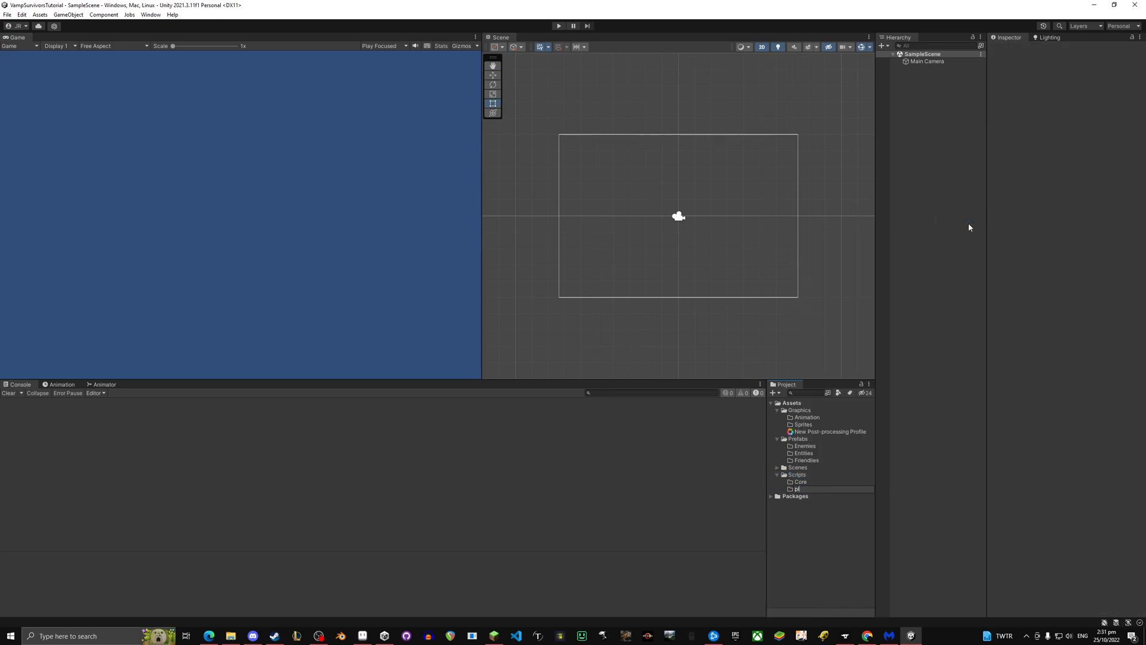
left_click(802, 489)
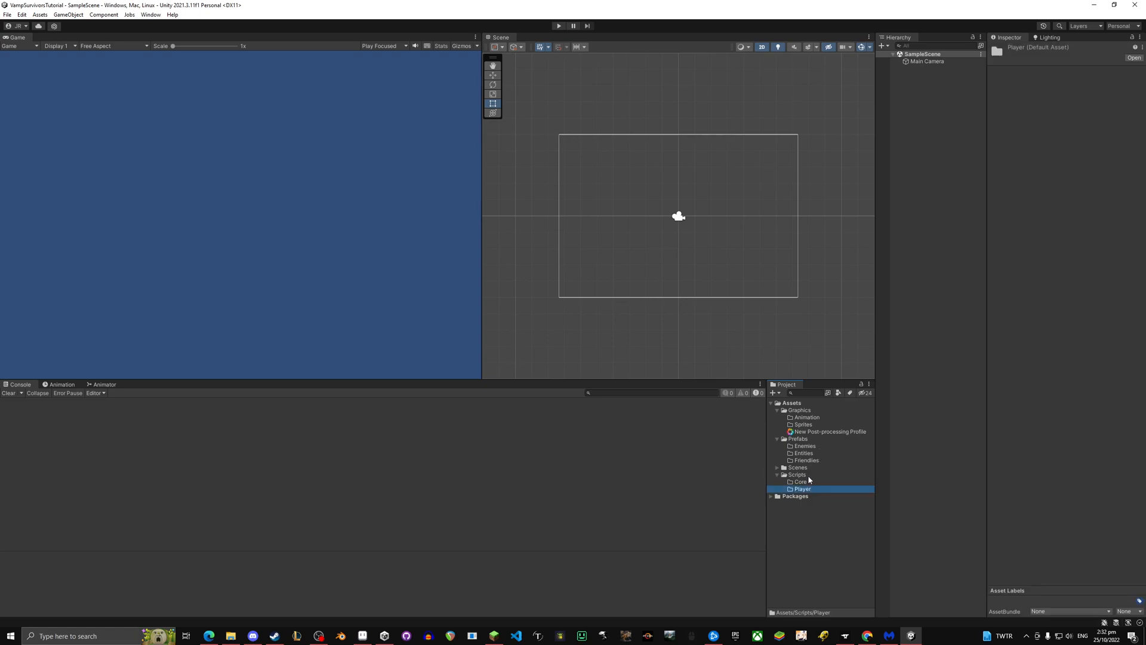
right_click(796, 473)
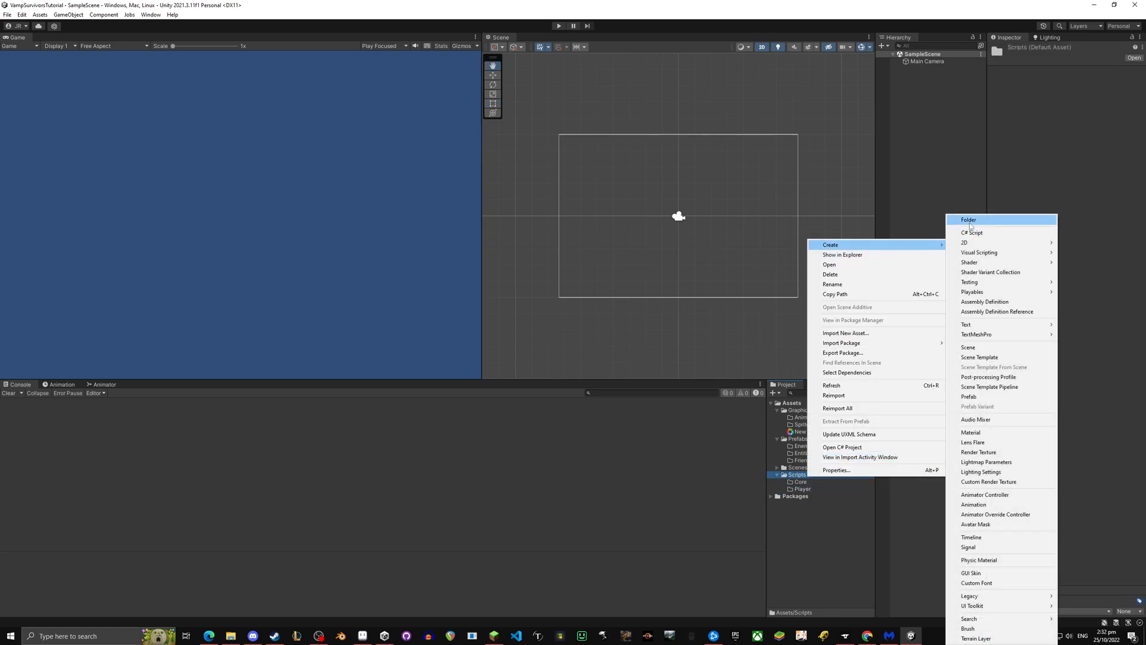
left_click(967, 219)
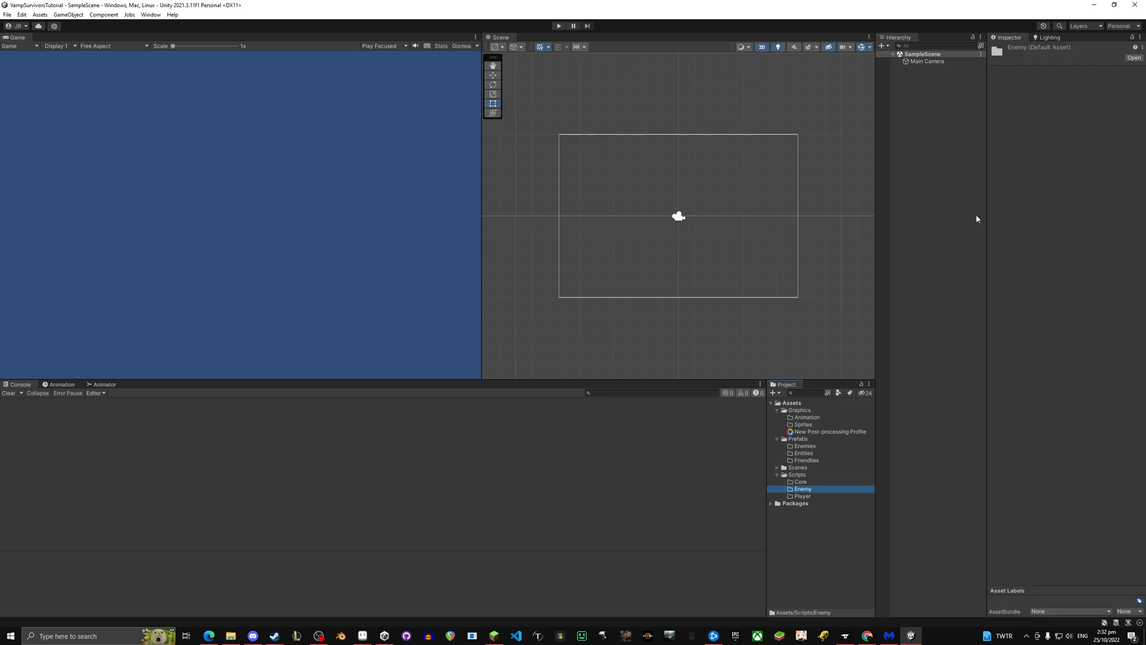
mouse_move(816, 498)
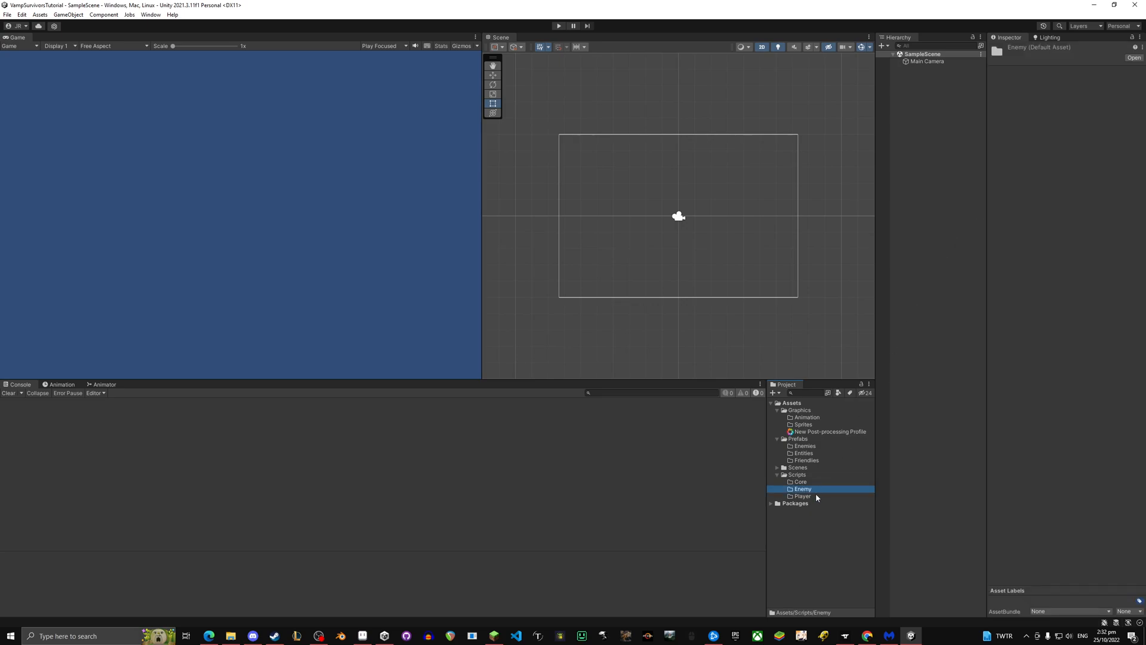
mouse_move(837, 443)
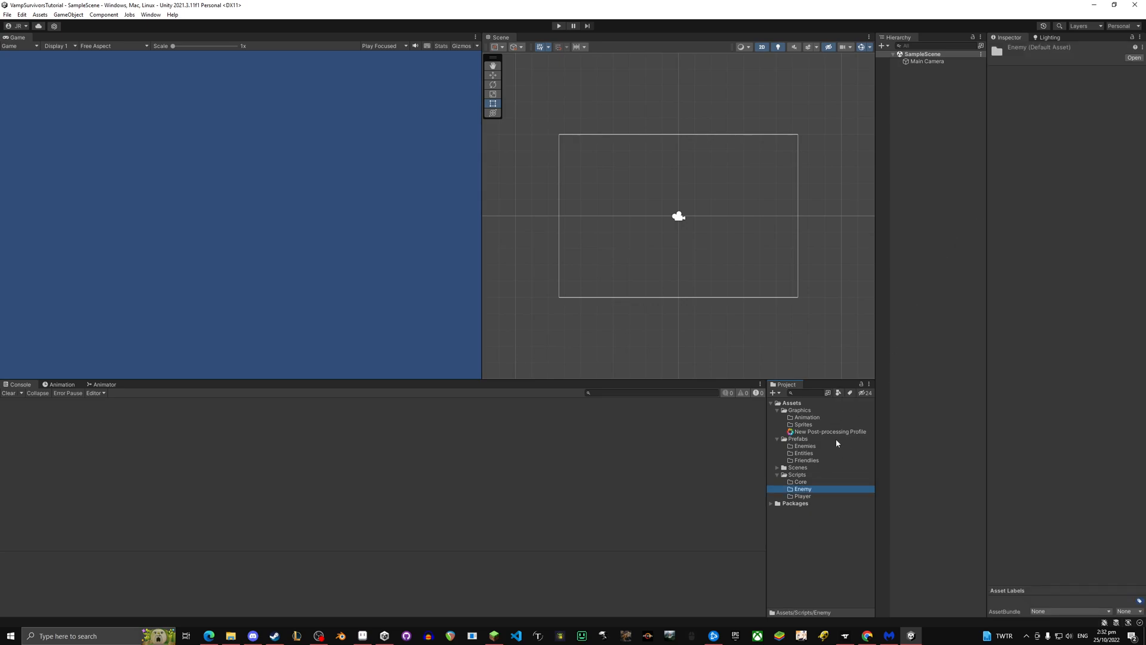
mouse_move(1022, 126)
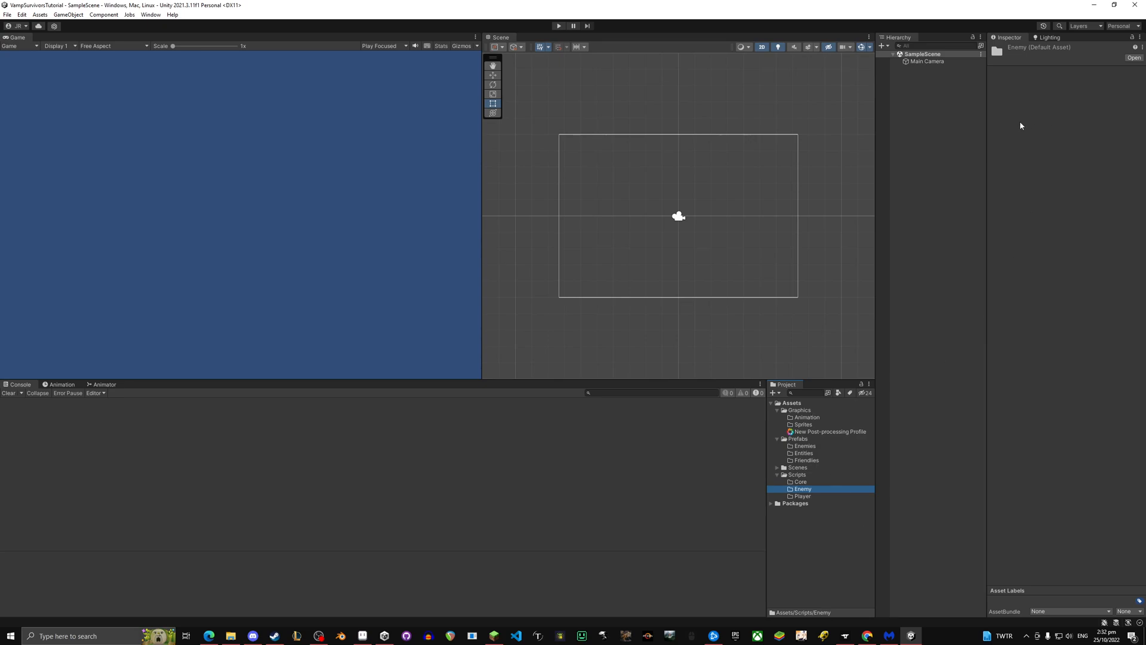
left_click(950, 95)
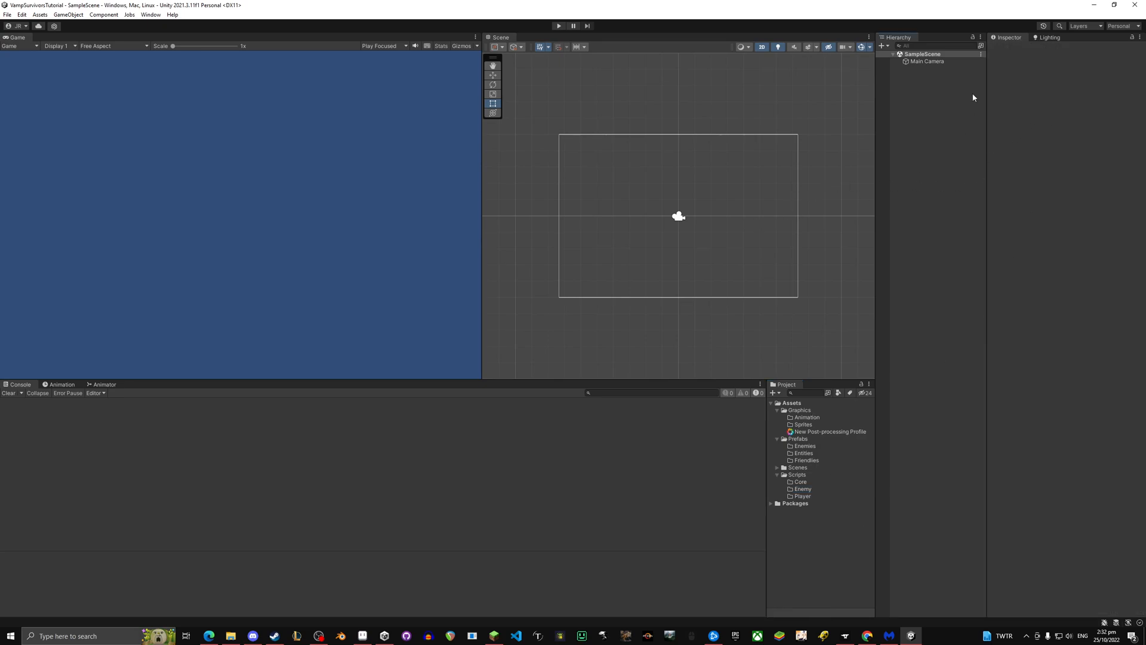
- Set the Main Camera's background colour to pale yellow (F6ED75)
left_click(927, 61)
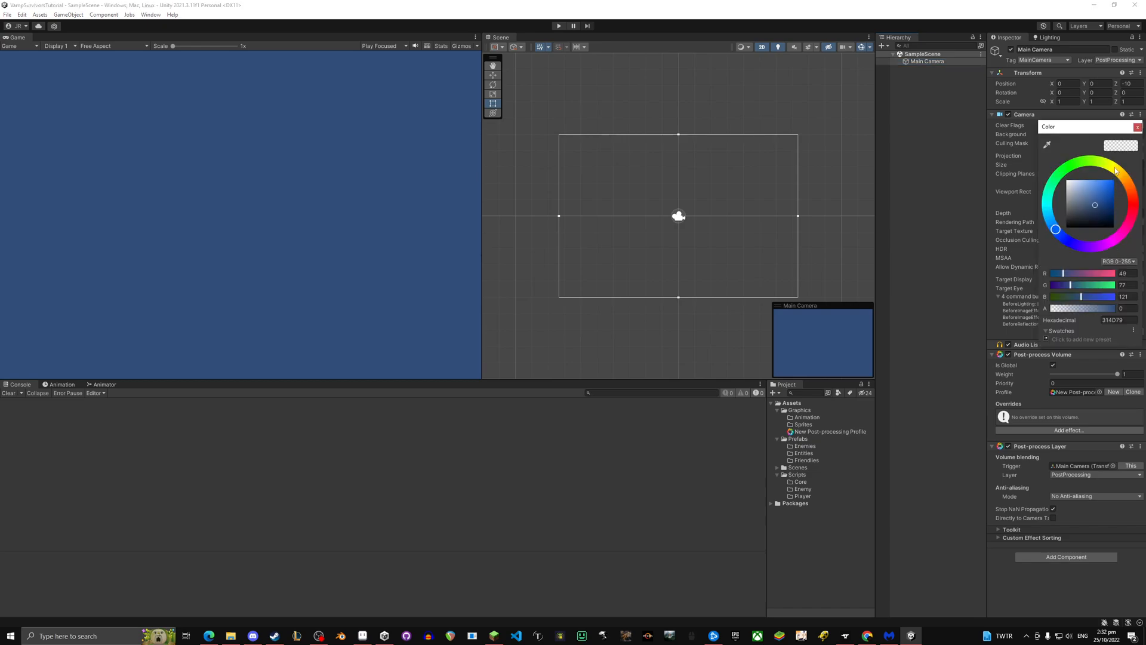
left_click(1096, 185)
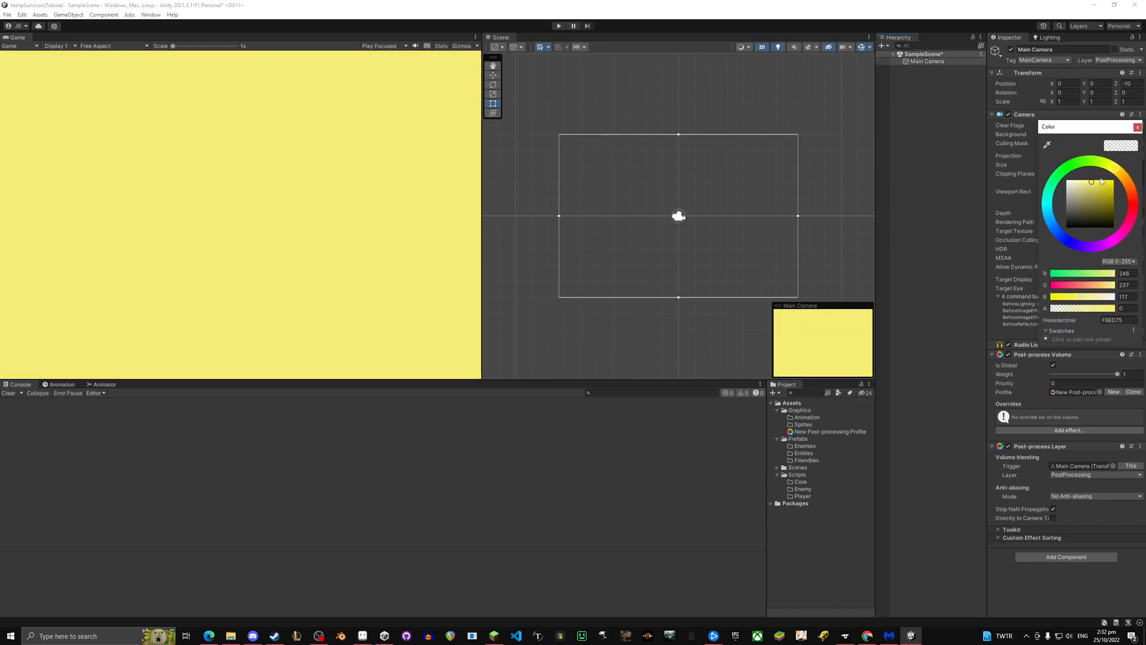
left_click(1094, 187)
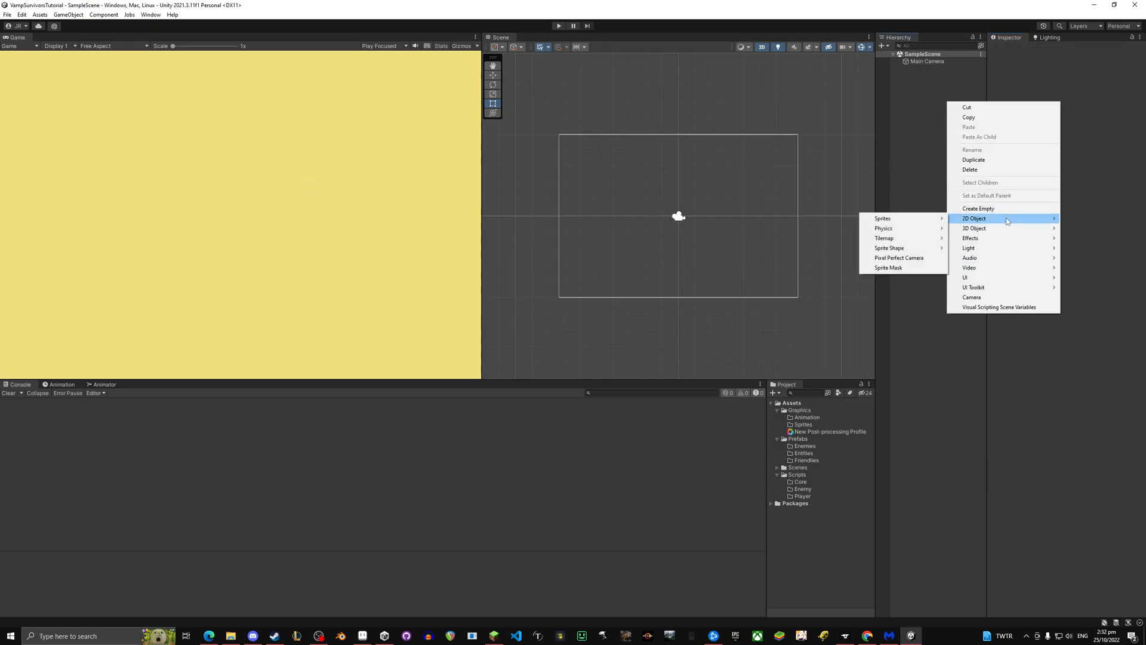
mouse_move(882, 218)
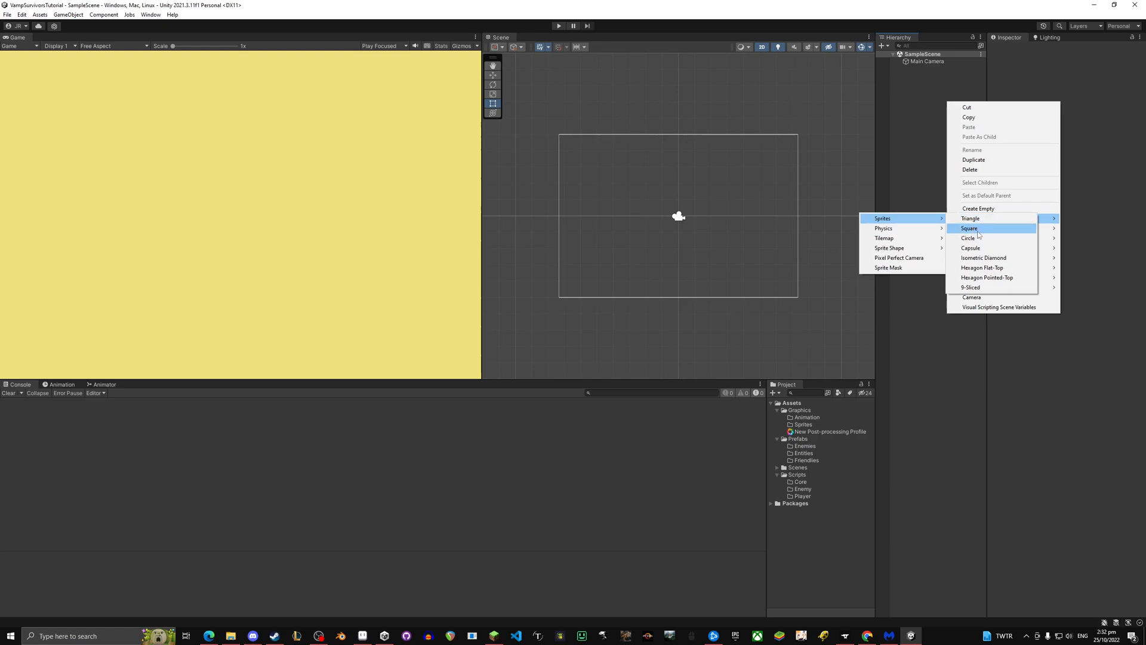
- Select the white Square sprite to show its Sprite Renderer settings in the Inspector
left_click(970, 228)
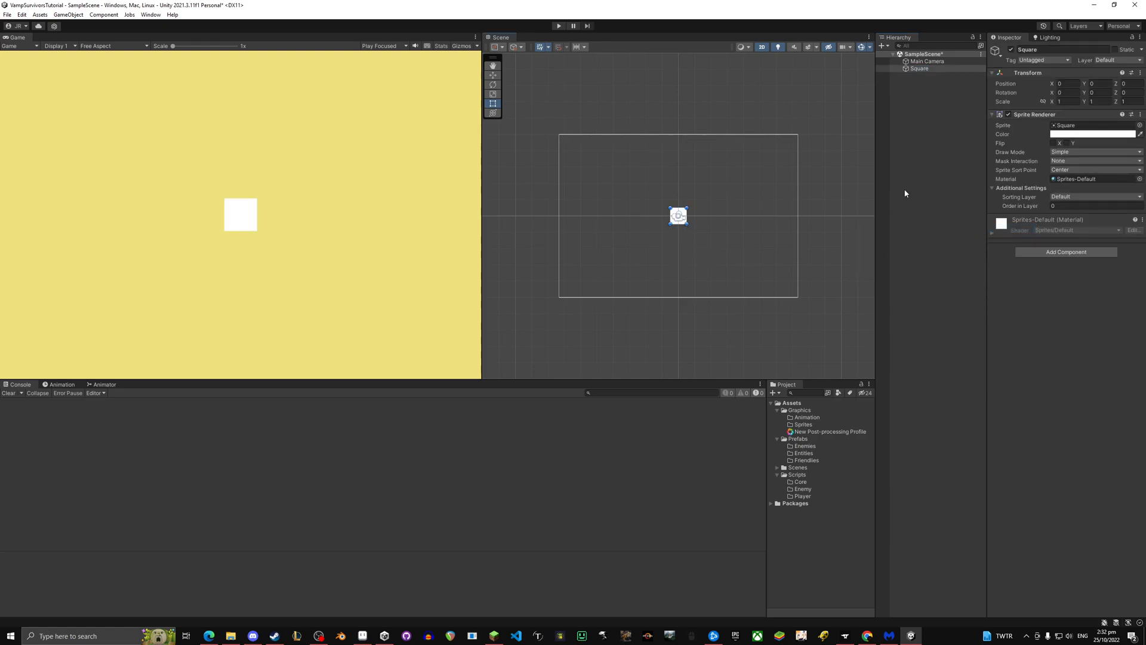
left_click(919, 68)
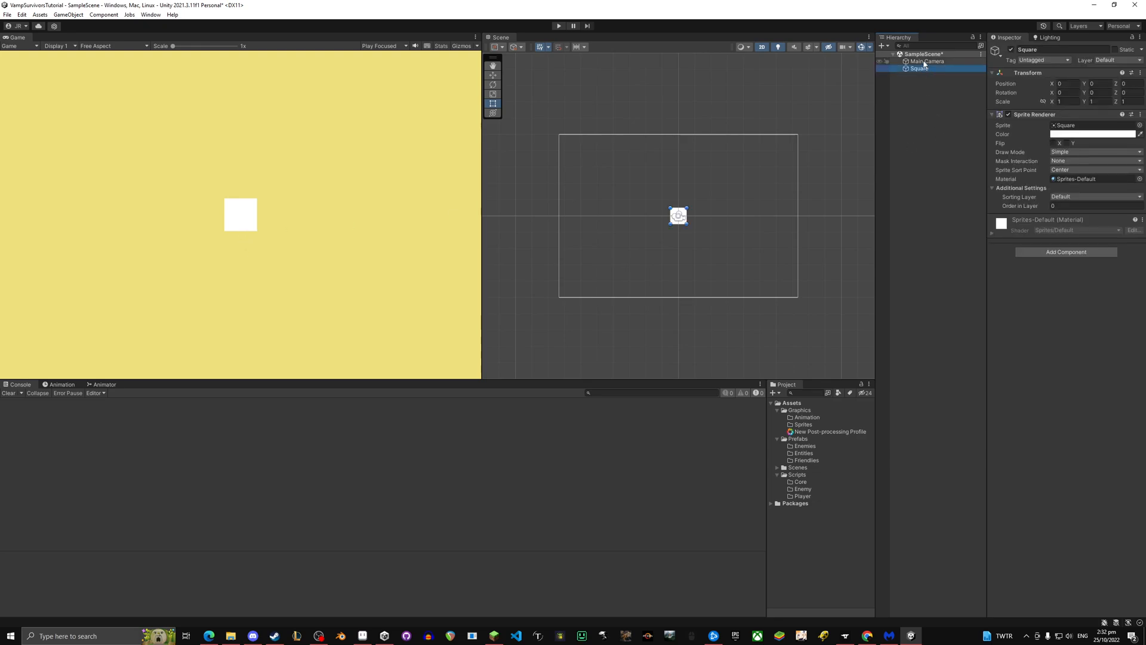
- Add a Bloom effect at intensity 4 to the Main Camera volume and choose a dark brown background
left_click(926, 61)
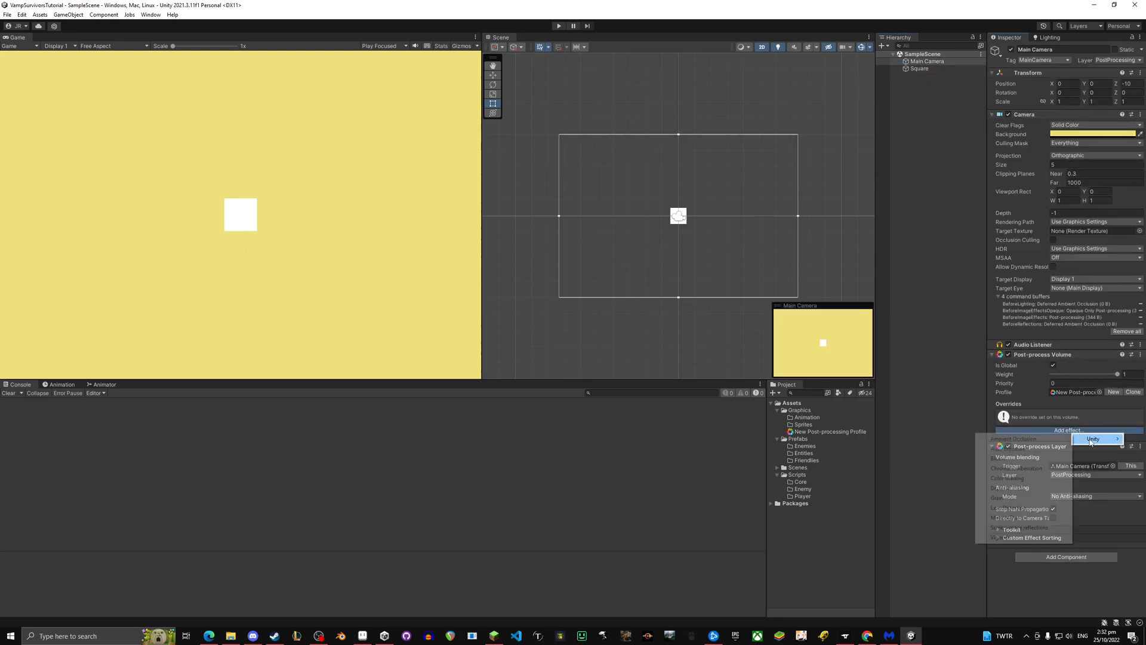
left_click(1094, 439)
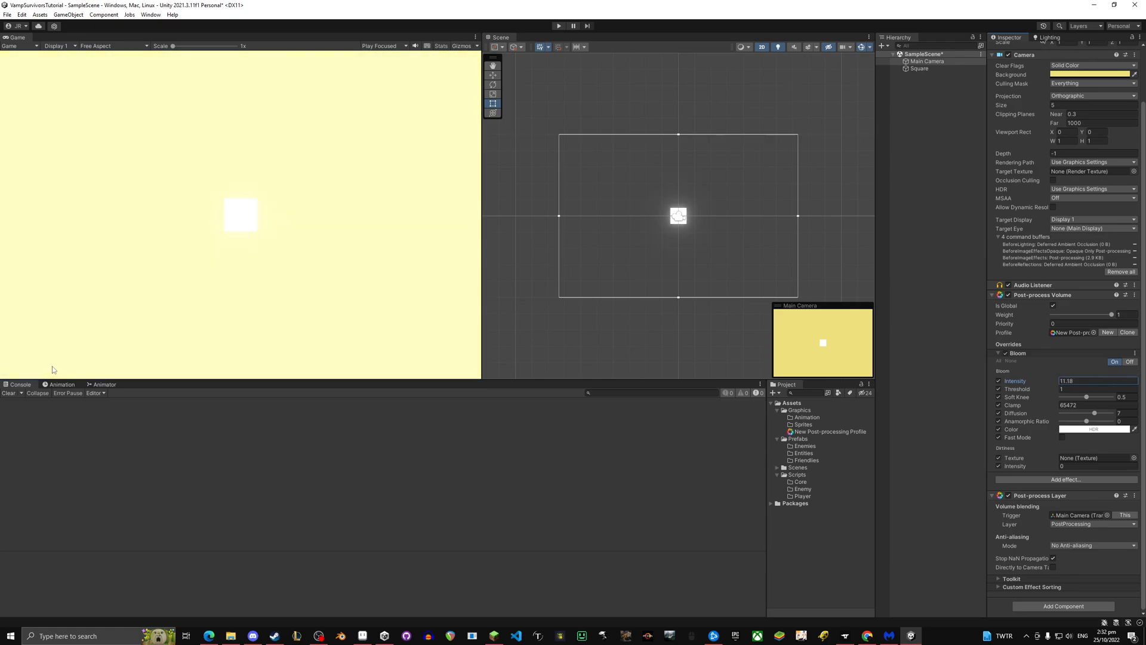
type("2.59")
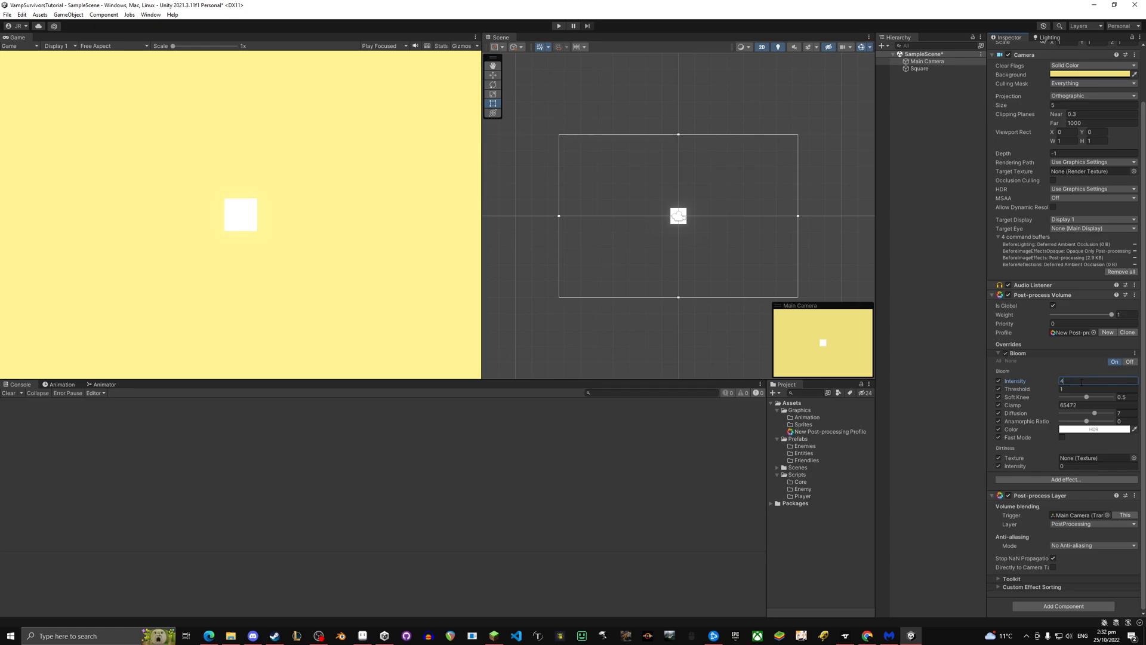
left_click(1090, 74)
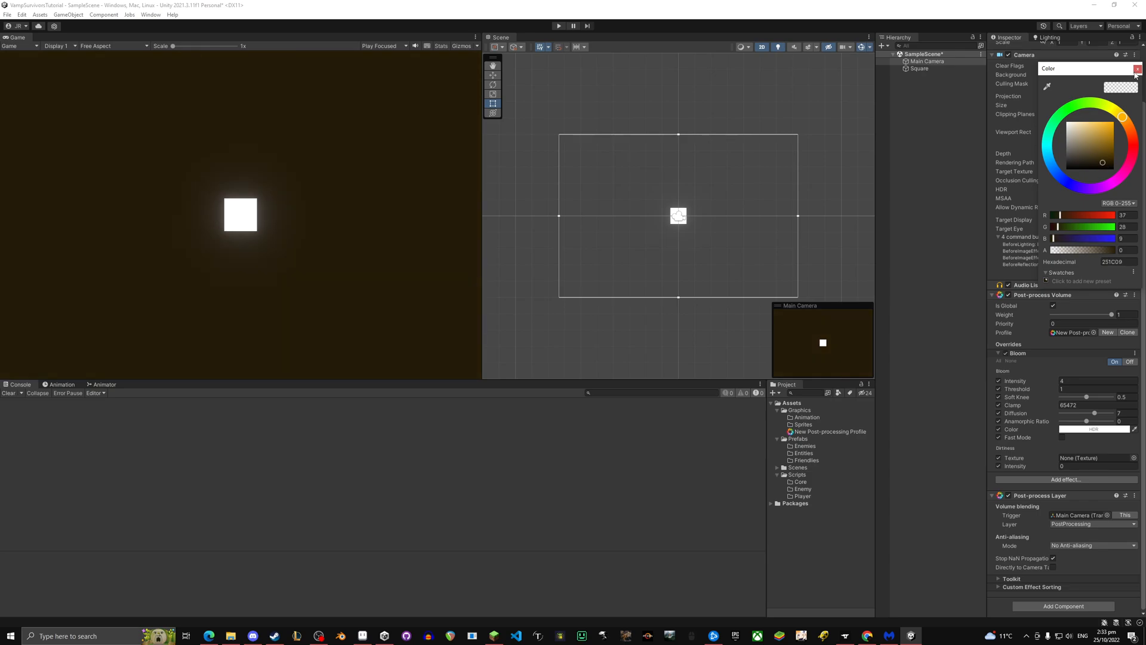
- Set the Square's Sprite Renderer colour to magenta
left_click(1136, 69)
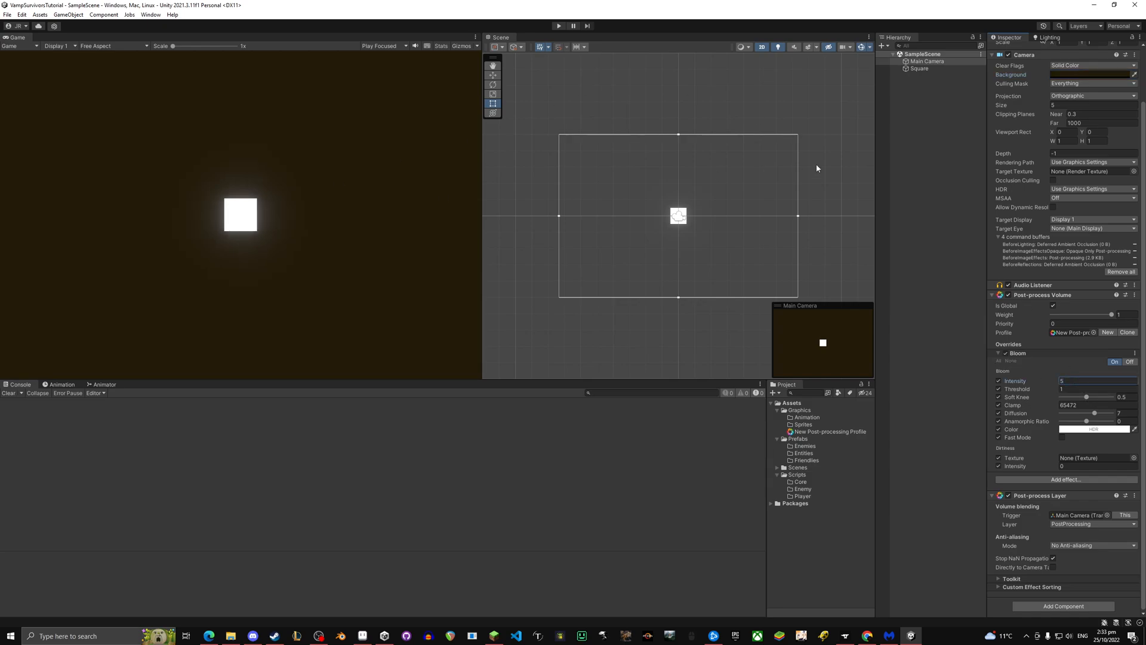
left_click(919, 69)
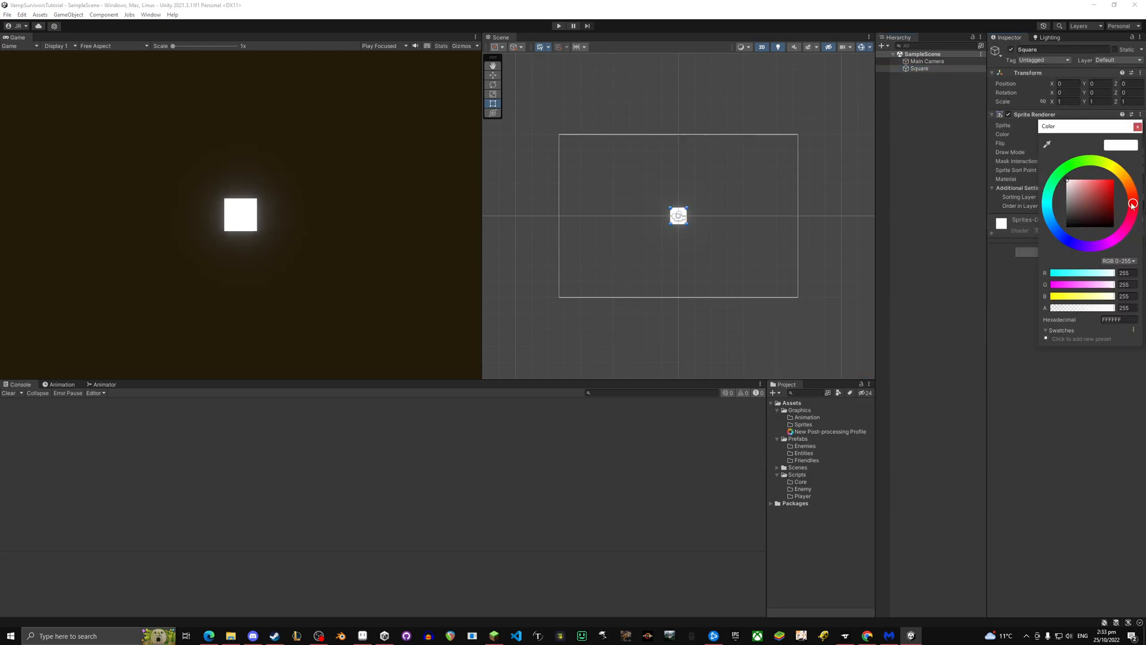
left_click(1128, 225)
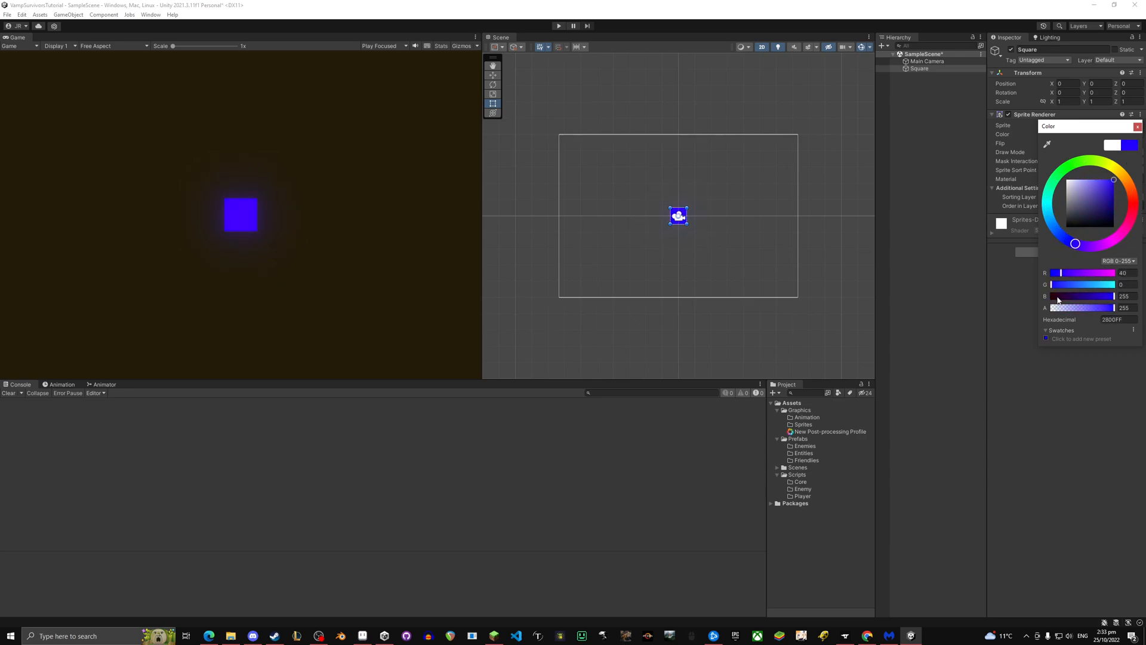
left_click(1107, 243)
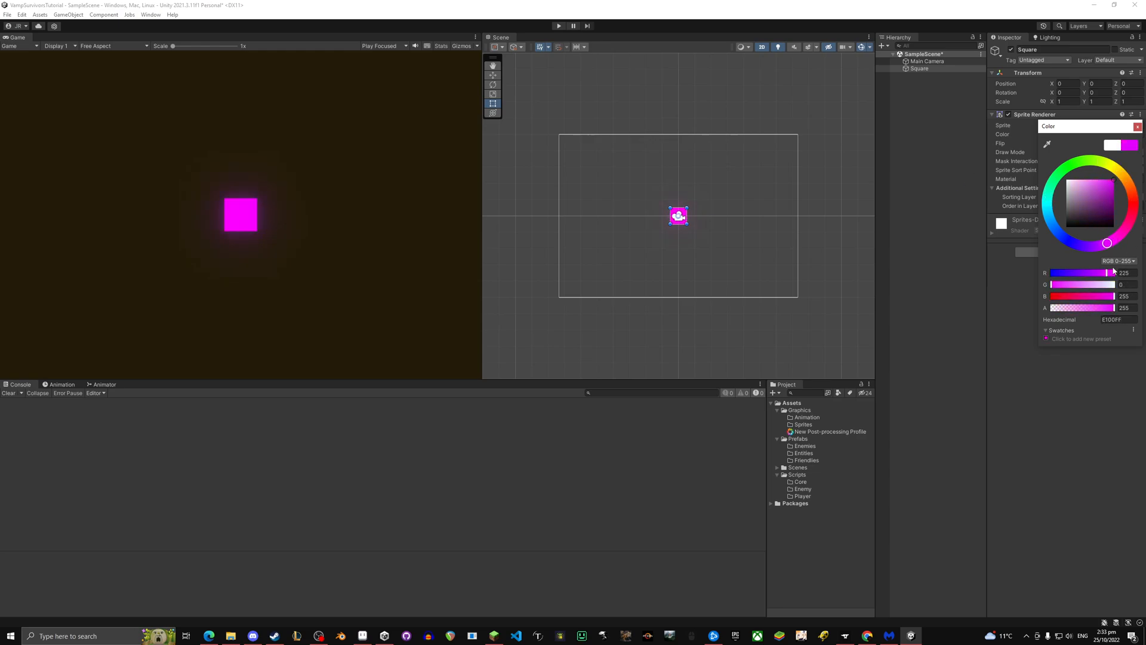
left_click(1133, 207)
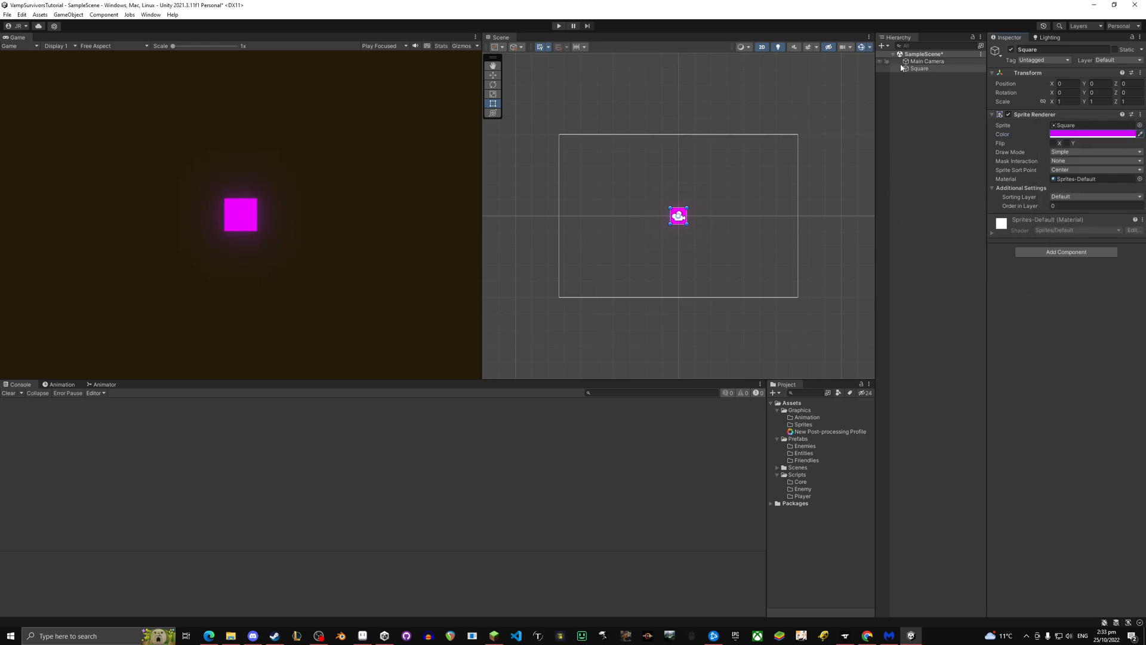
- Turn the Main Camera background black, with Bloom intensity raised to 5
left_click(926, 61)
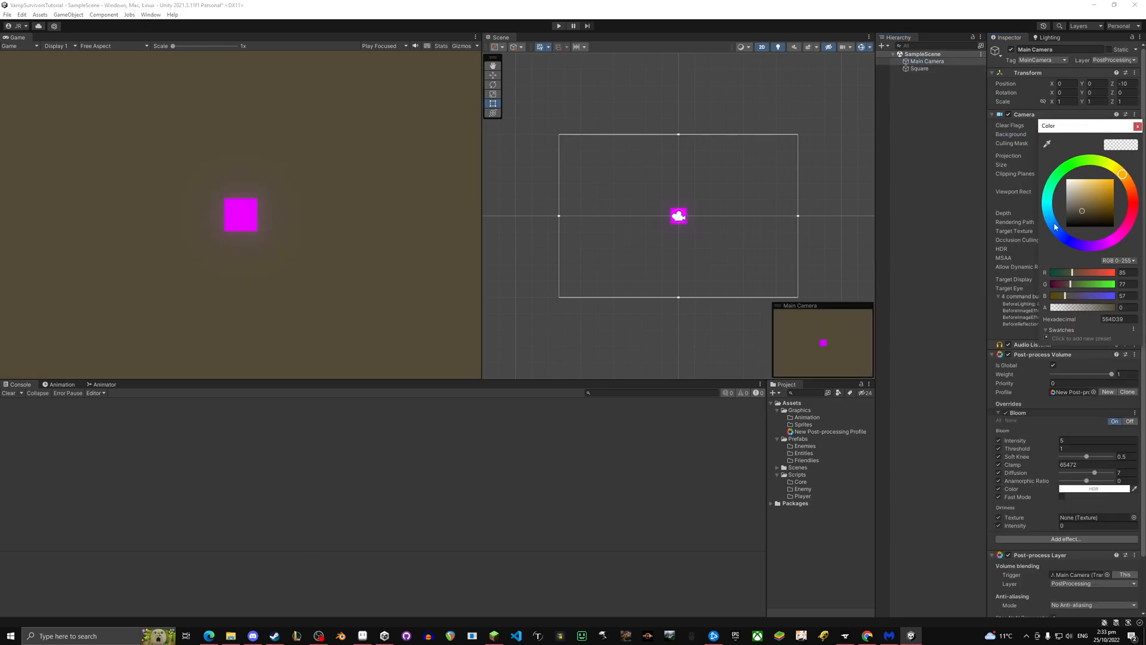
left_click(1137, 126)
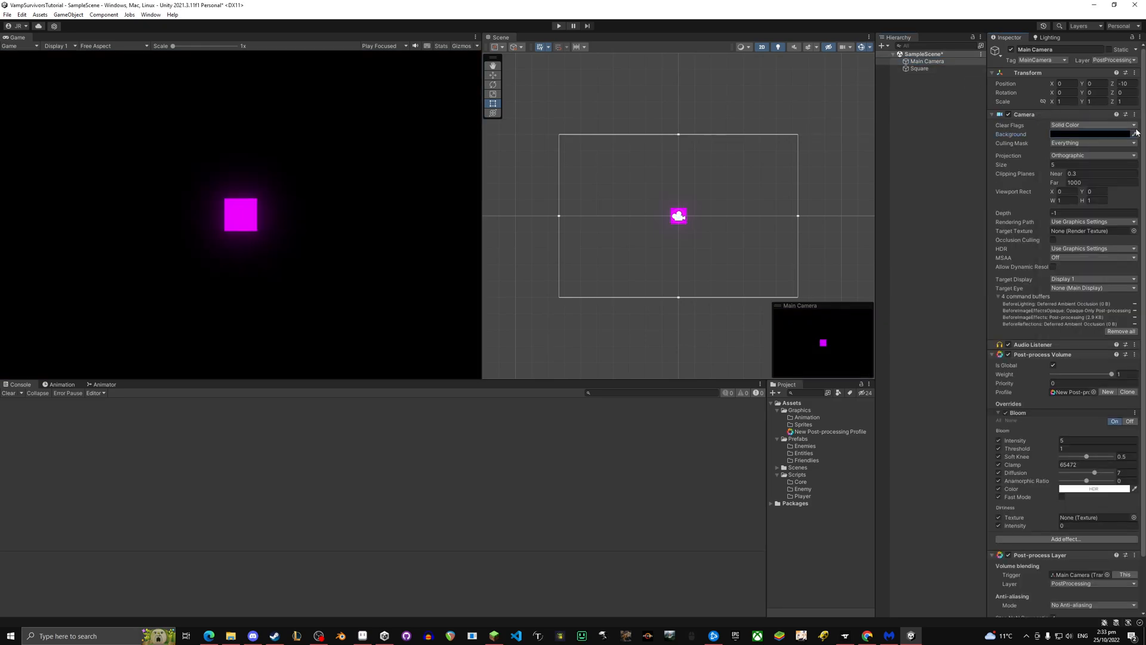
left_click(926, 62)
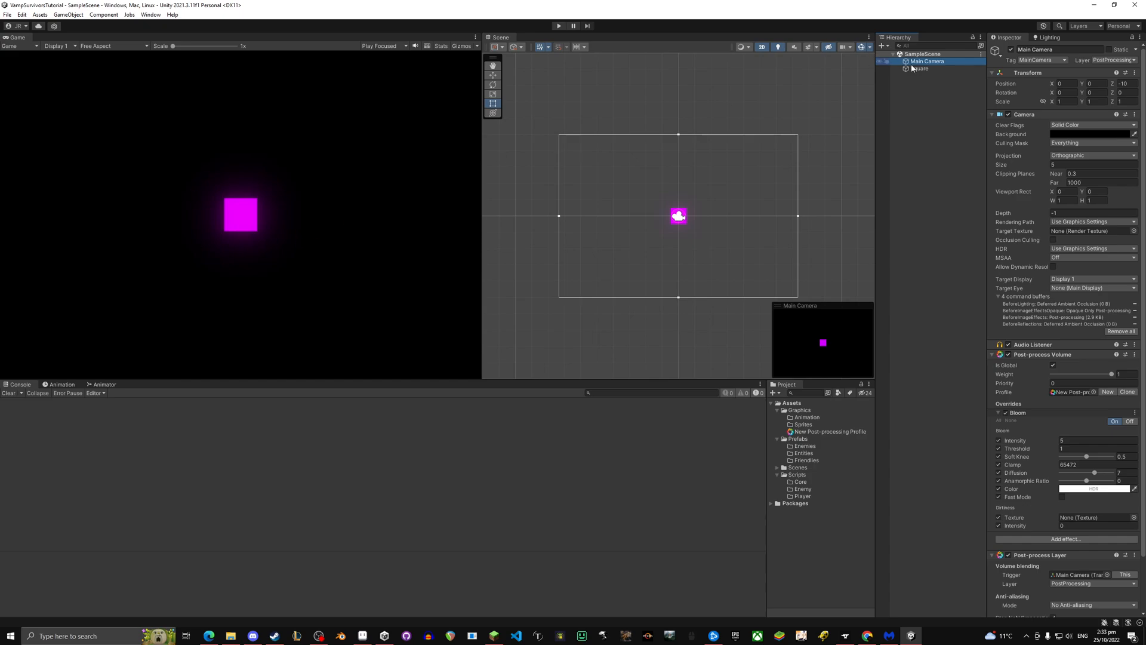
left_click(919, 68)
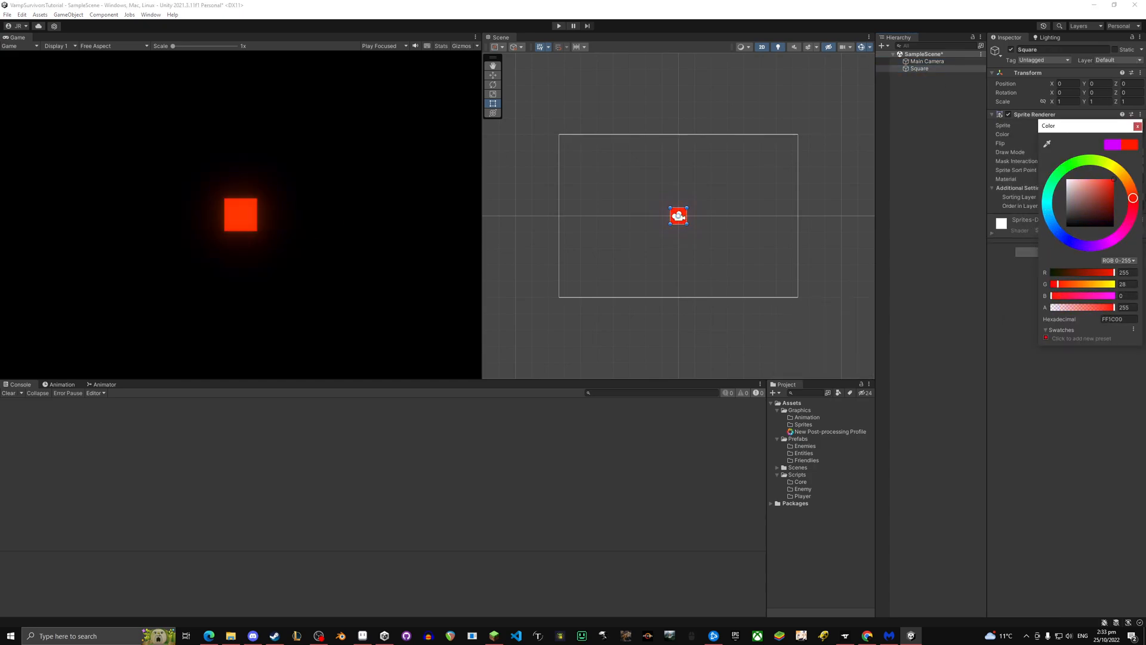
left_click(1131, 217)
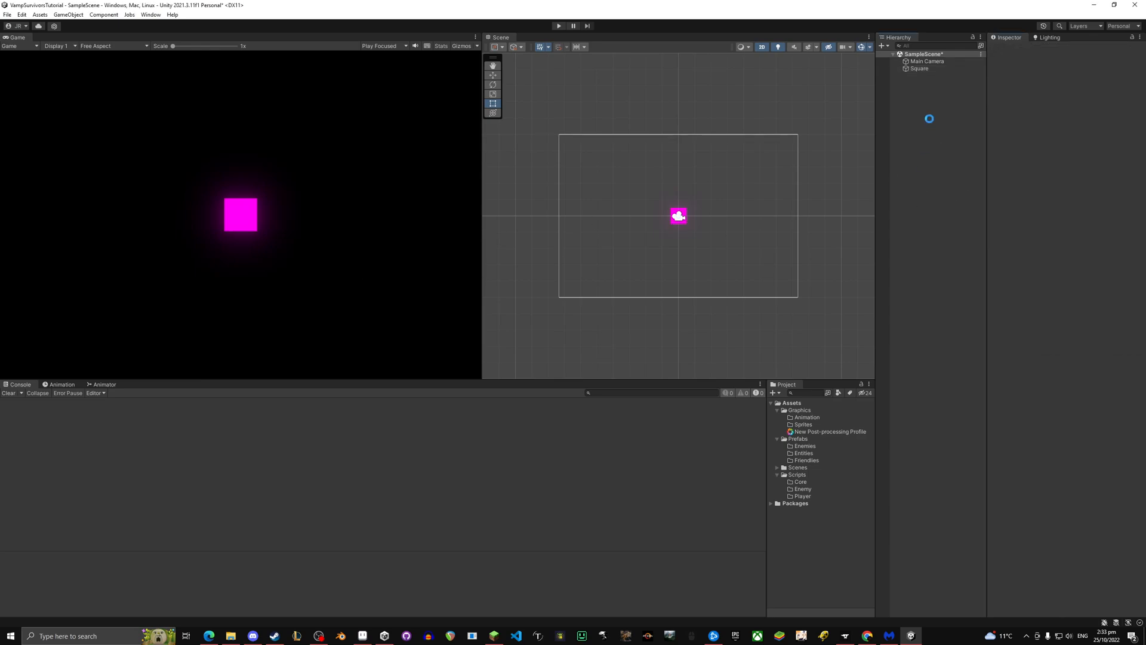
- Add a Canvas set to Scale With Screen Size and preview the Game view at QHD 2560x1440
right_click(919, 68)
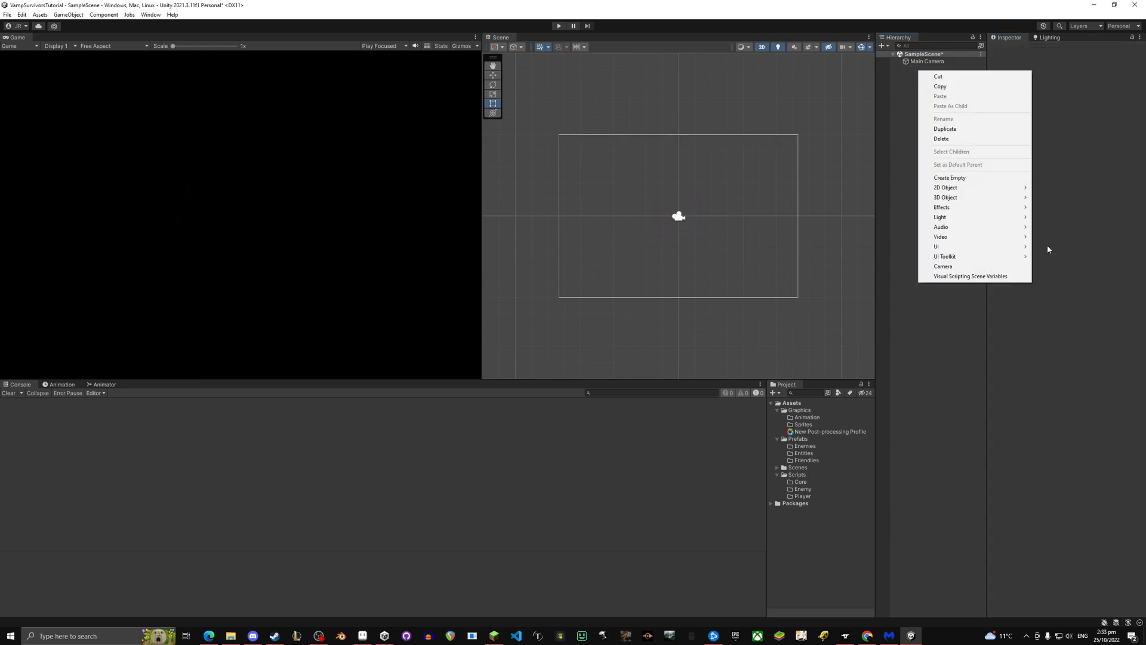
left_click(937, 247)
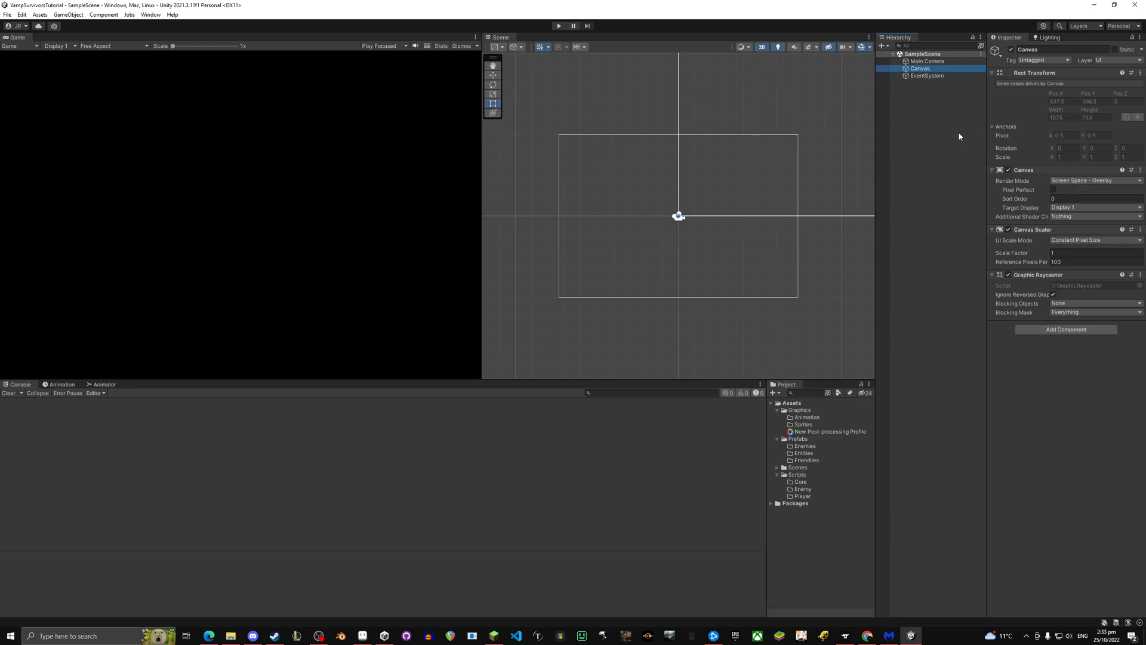
left_click(1094, 240)
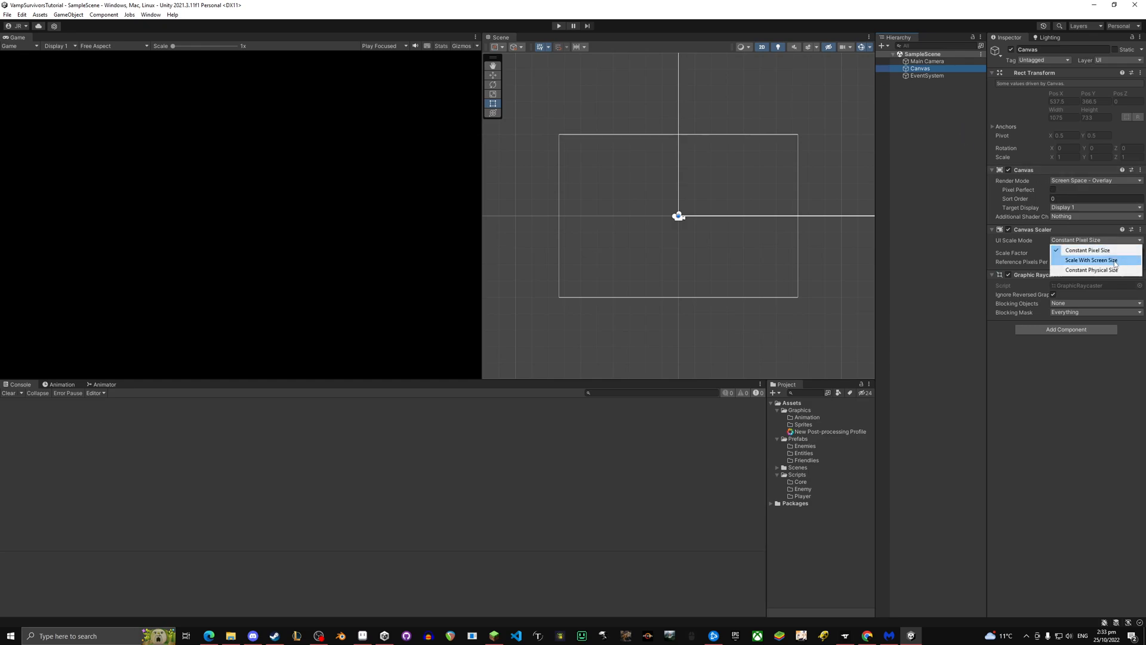
left_click(1091, 259)
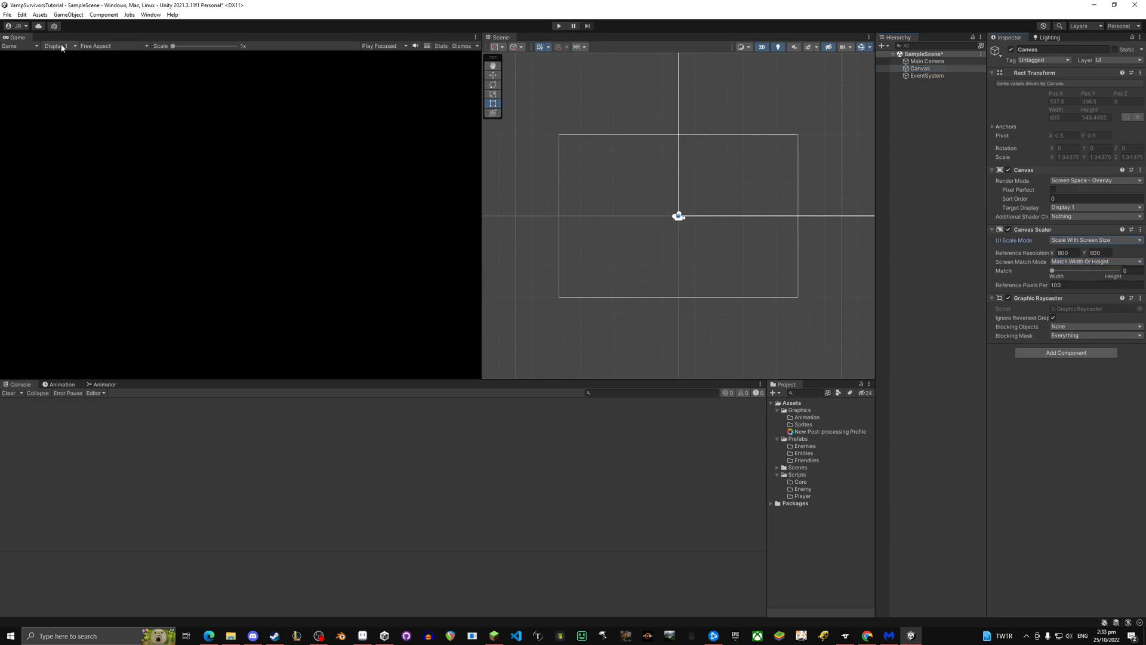
left_click(113, 46)
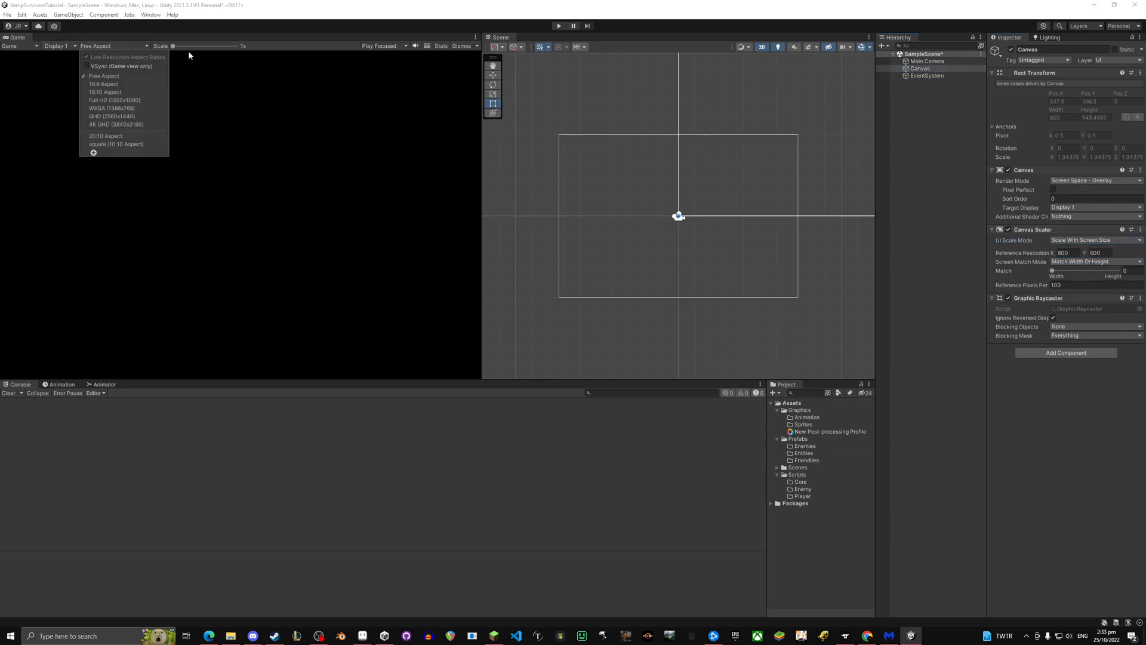
left_click(112, 116)
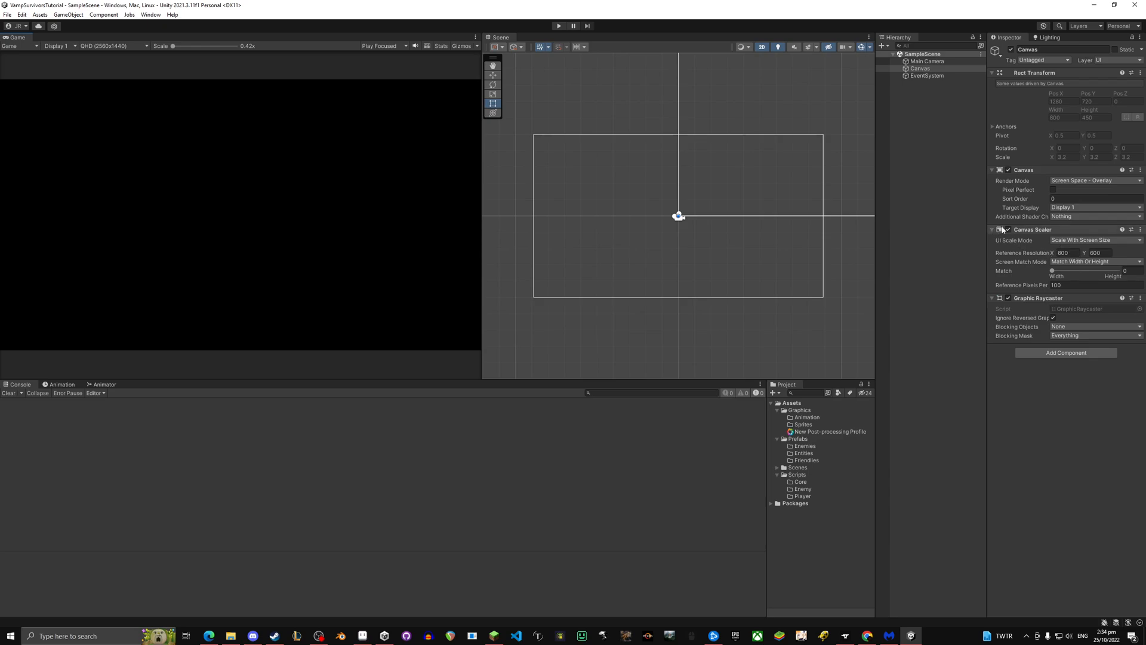
mouse_move(918, 106)
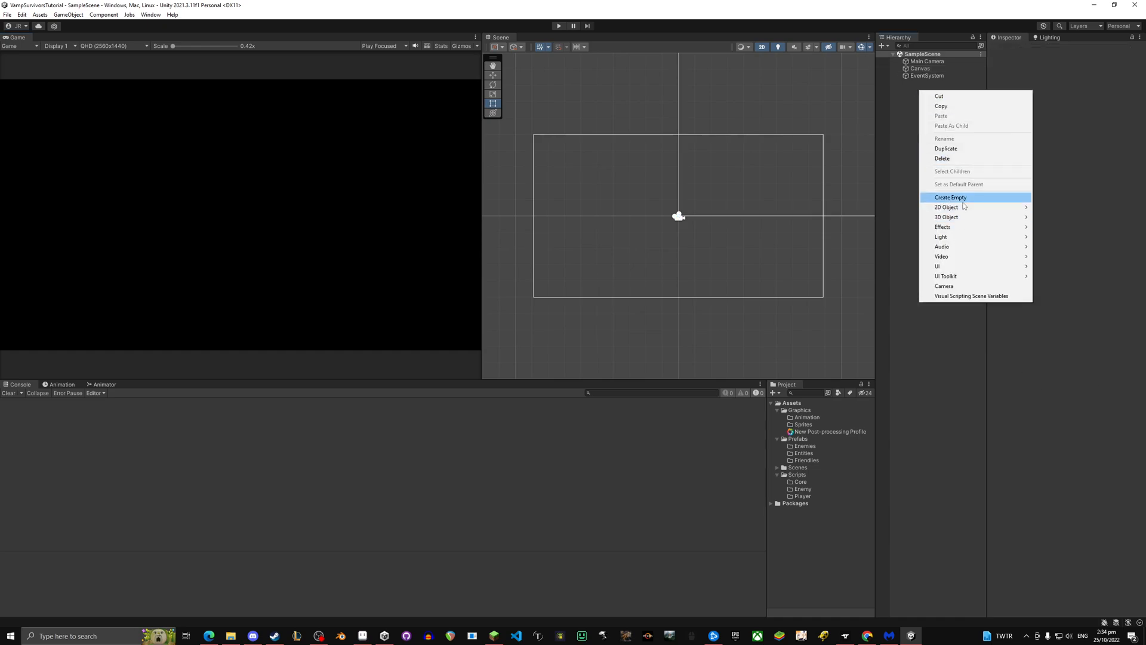
- Create empty GameManager and SoundManager objects and move them above Canvas, EventSystem, Main Camera
left_click(950, 197)
type("SoundManager")
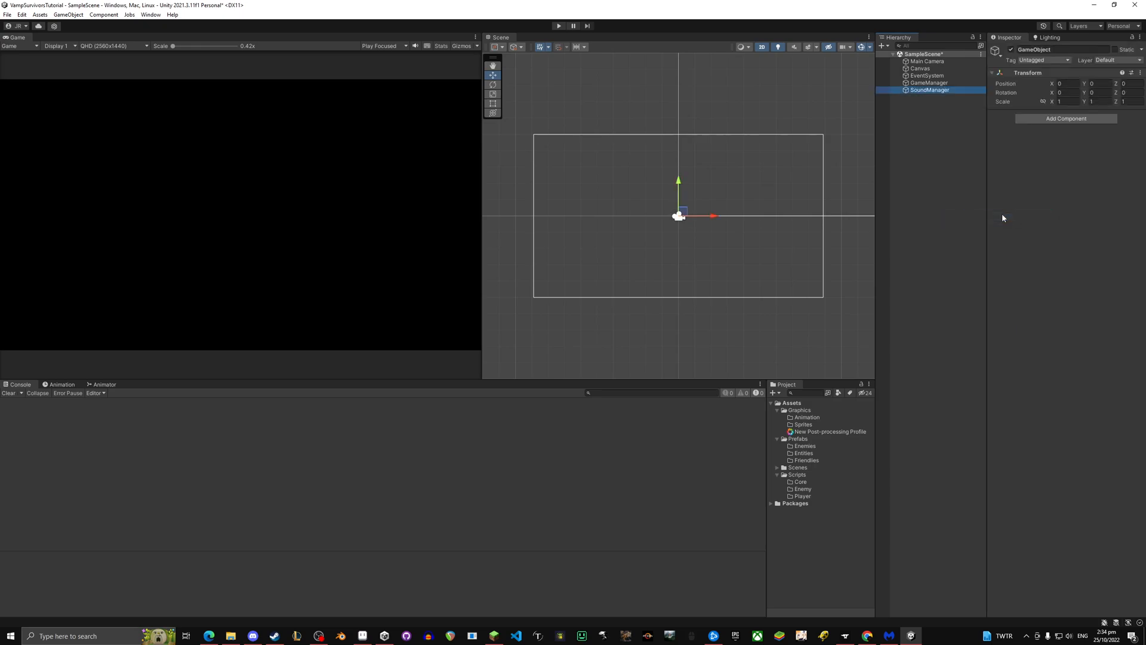
left_click(931, 89)
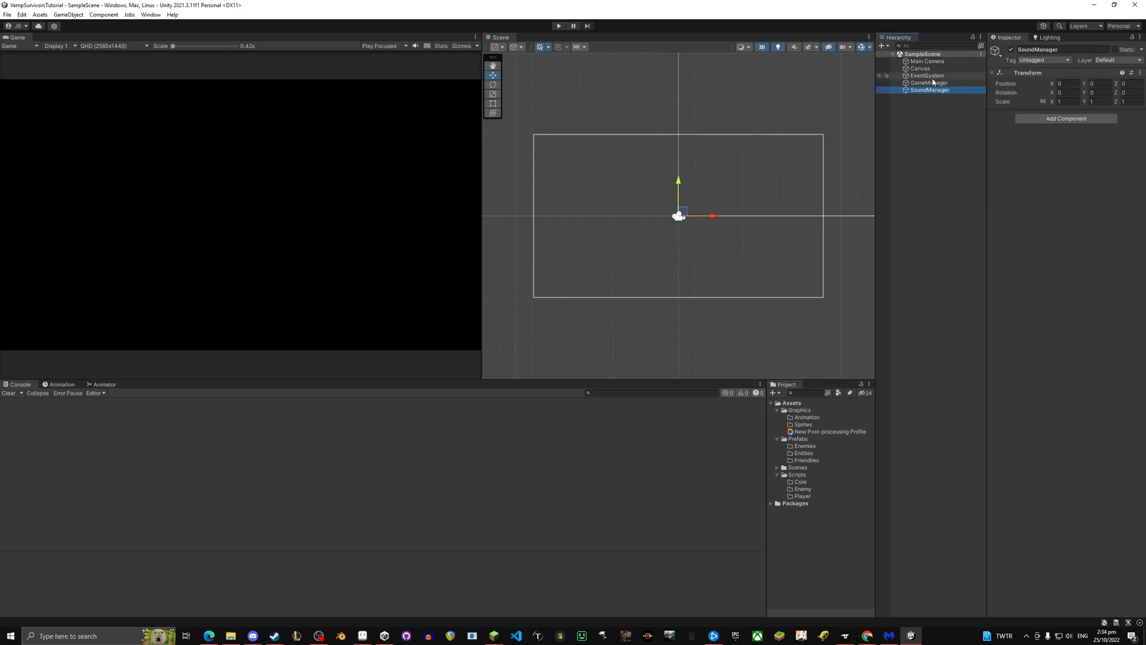
left_click(920, 68)
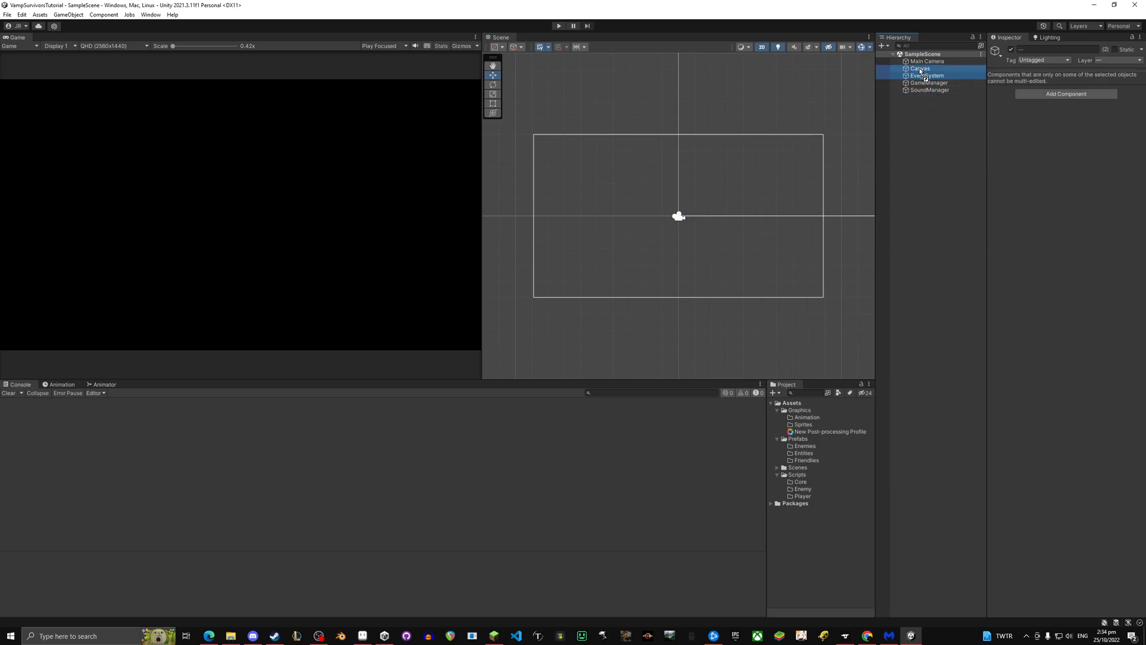
left_click(932, 76)
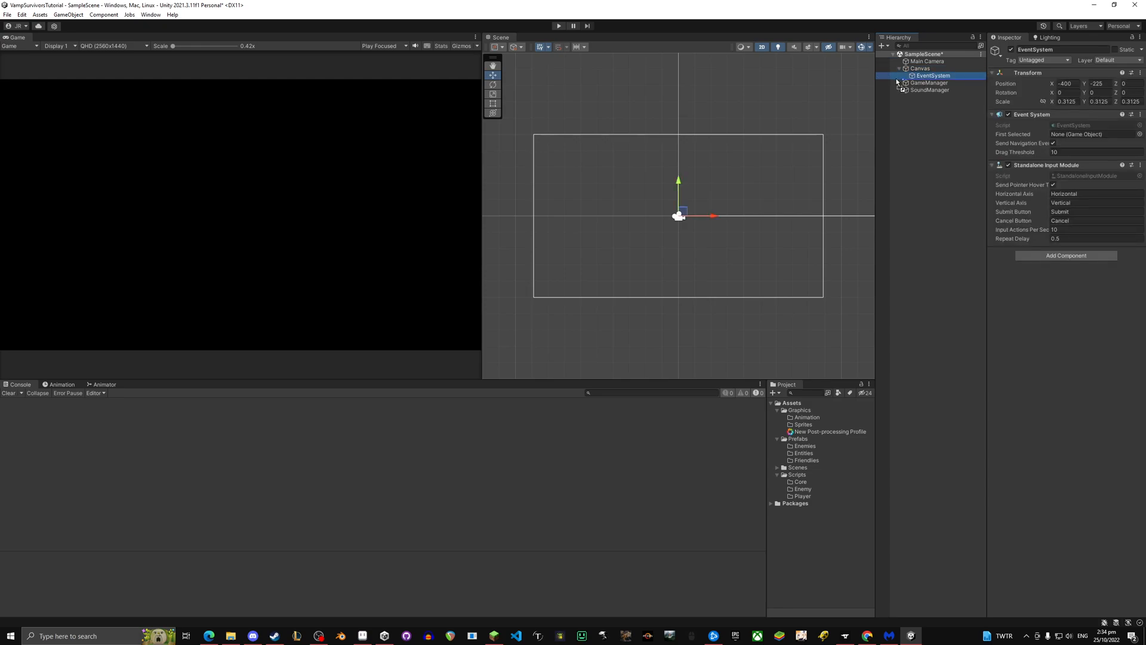
left_click(926, 61)
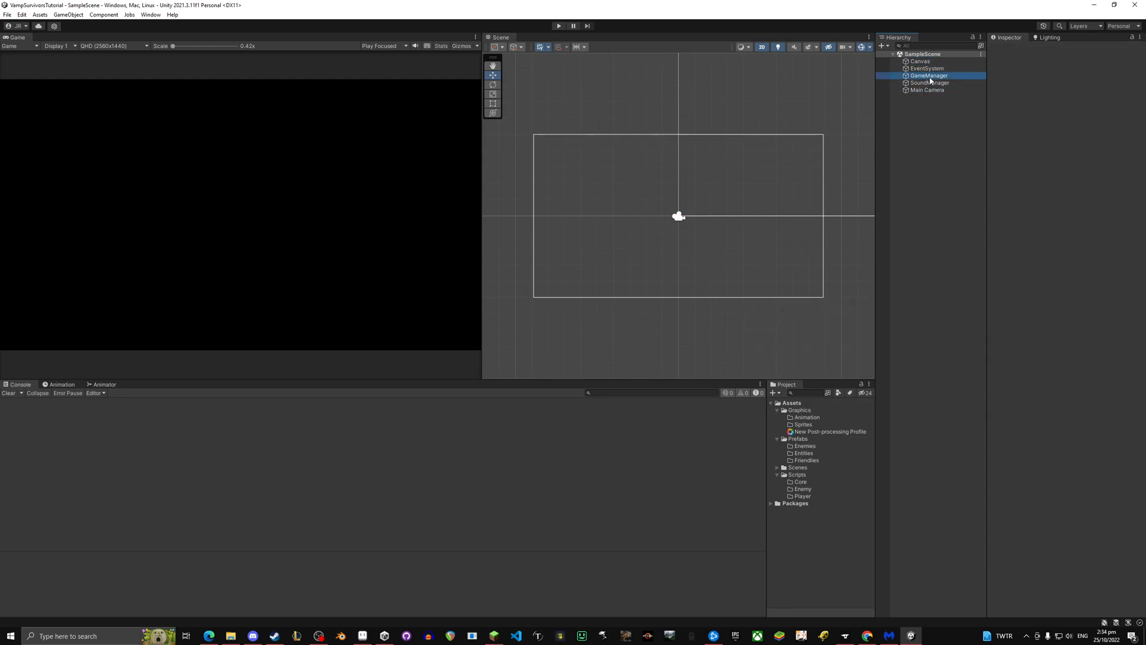
left_click(930, 68)
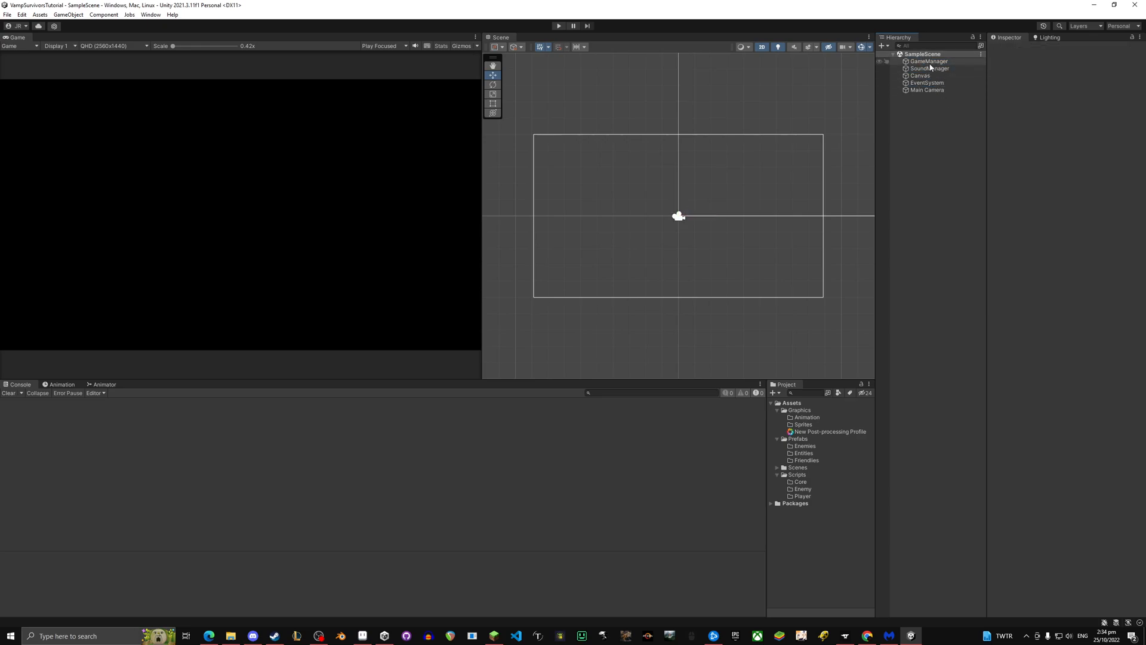
left_click(928, 89)
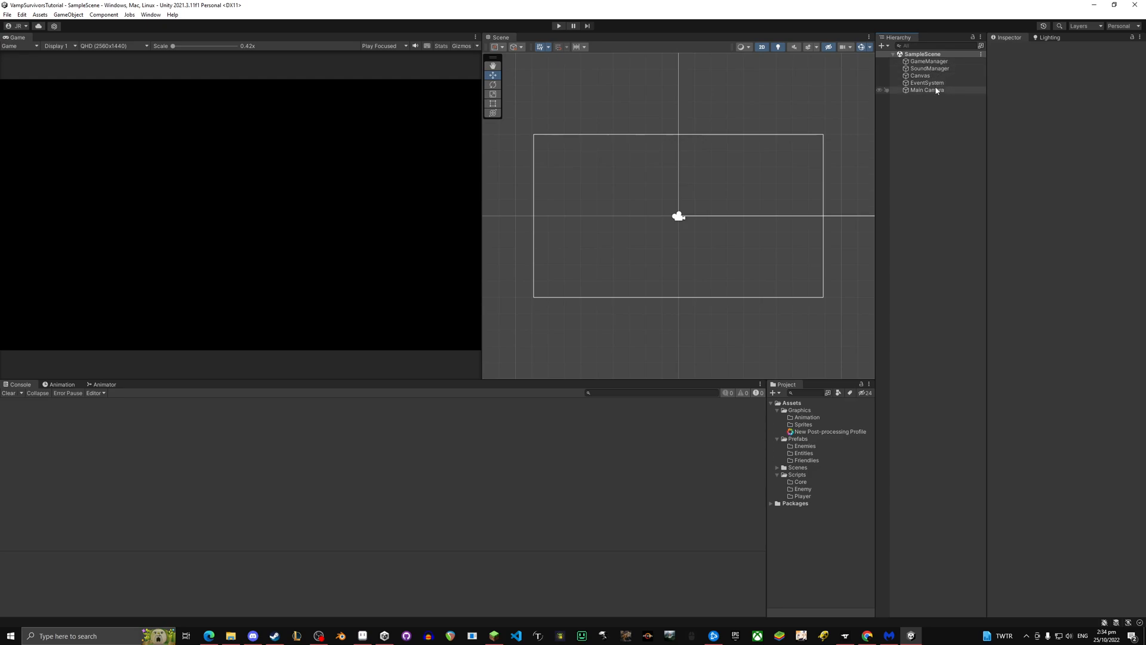
left_click(926, 90)
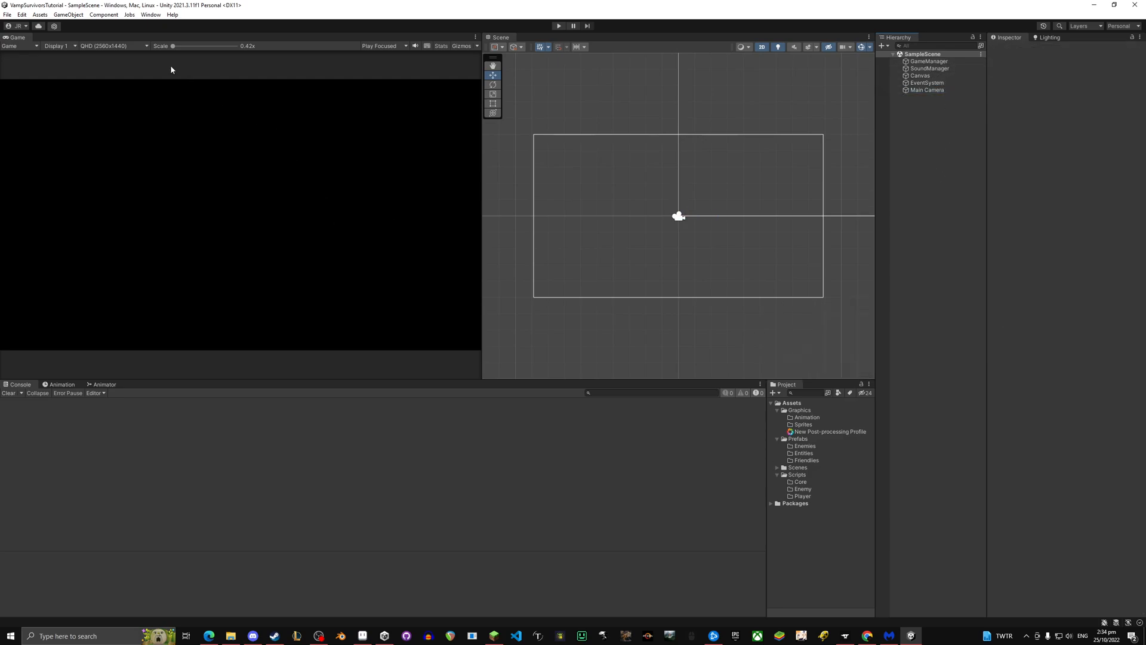
- Open Package Manager, switch to My Assets, and select Free Pixel Font - Thaleah
left_click(151, 13)
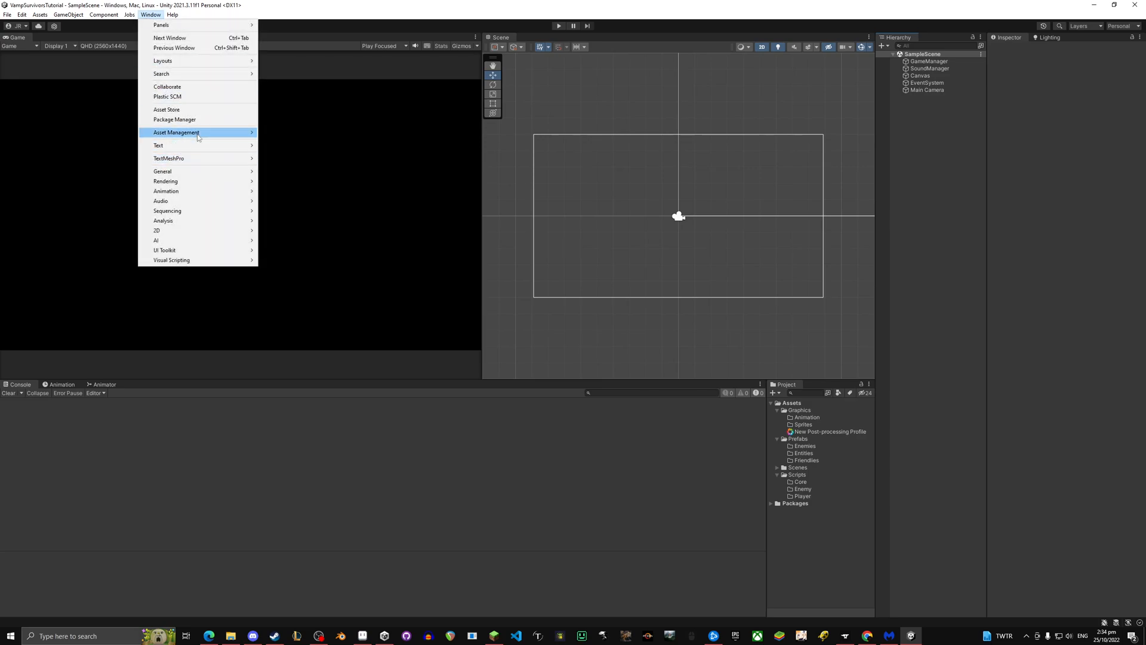
left_click(174, 119)
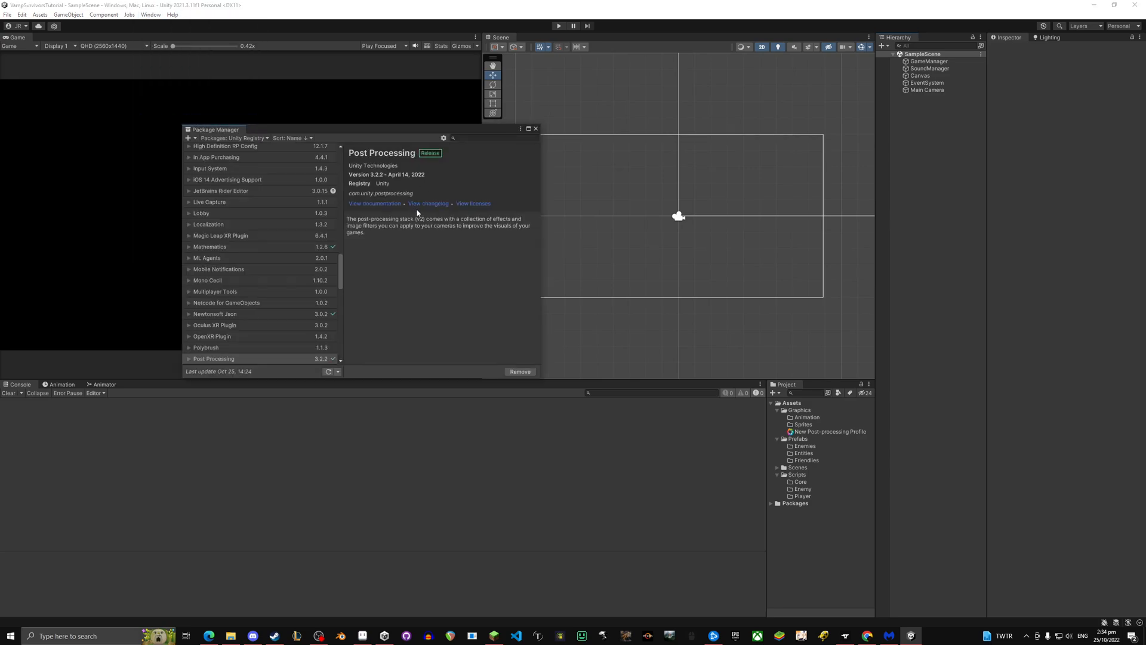
left_click(234, 137)
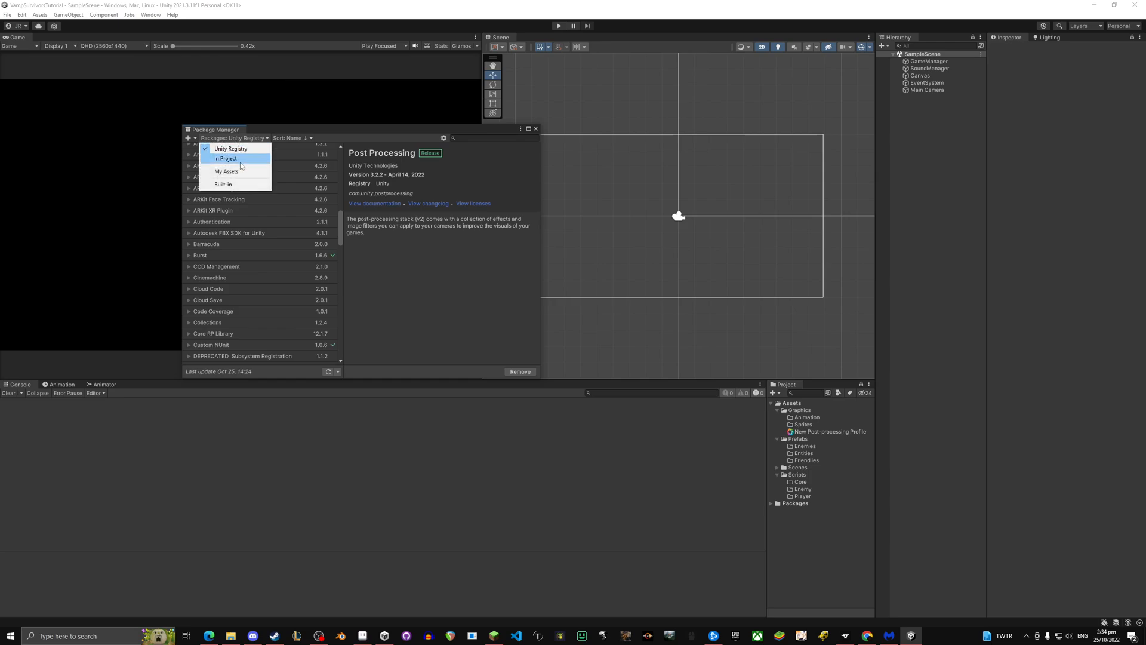
left_click(226, 171)
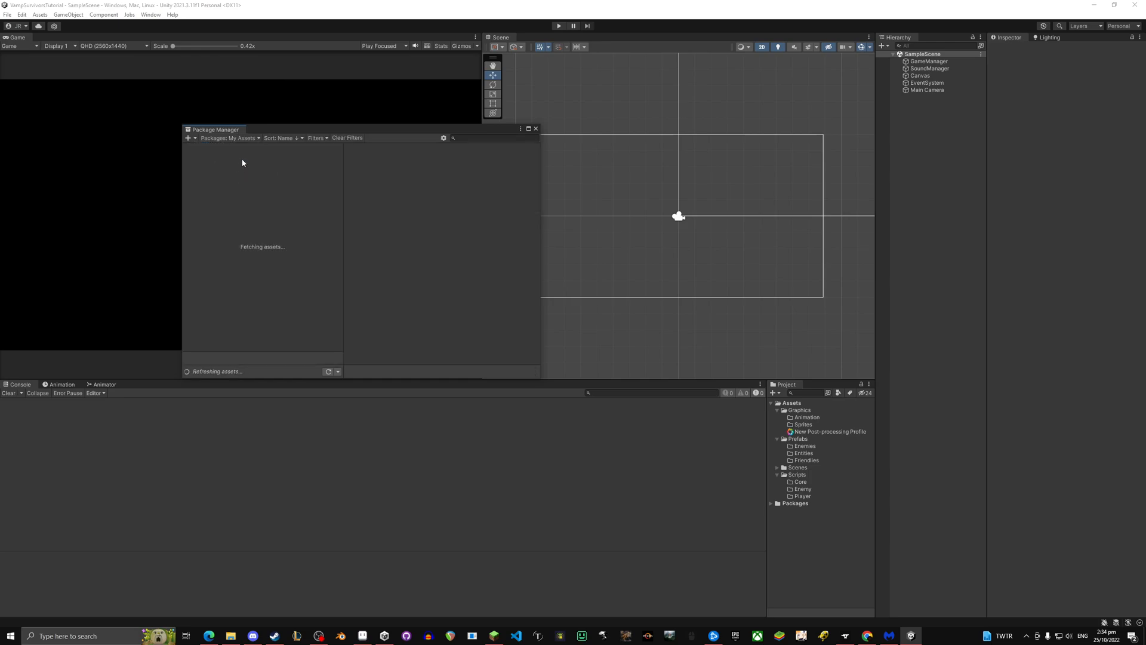
mouse_move(281, 200)
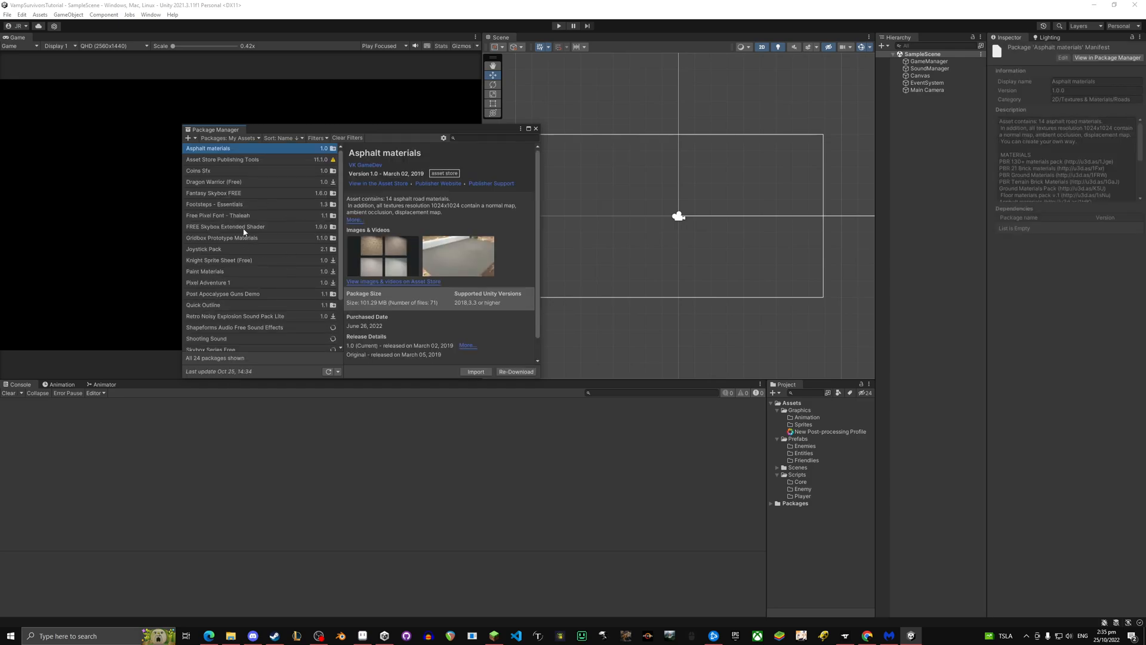
left_click(218, 215)
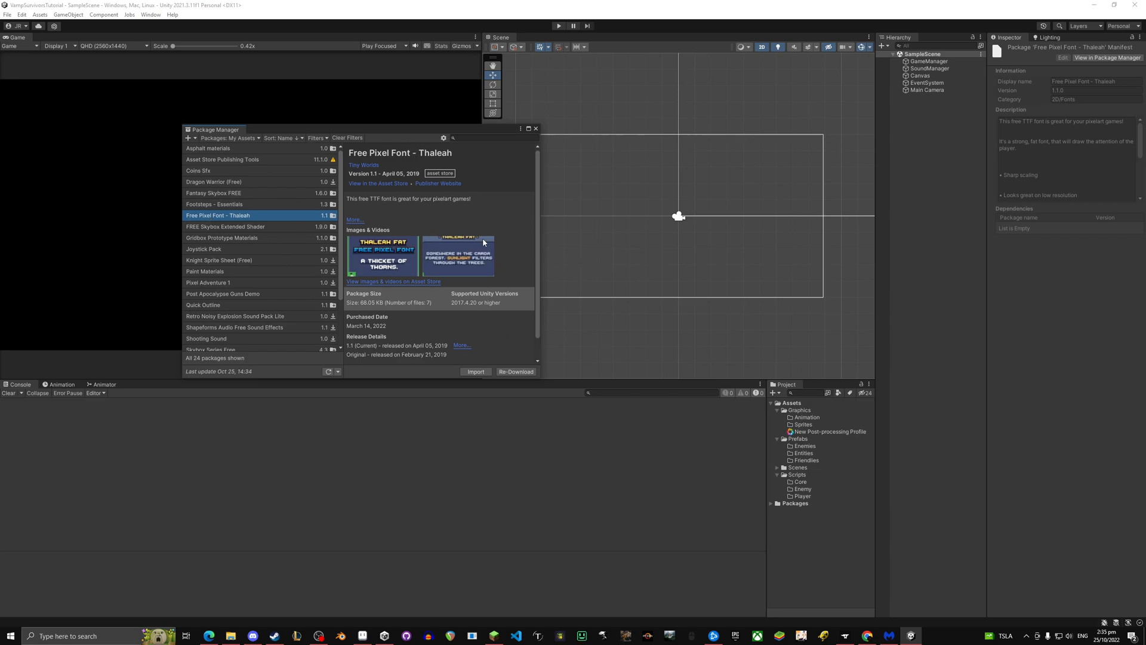
scroll("down", 3)
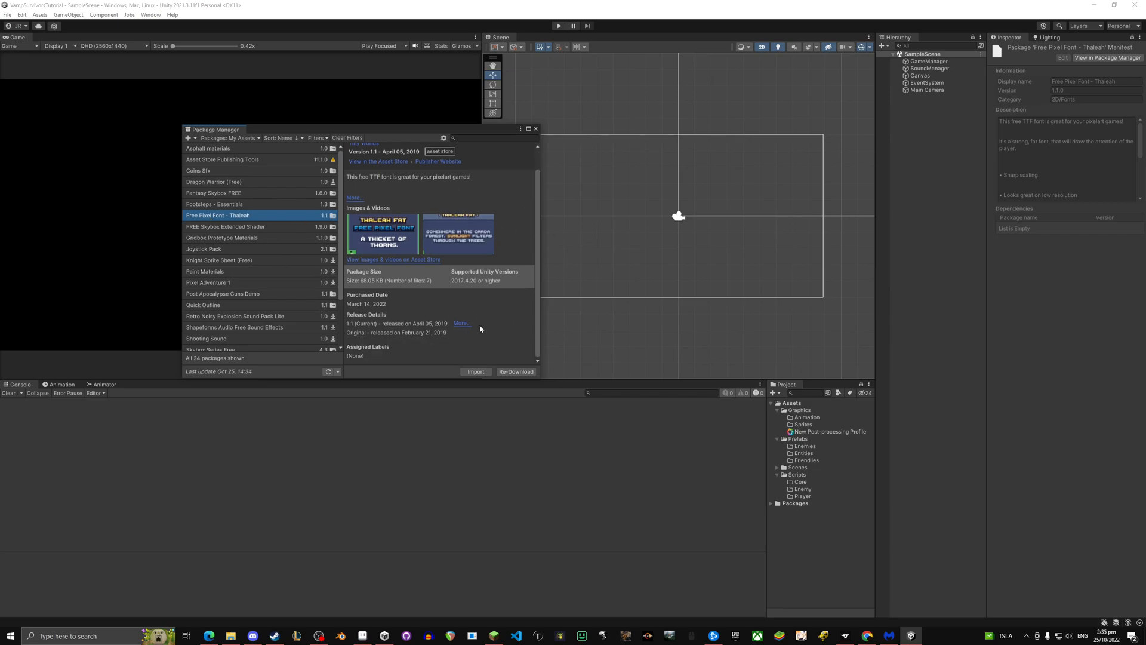
scroll("up", 3)
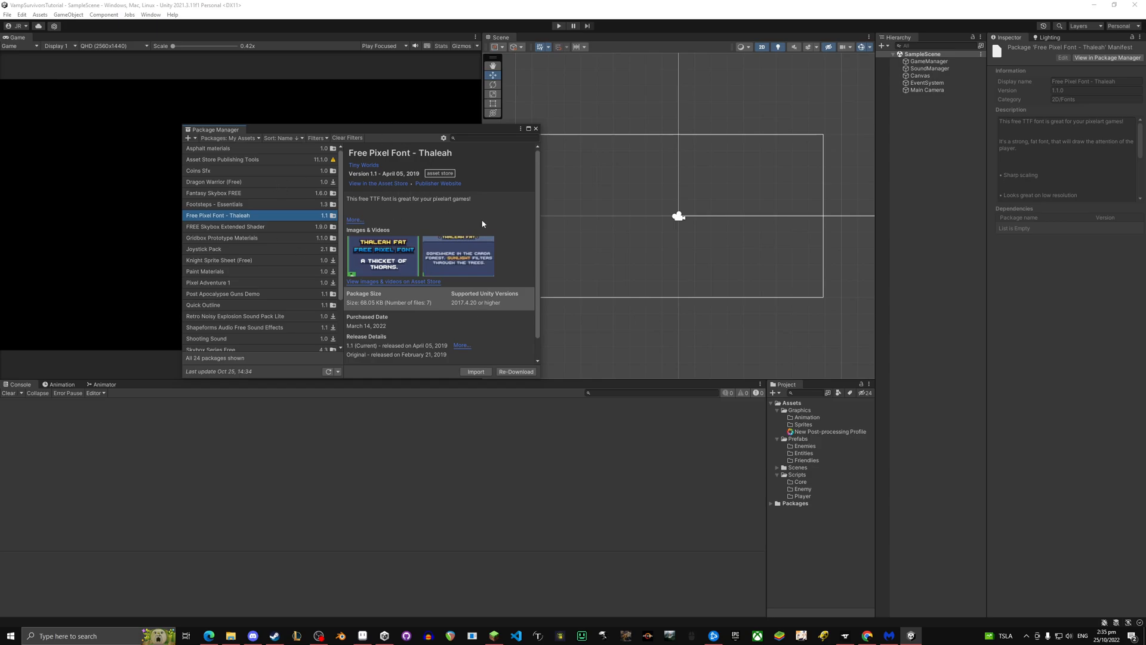
mouse_move(419, 274)
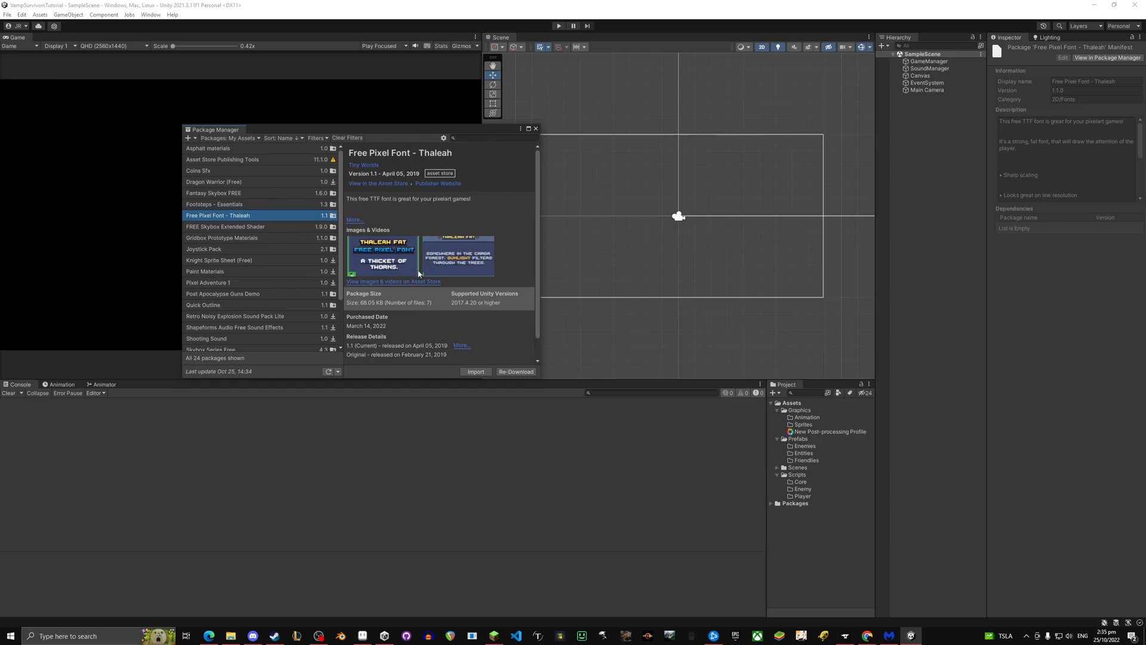
mouse_move(393, 274)
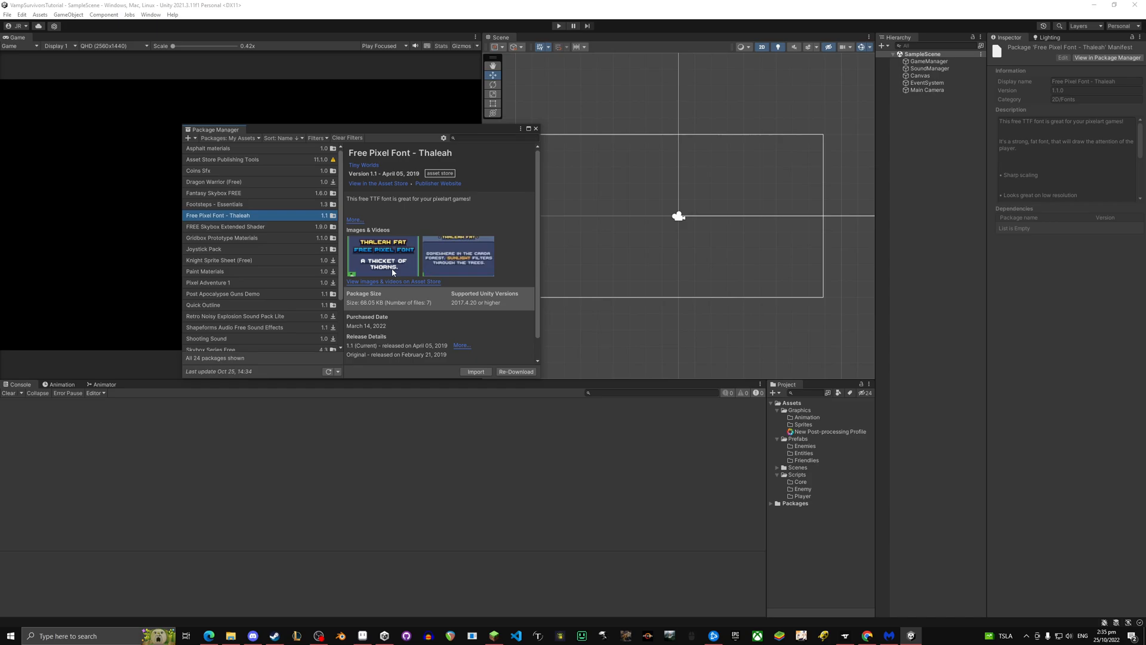
mouse_move(401, 283)
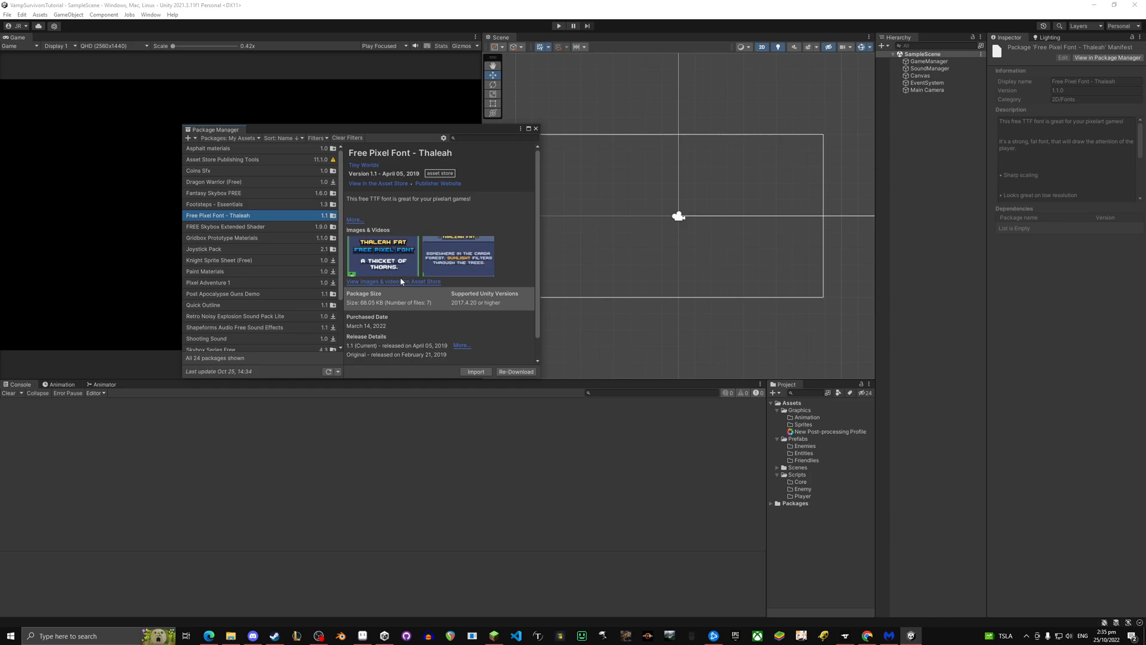
mouse_move(434, 324)
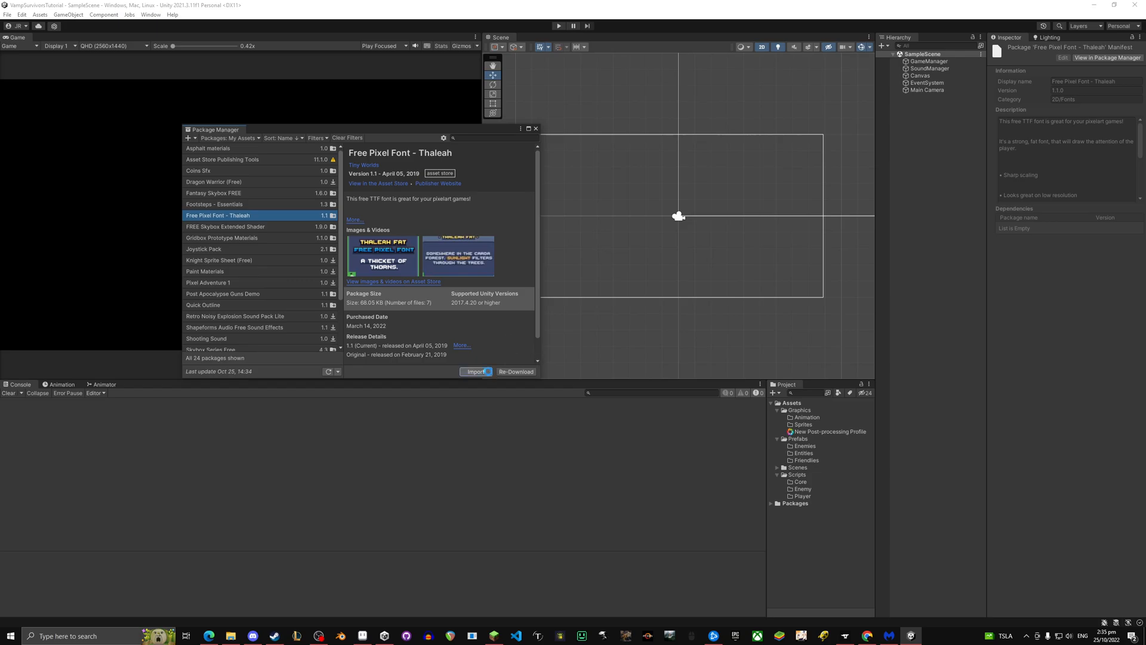
- Import all the Thaleah font package files and close Package Manager
left_click(476, 371)
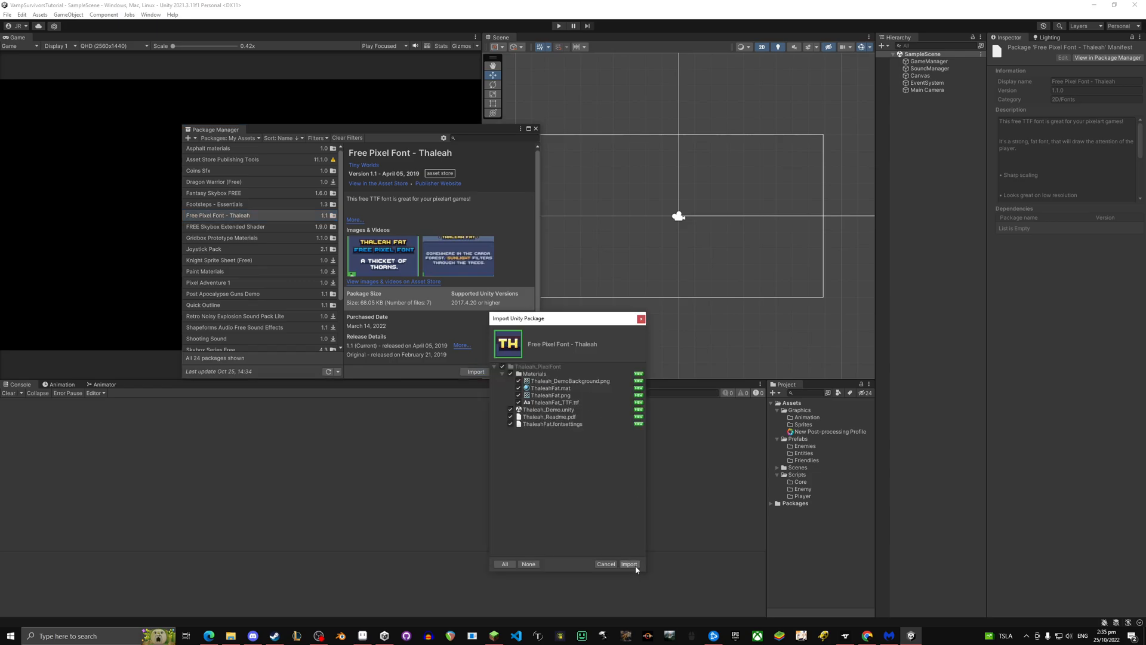
left_click(628, 564)
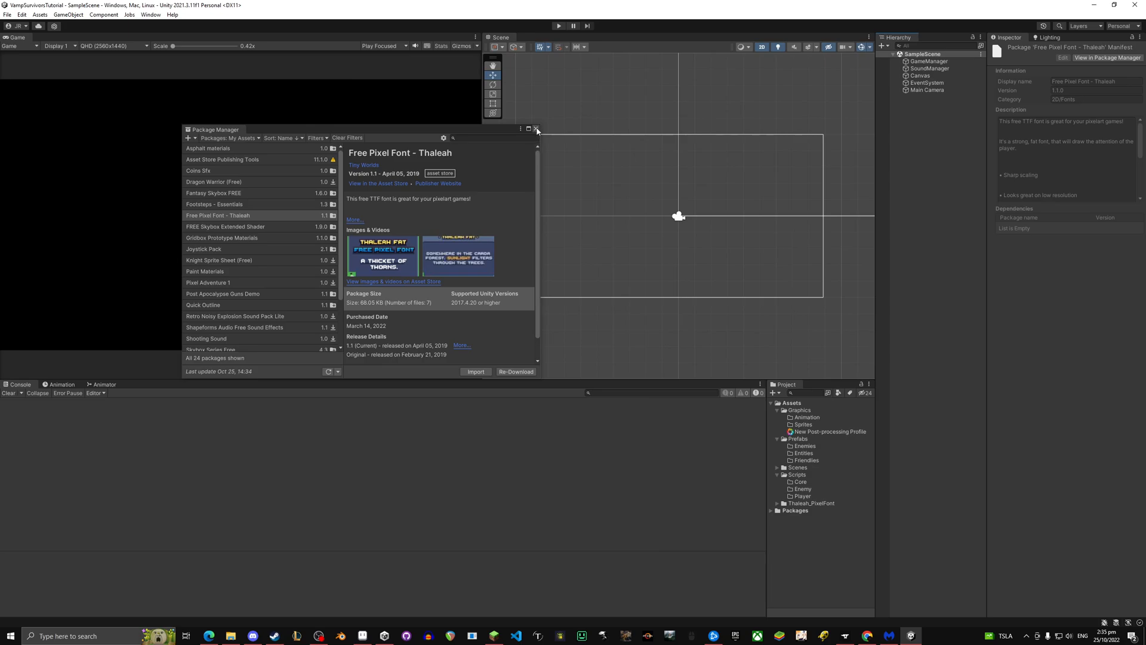
left_click(536, 129)
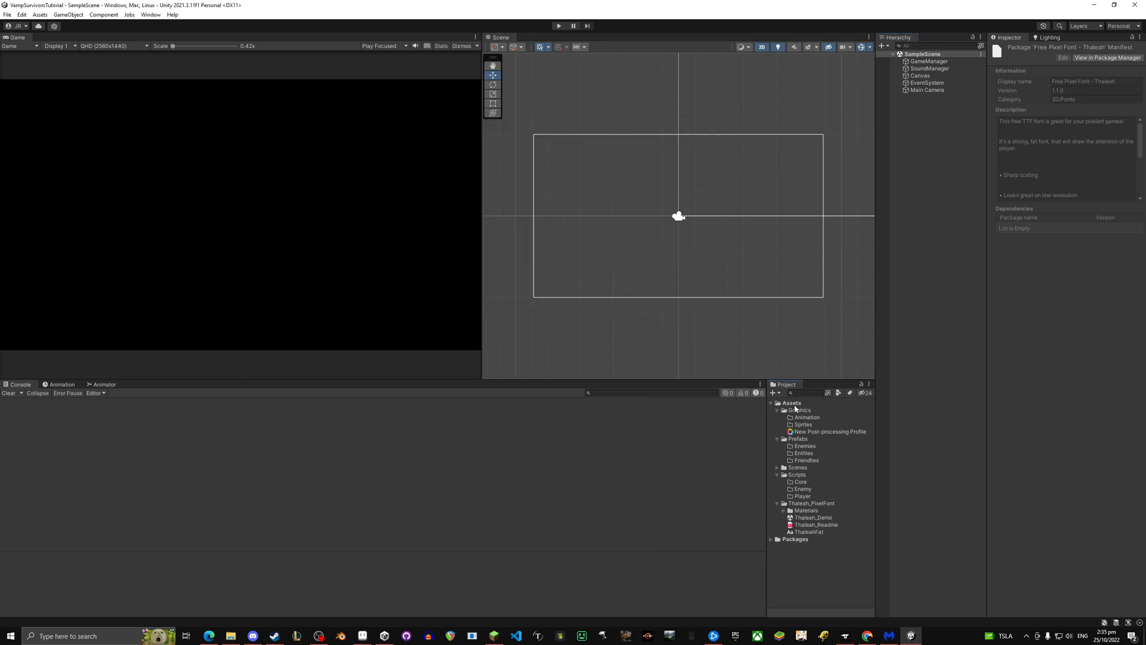
- Create an Imports folder holding Thaleah_PixelFont, expanding its Materials and ThaleahFat_TTF entries
right_click(797, 404)
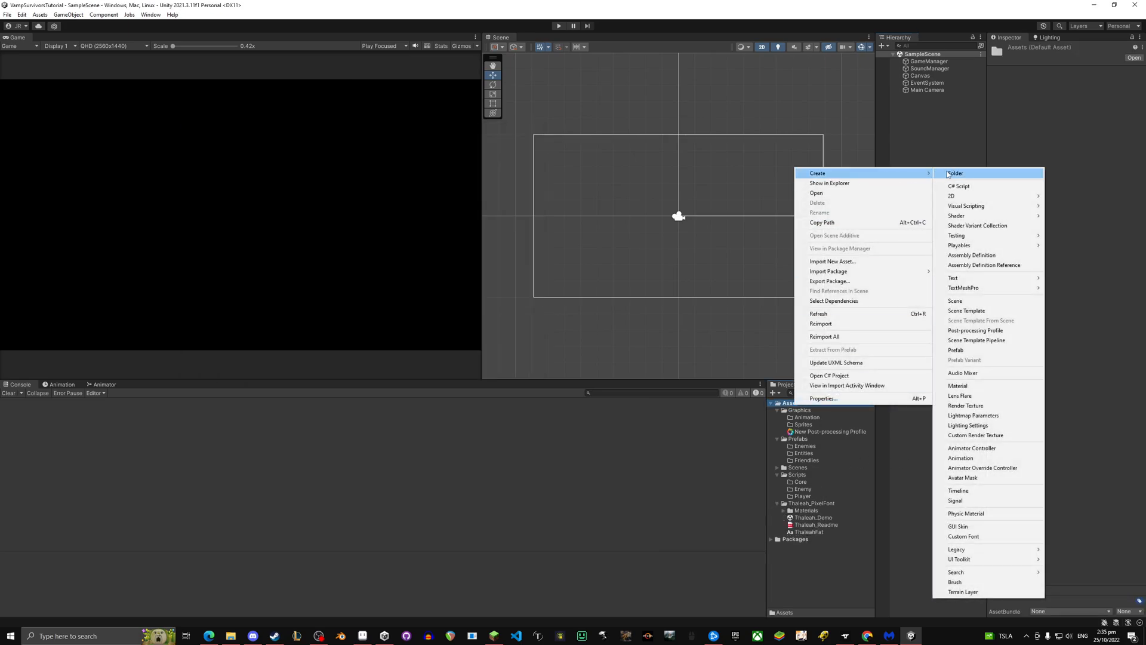
left_click(955, 173)
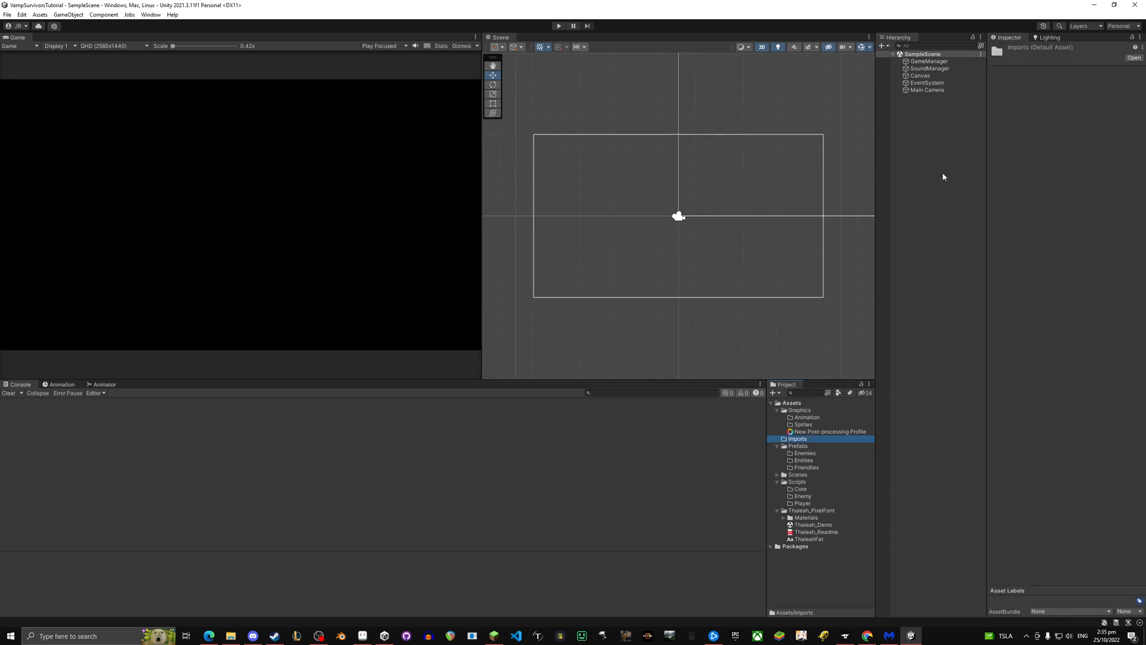
left_click(811, 510)
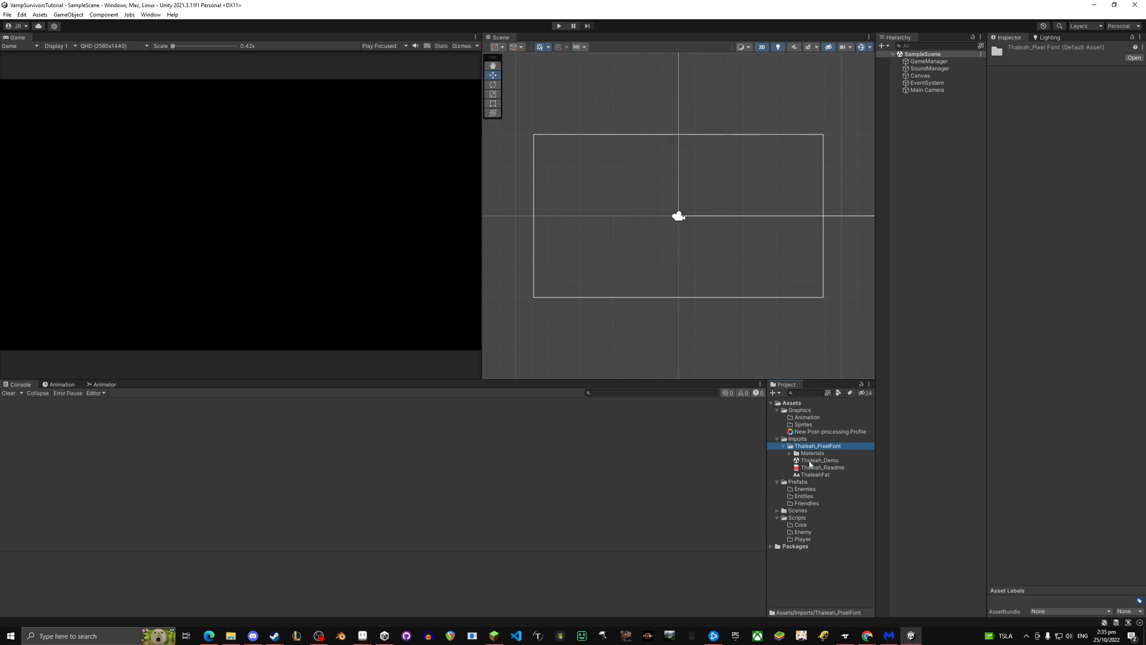
left_click(813, 452)
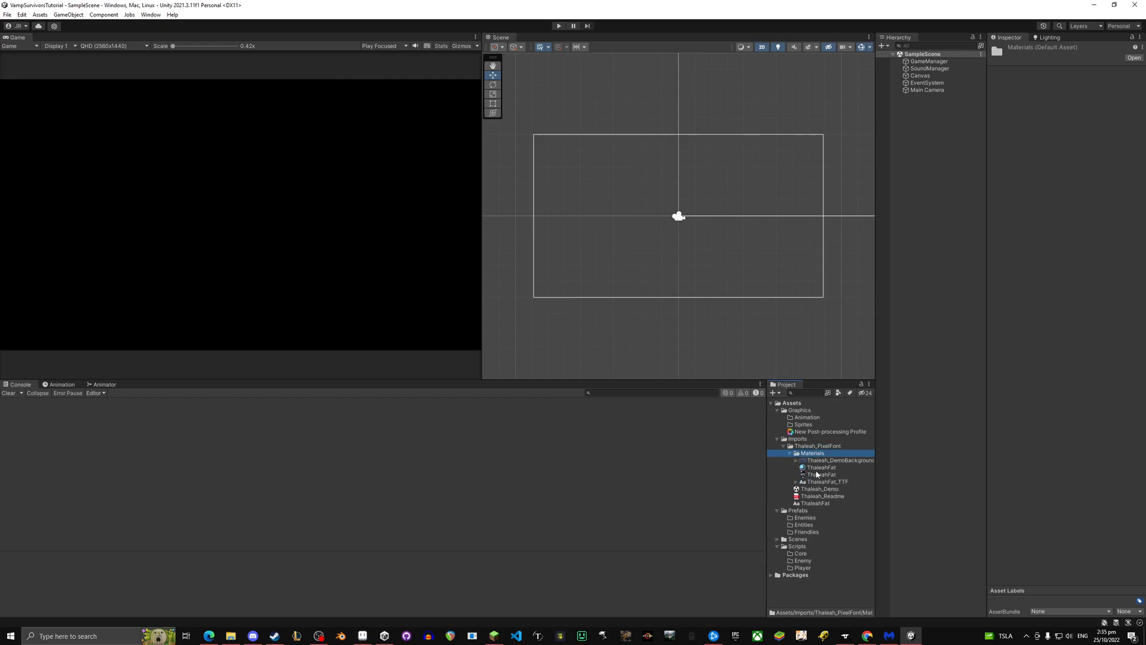
left_click(825, 481)
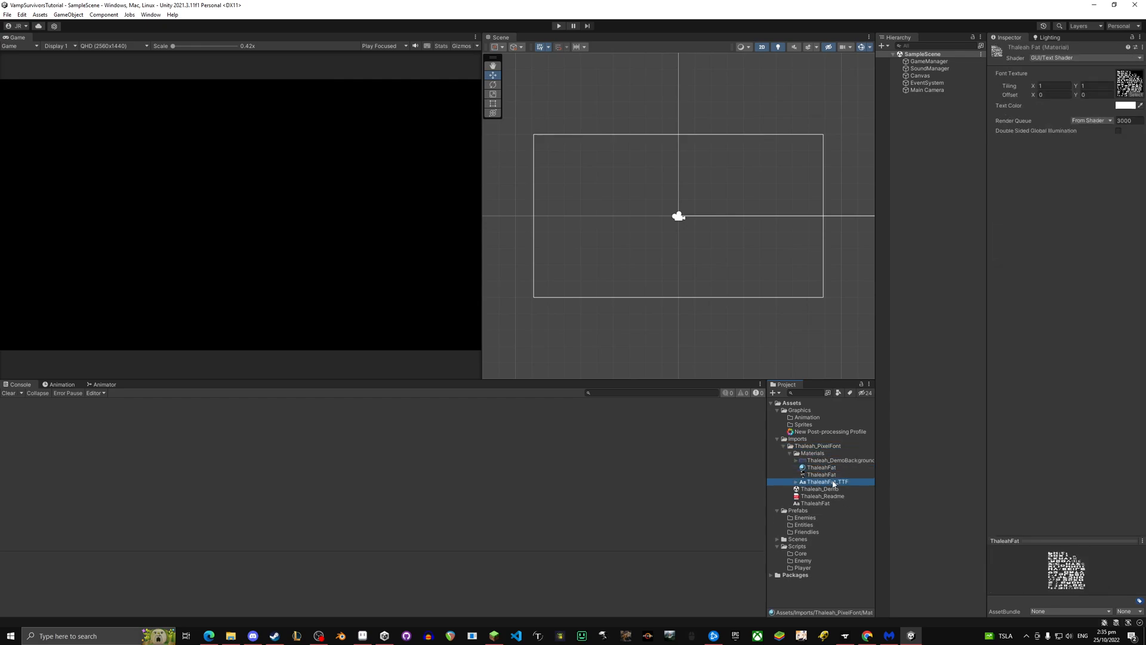
left_click(797, 481)
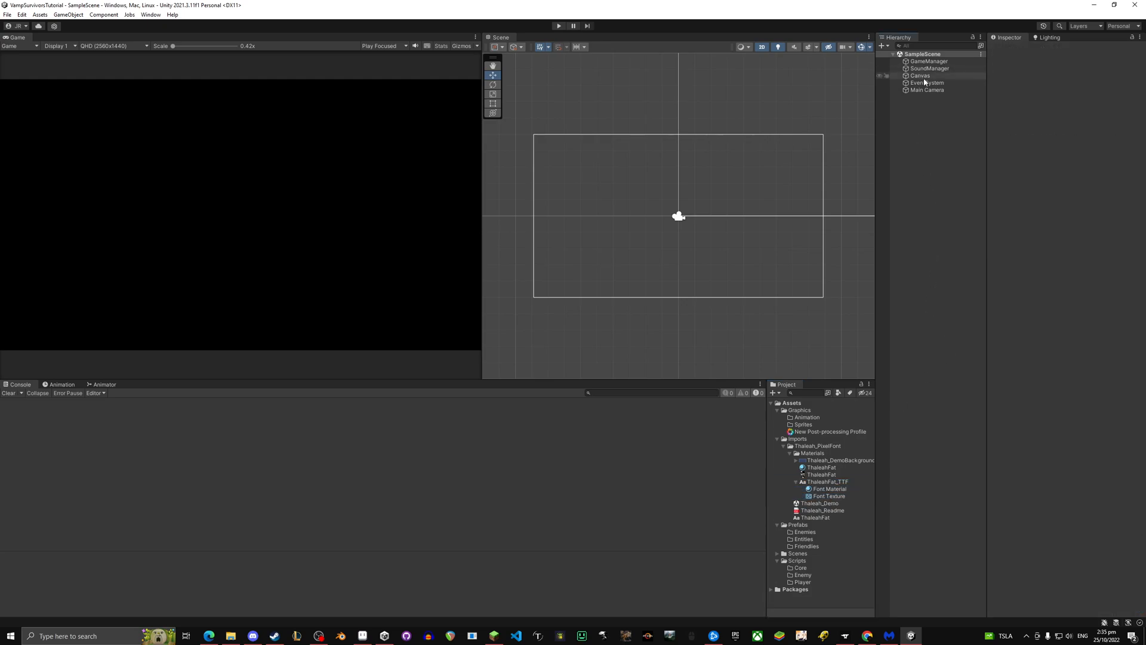
left_click(920, 75)
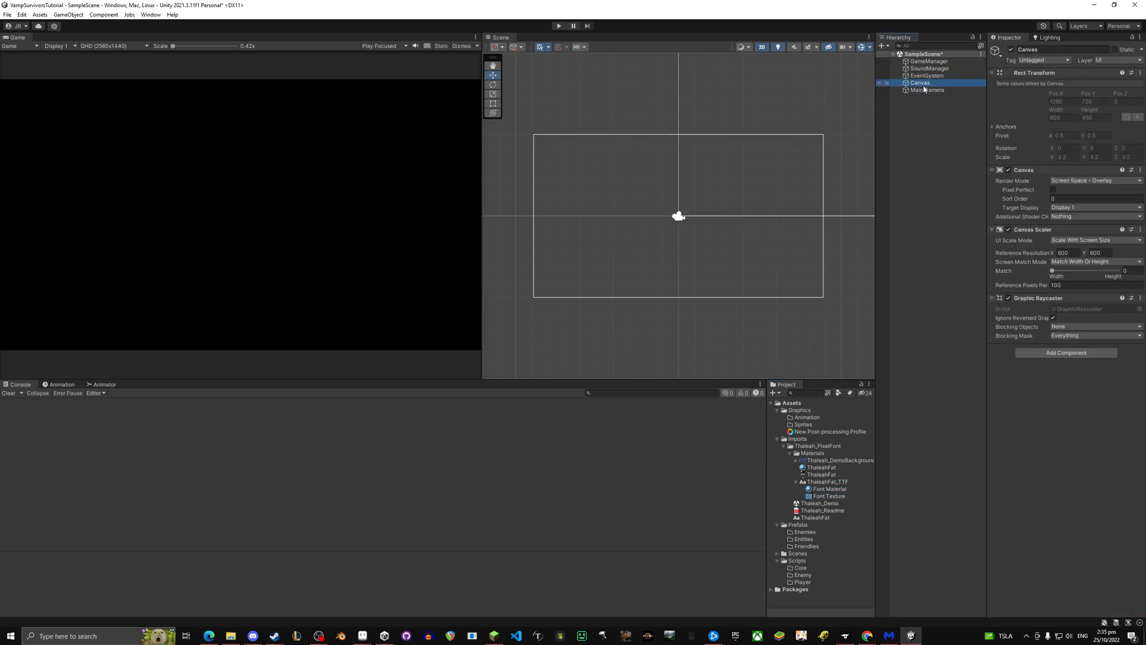
- Add a Text - TextMeshPro object under Canvas and import the TMP Essentials resources
right_click(919, 82)
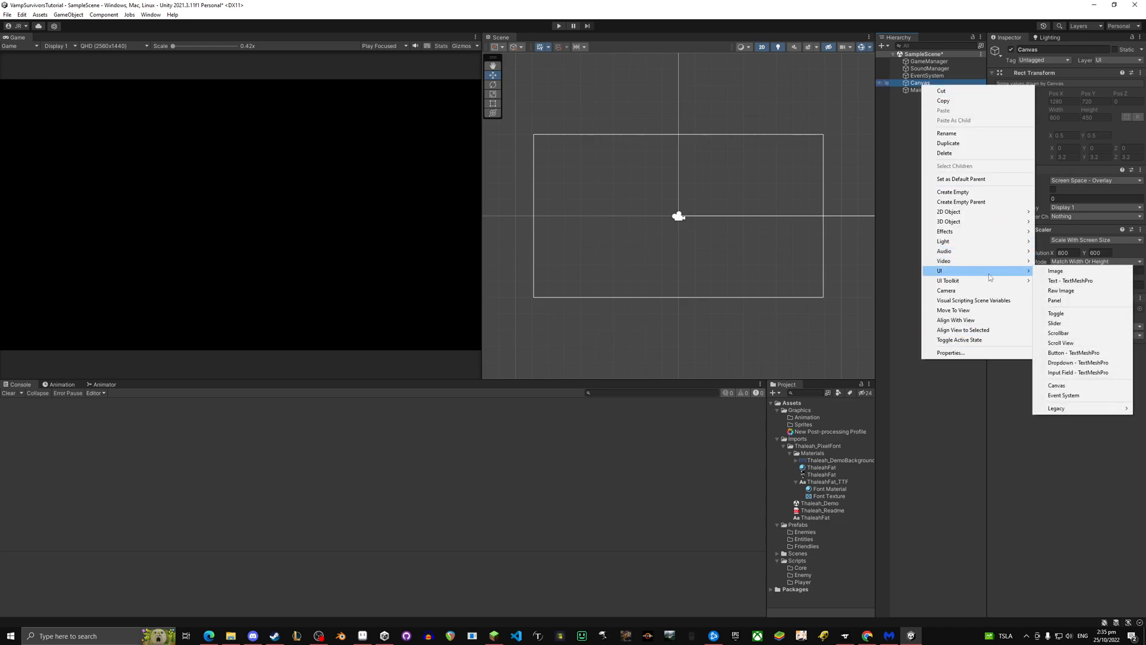
left_click(1069, 280)
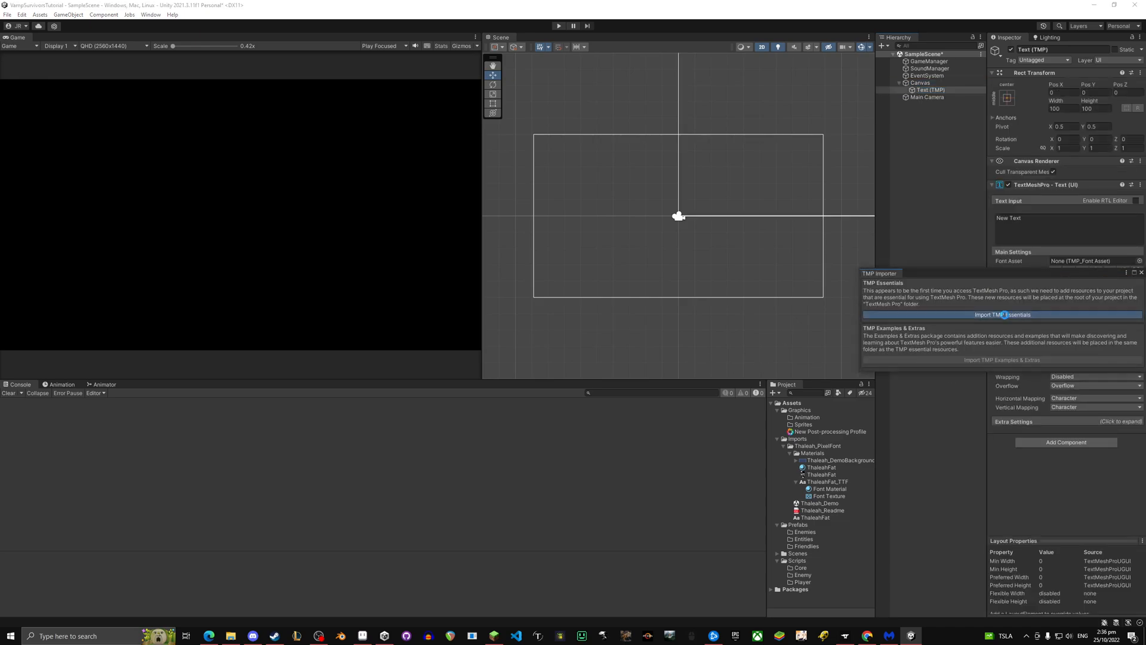
left_click(1003, 315)
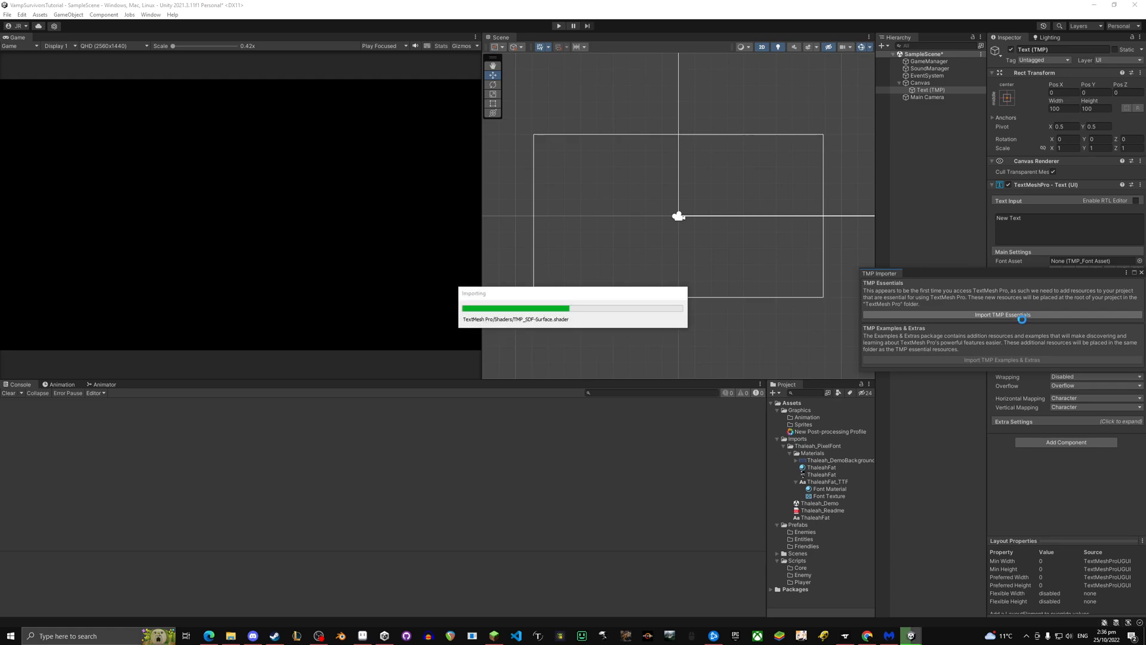
left_click(1003, 314)
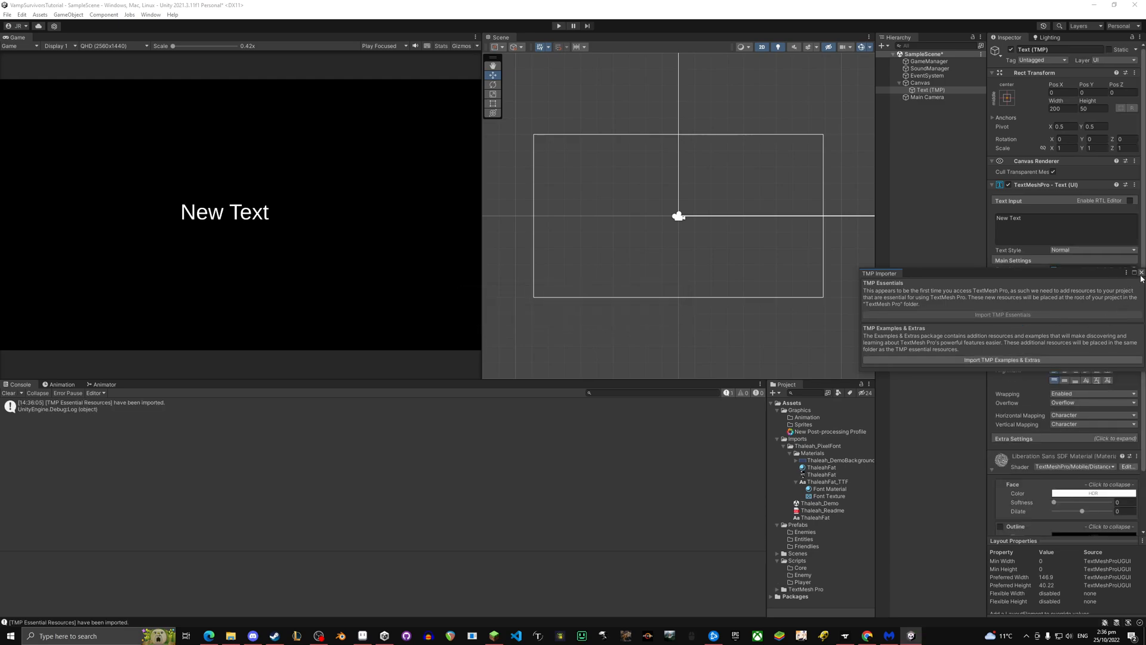
left_click(1139, 273)
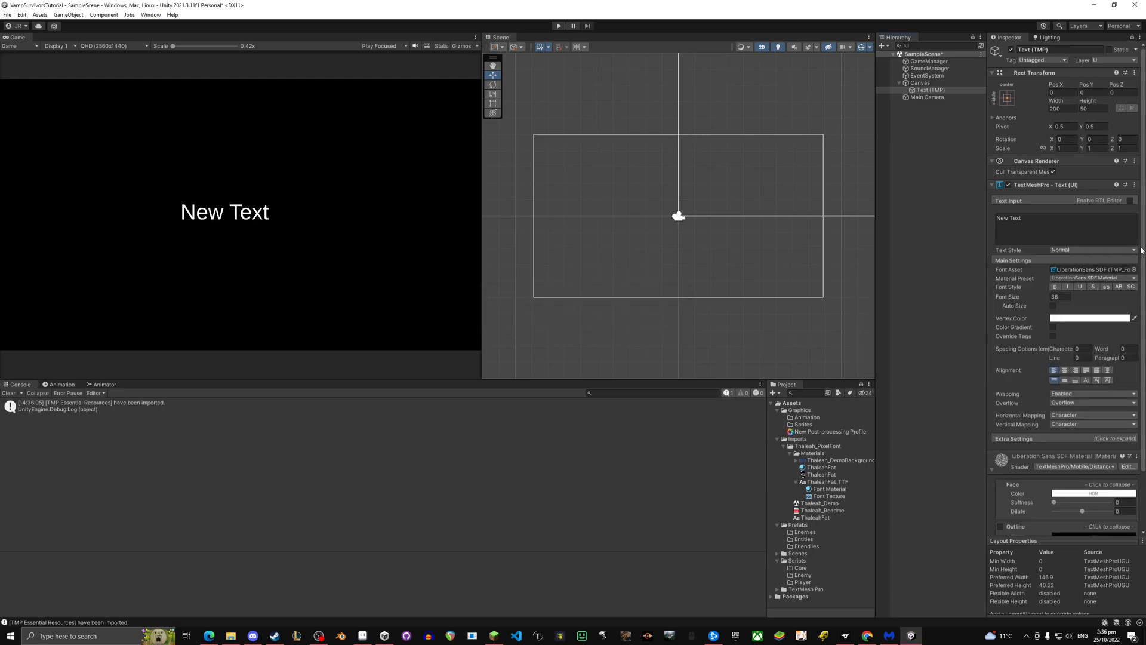
left_click(1128, 269)
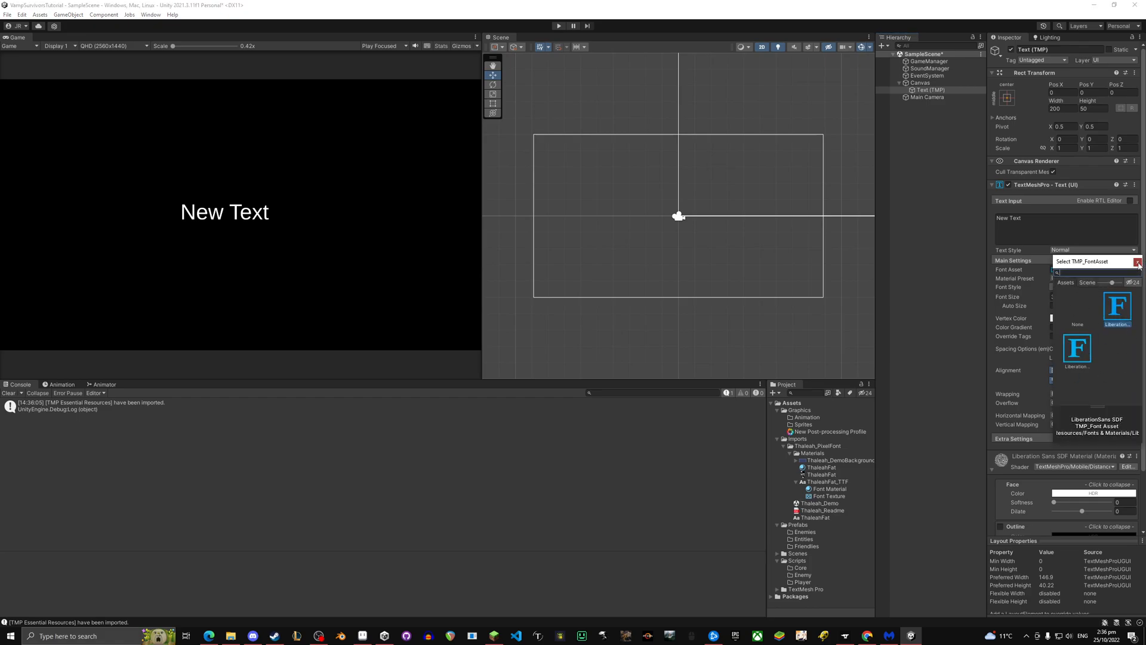
- Inspect the ThaleahFat_TTF font and reveal Window > TextMeshPro tools, including Font Asset Creator
left_click(151, 13)
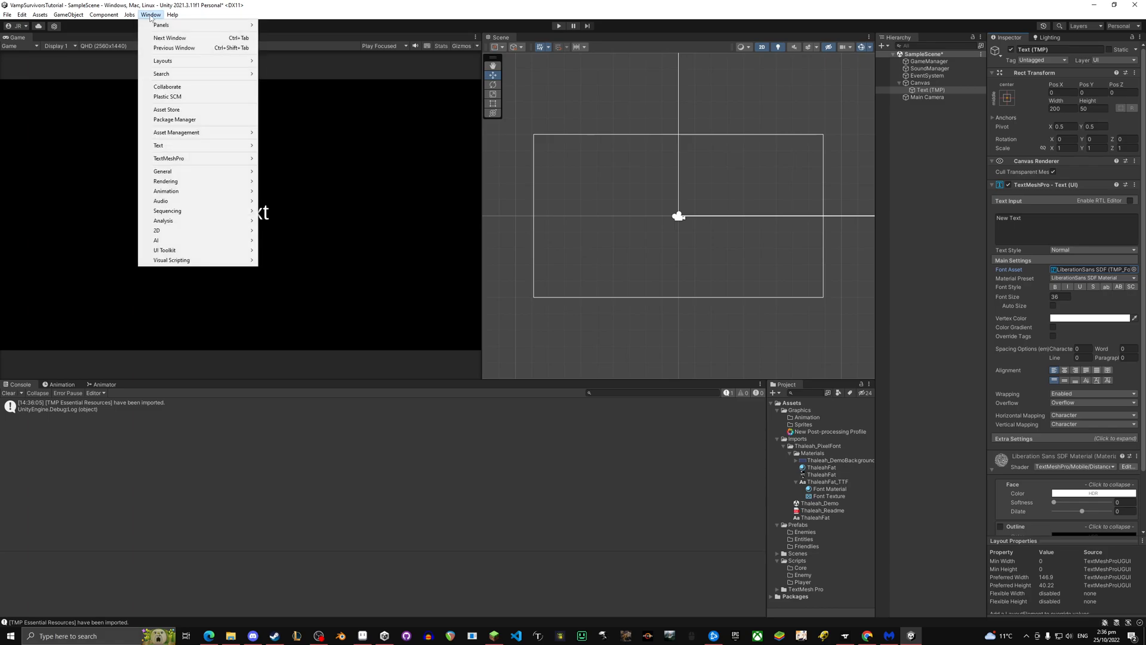
mouse_move(160, 25)
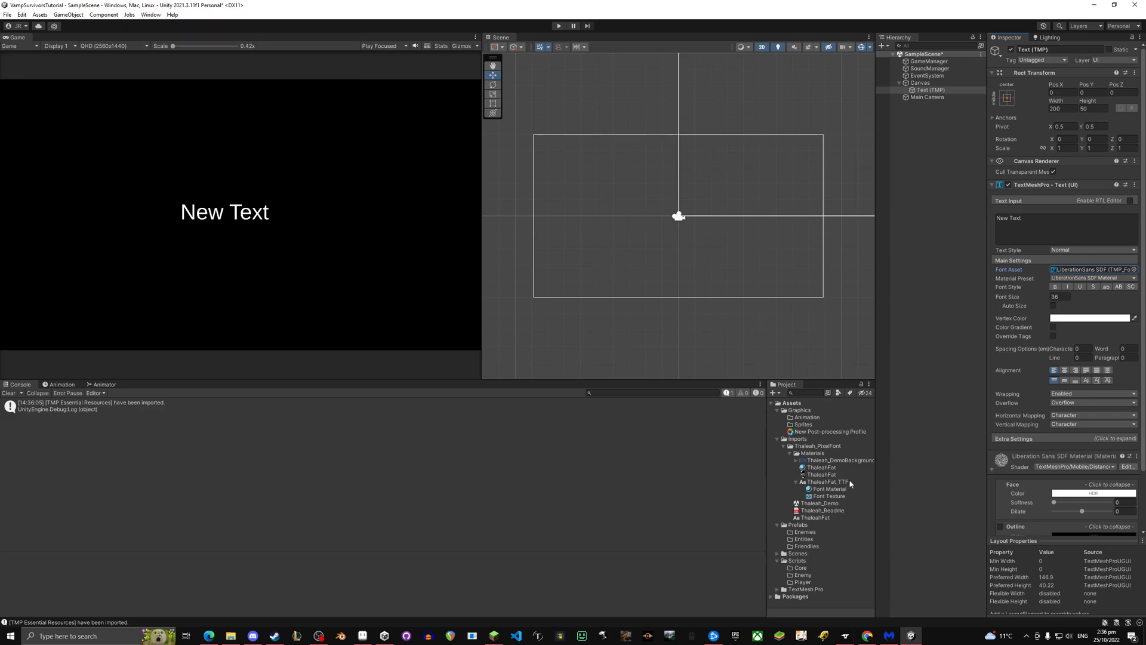
left_click(821, 467)
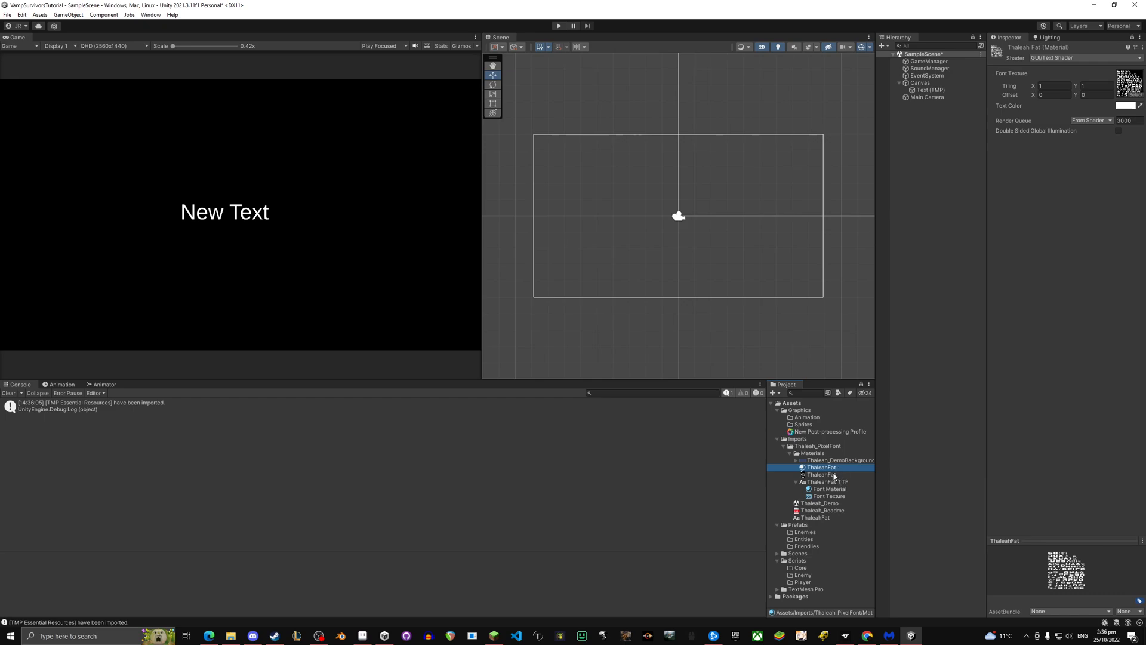
left_click(828, 481)
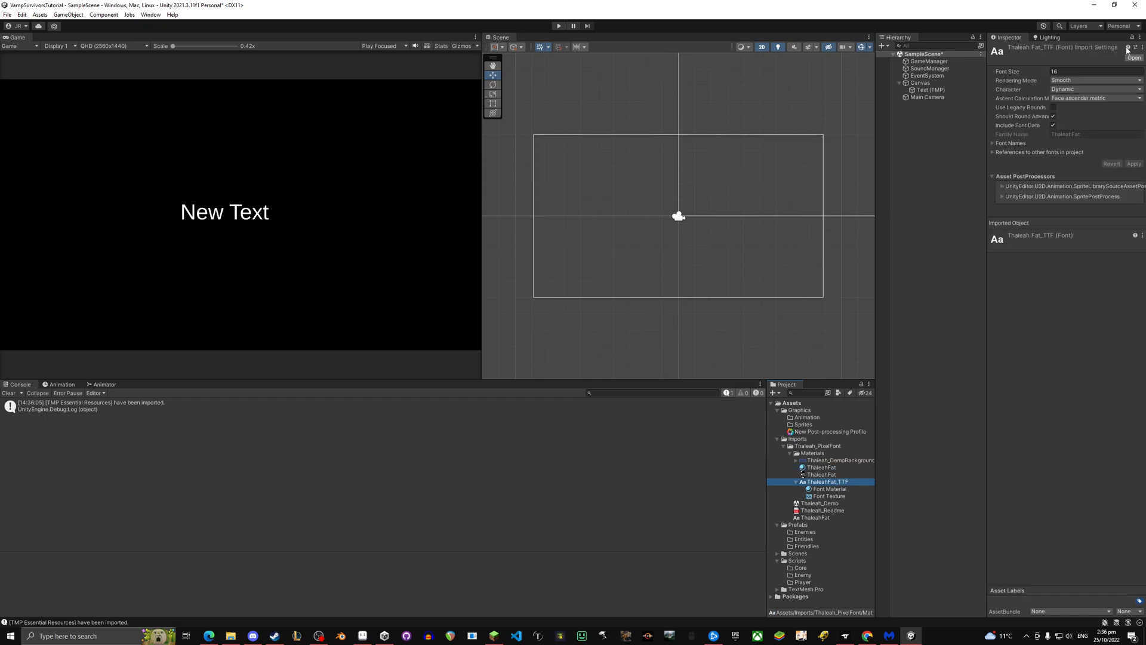
mouse_move(922, 417)
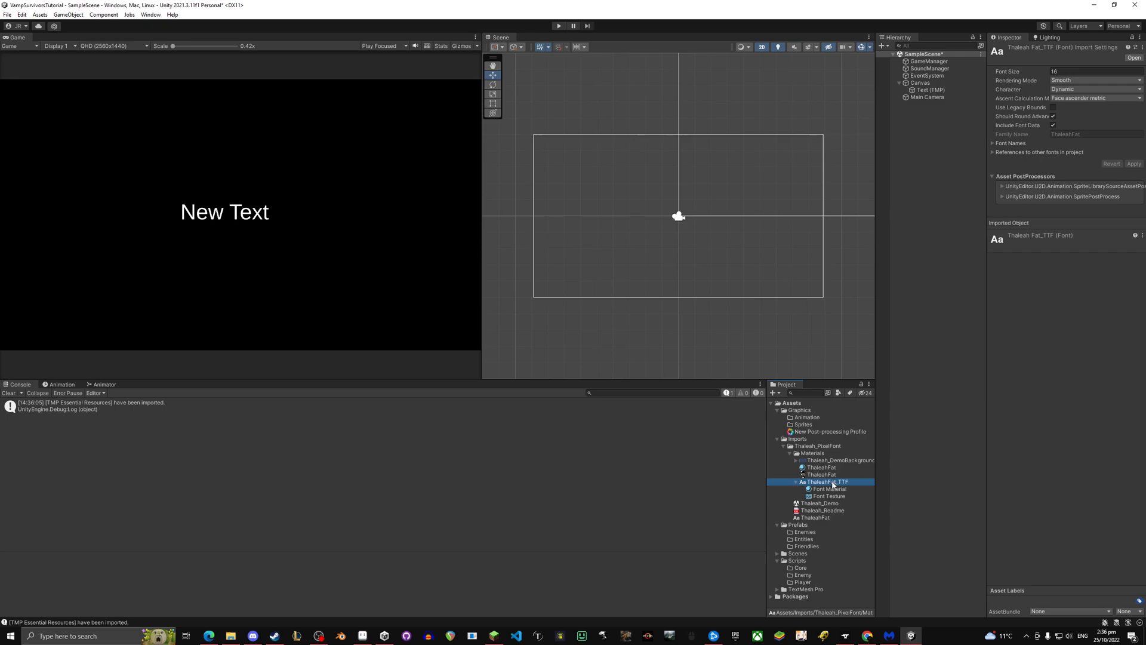
left_click(150, 14)
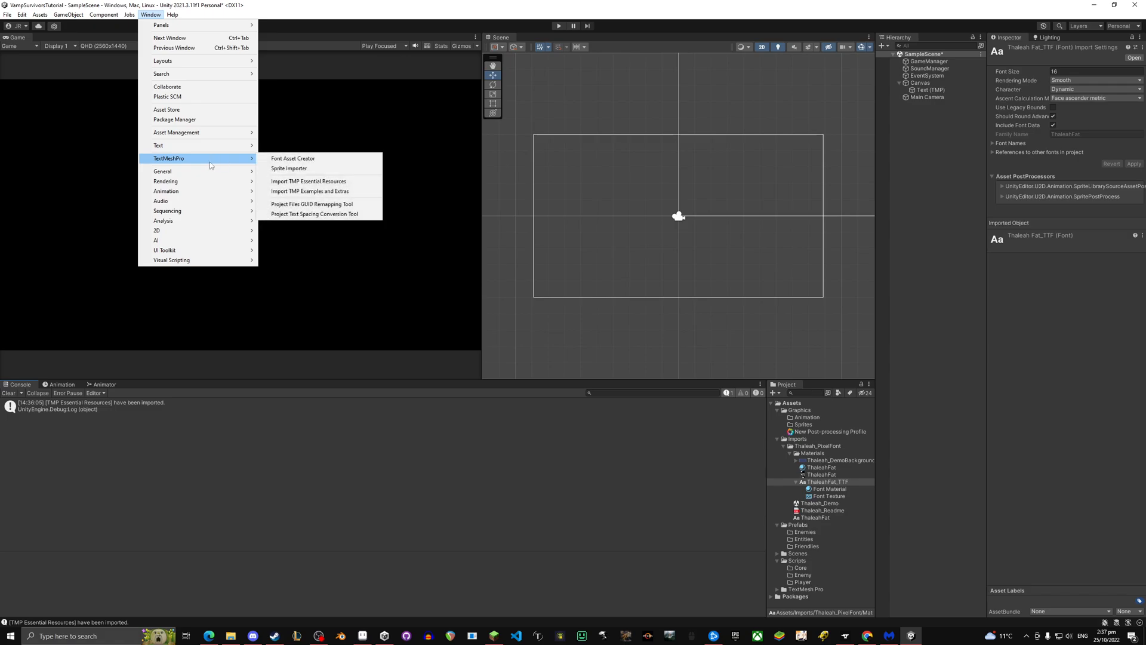
mouse_move(174, 166)
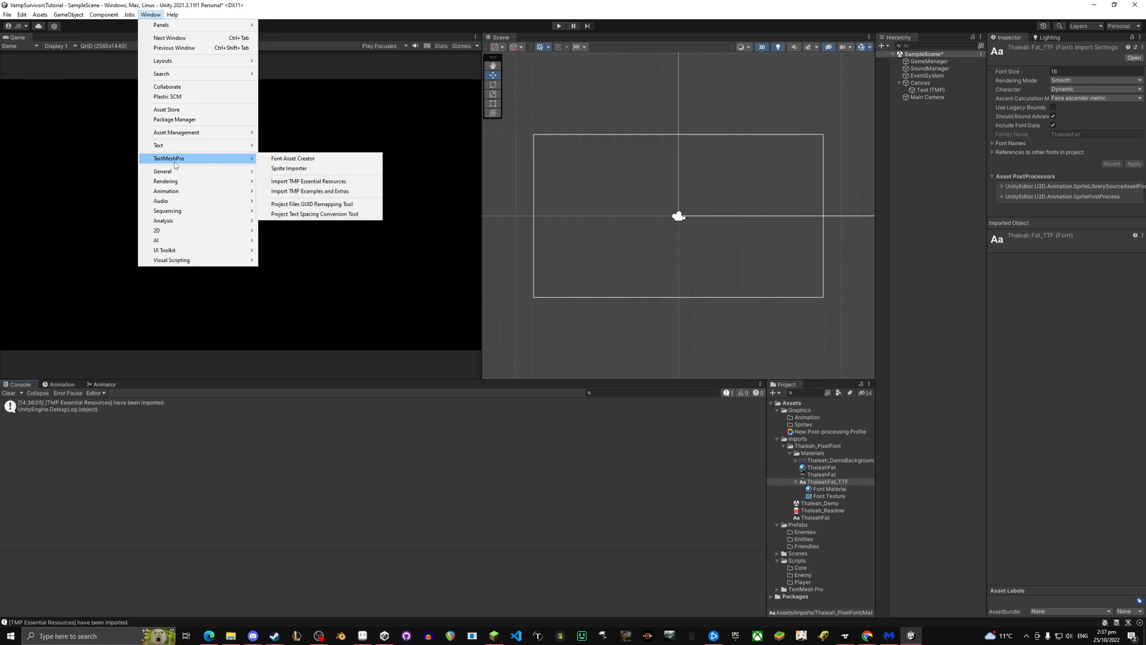
left_click(172, 14)
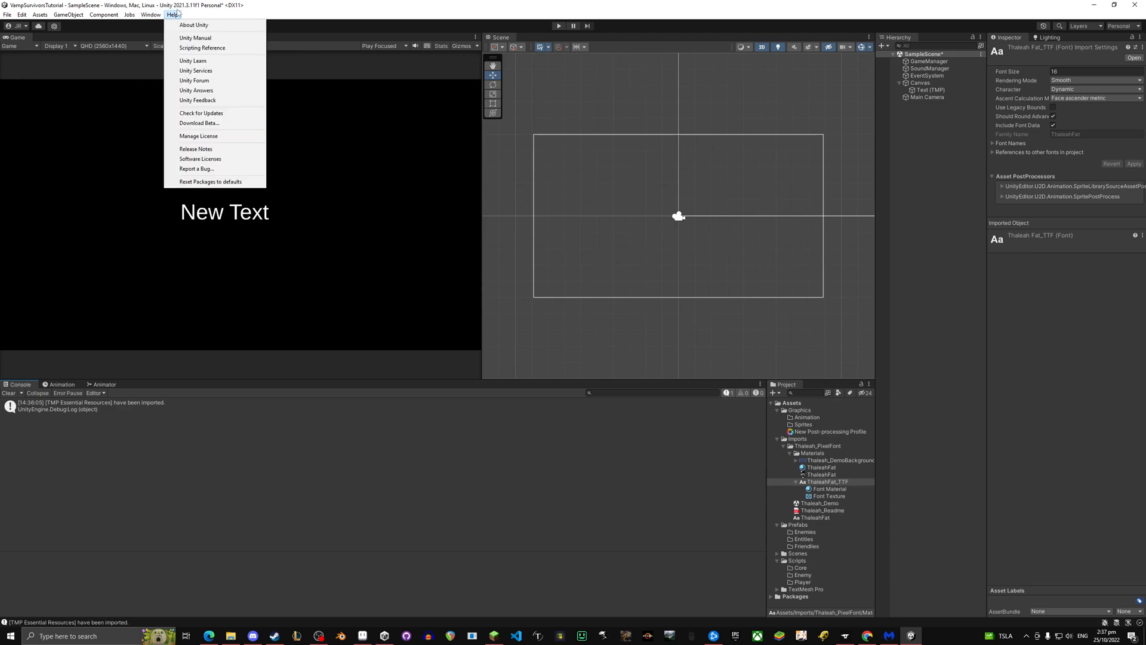
mouse_move(191, 13)
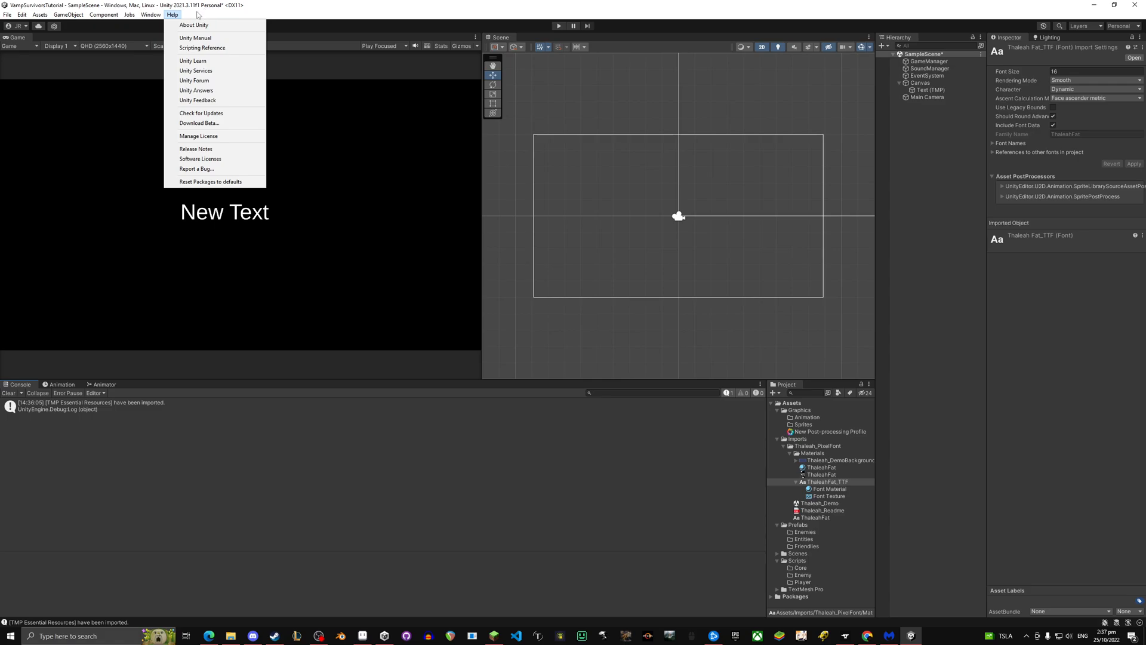
left_click(151, 14)
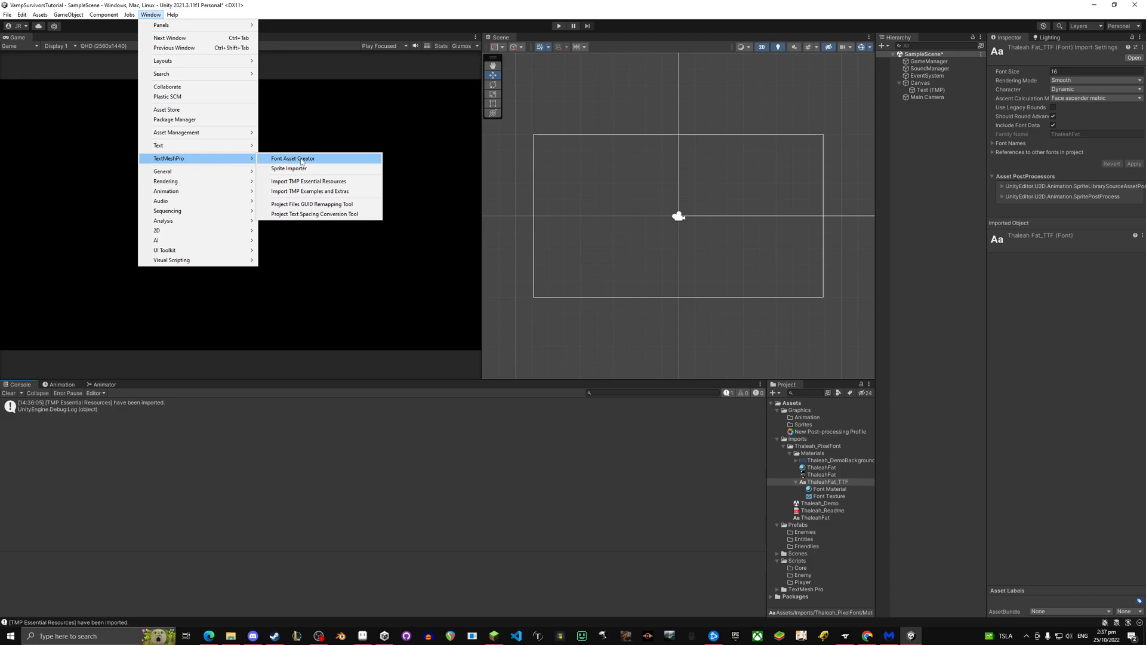
- Generate a font atlas in Font Asset Creator from source font ThaleahFat_TTF
left_click(292, 158)
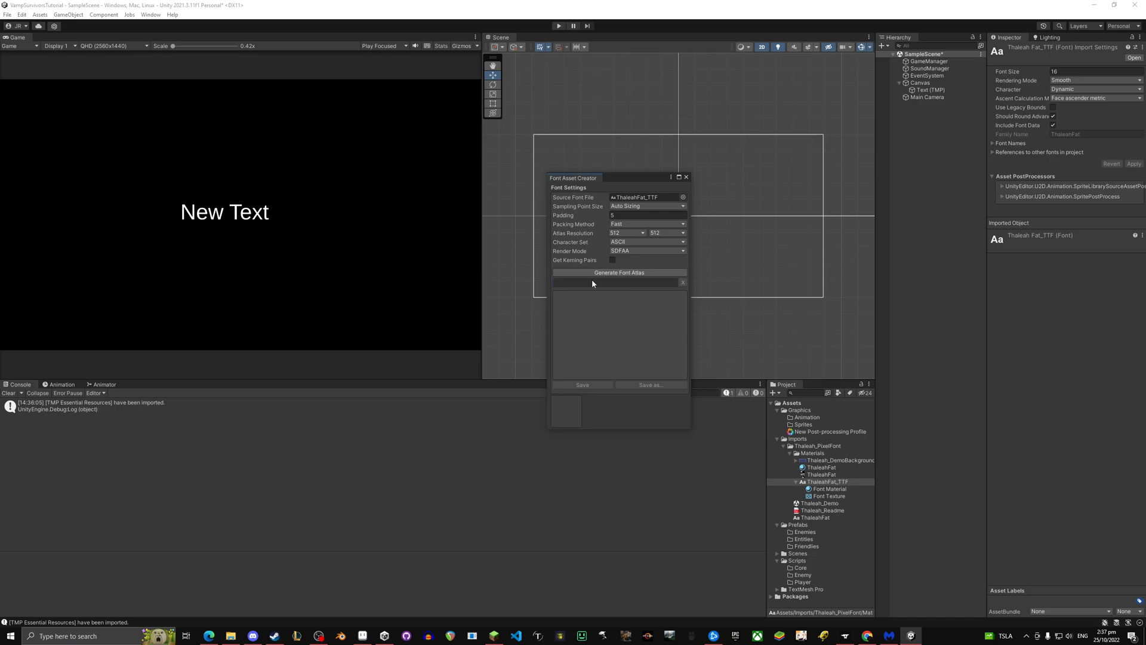
mouse_move(829, 485)
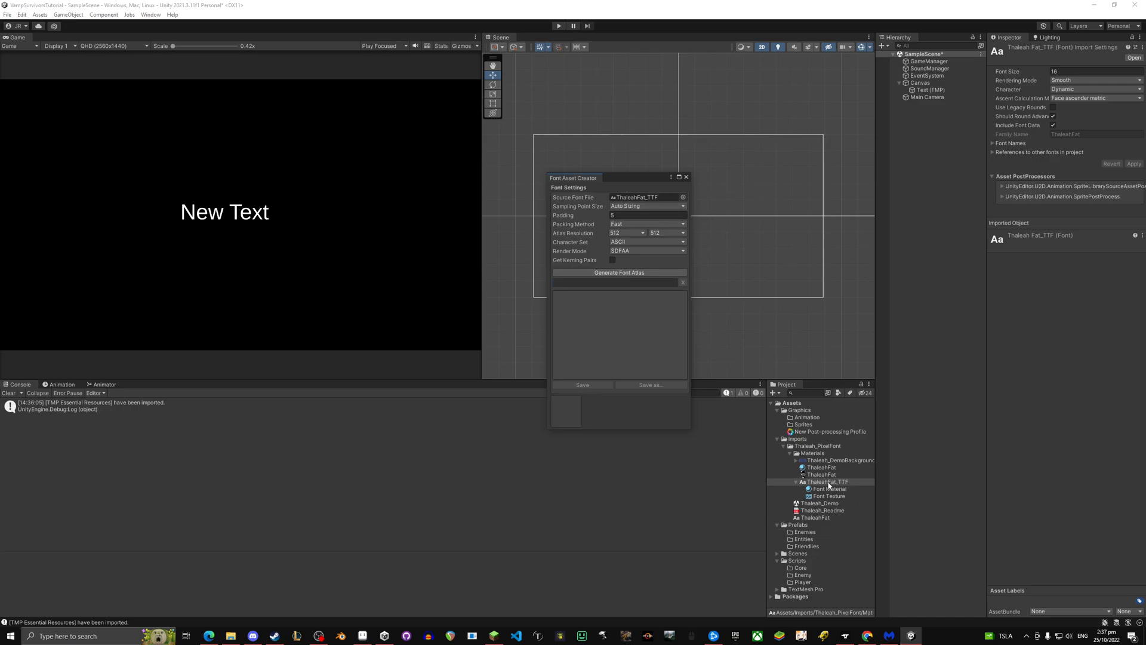
left_click(682, 196)
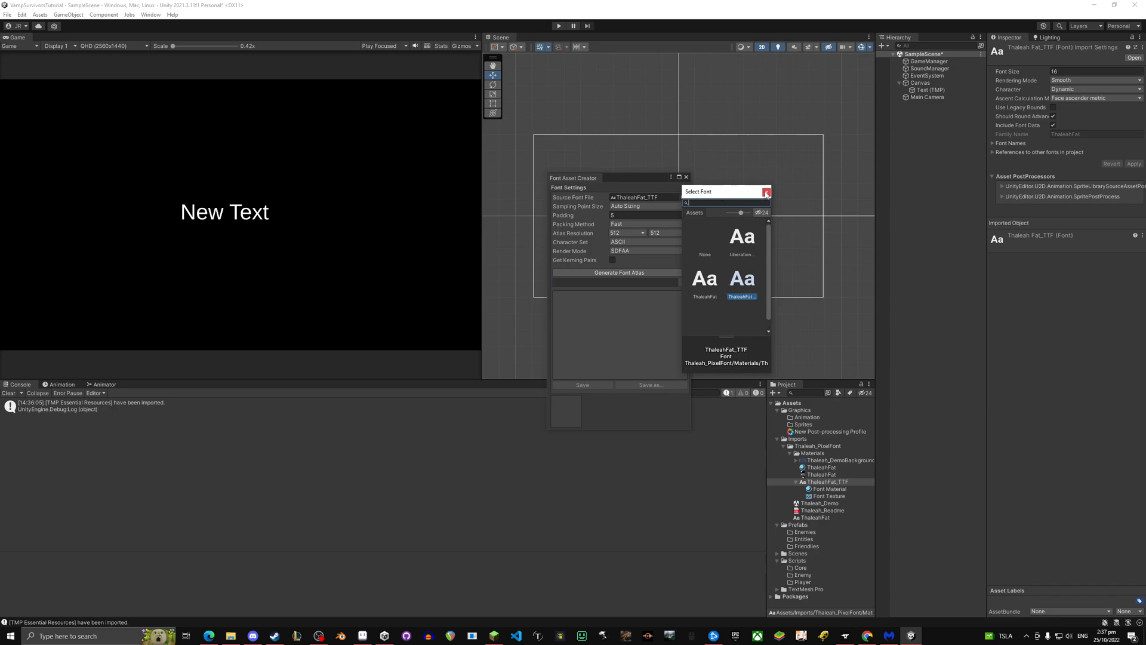
left_click(767, 192)
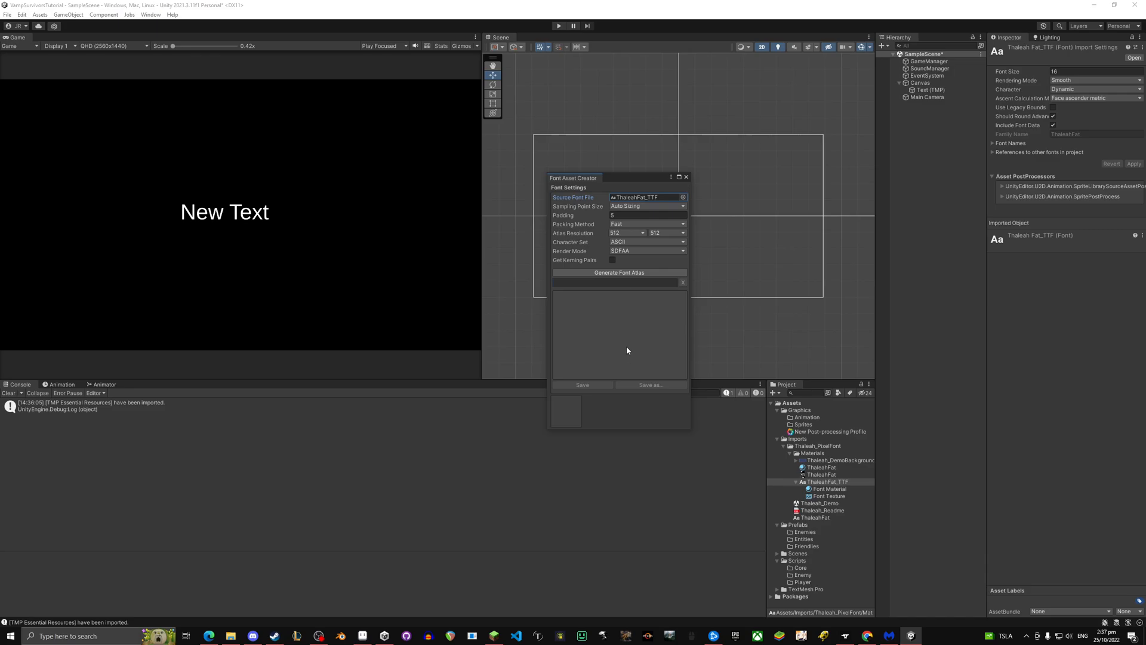
left_click(618, 273)
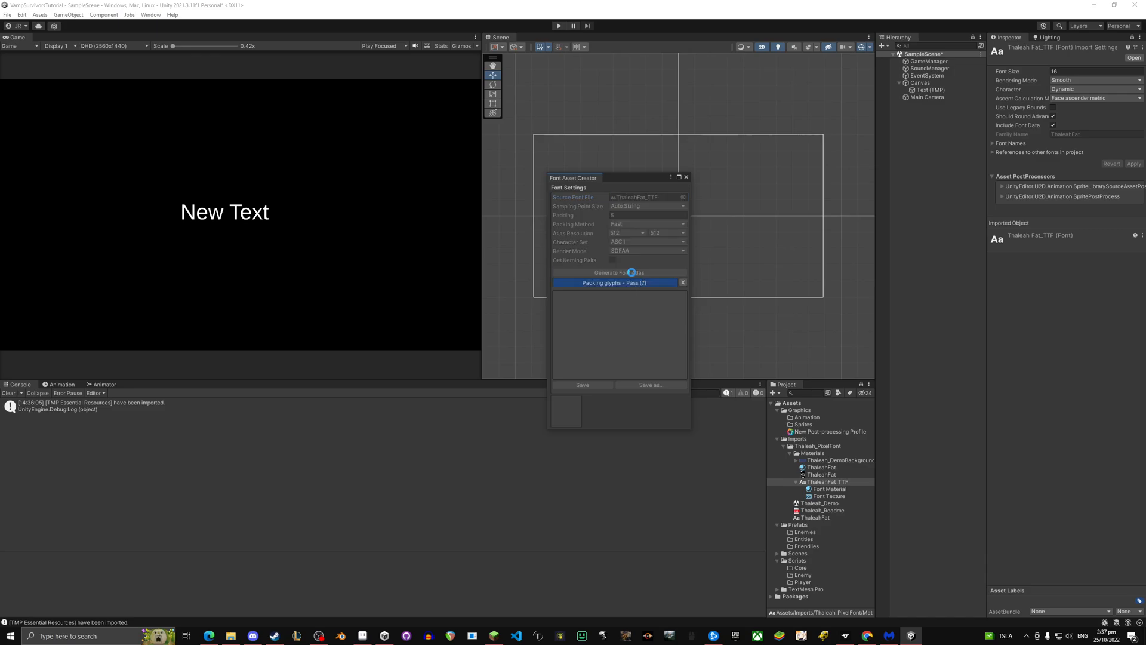
left_click(618, 272)
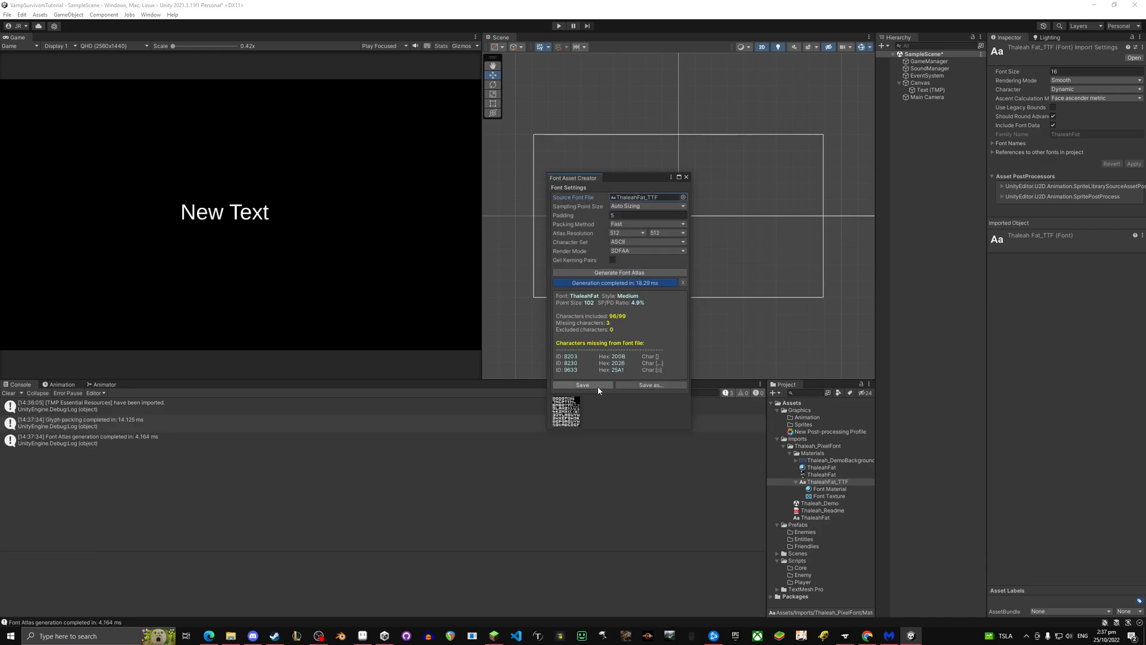
- Save the atlas as ThaleahFat_TTF SDF and close the Font Asset Creator
left_click(648, 384)
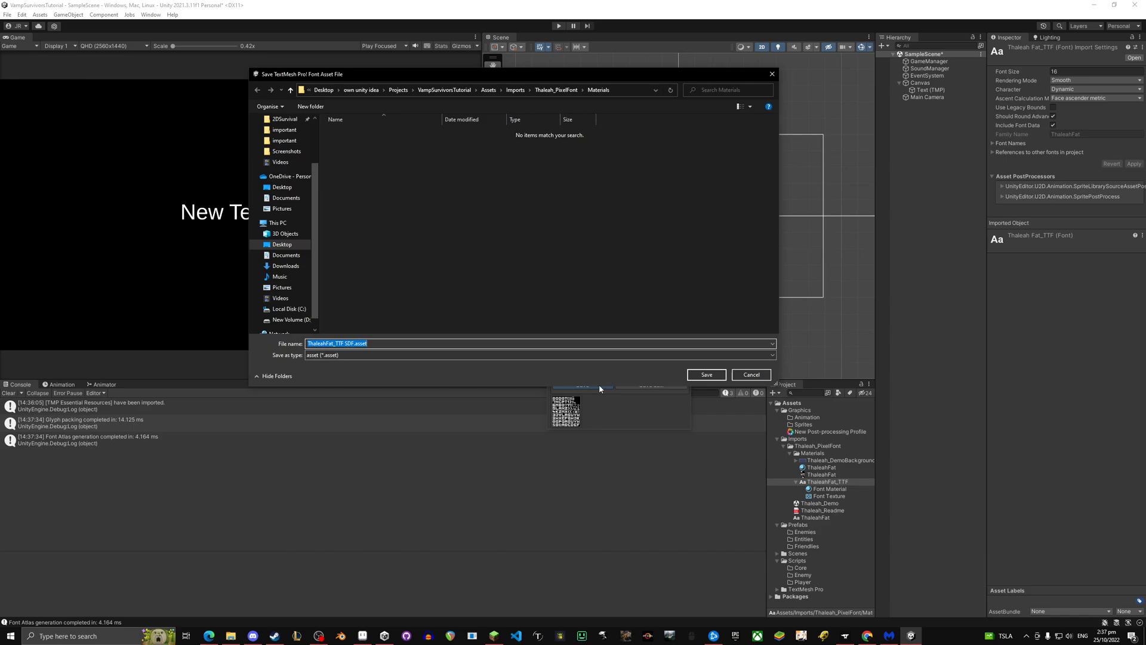
left_click(704, 374)
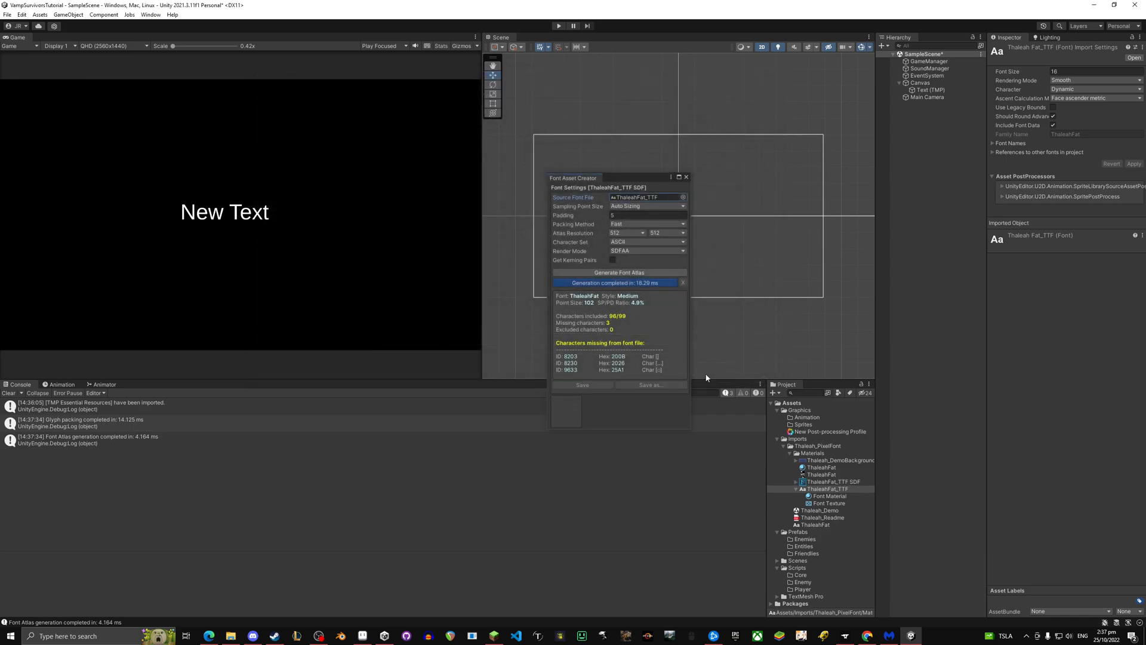
left_click(686, 177)
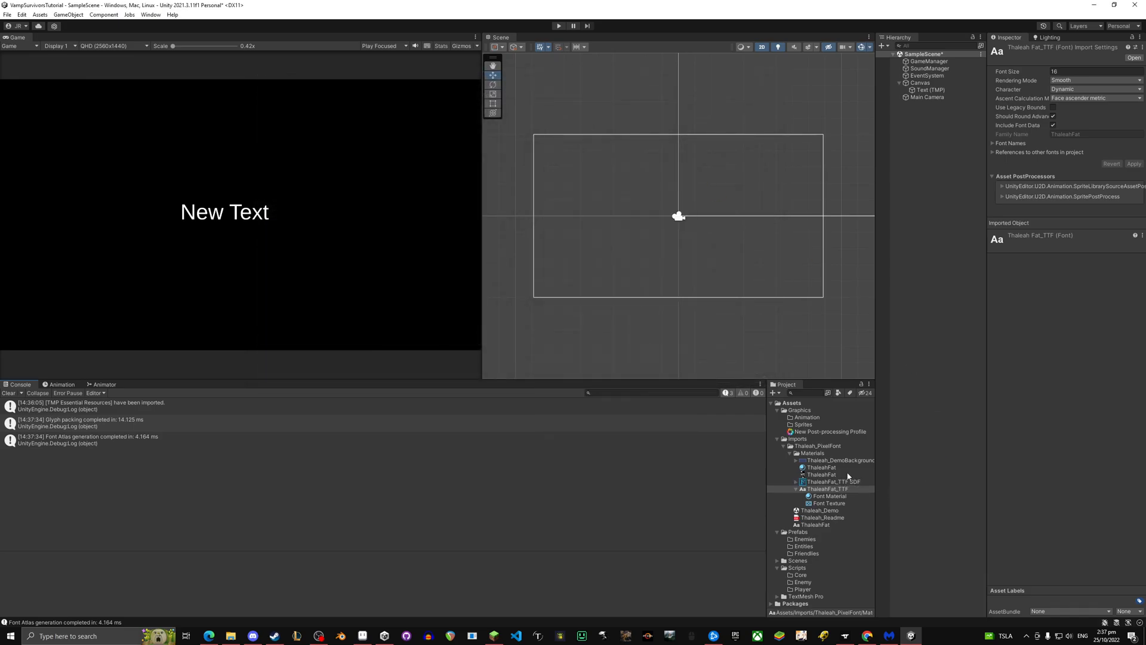
left_click(832, 482)
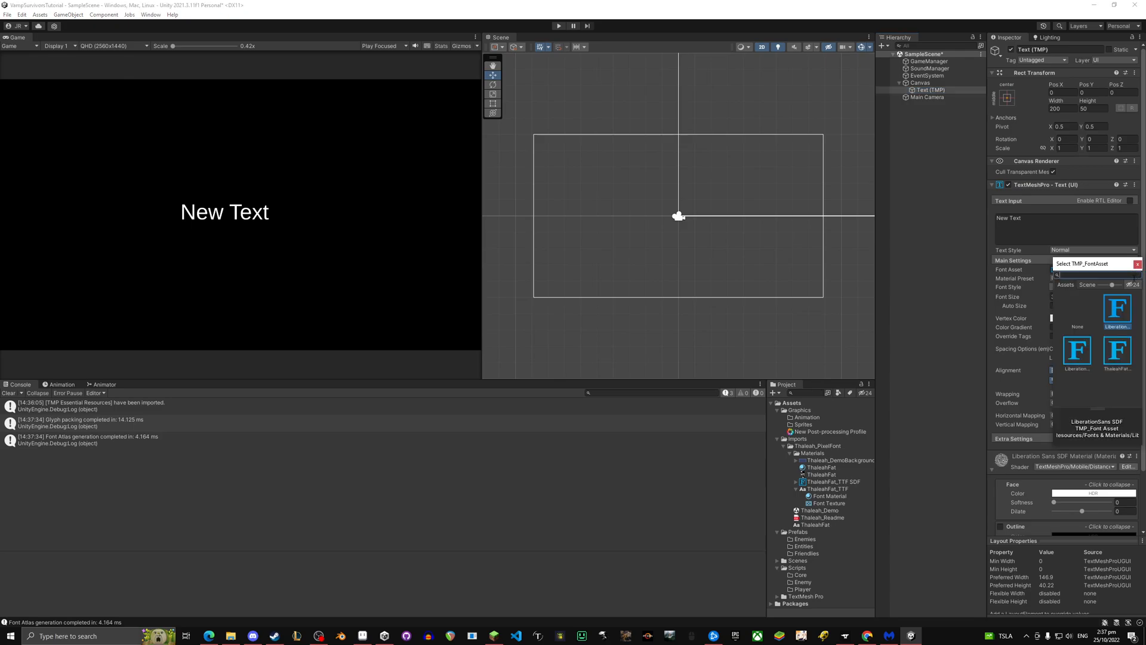
- Apply the ThaleahFat_TTF SDF font, set the text to 'This is pixelated', and widen its box
left_click(1117, 353)
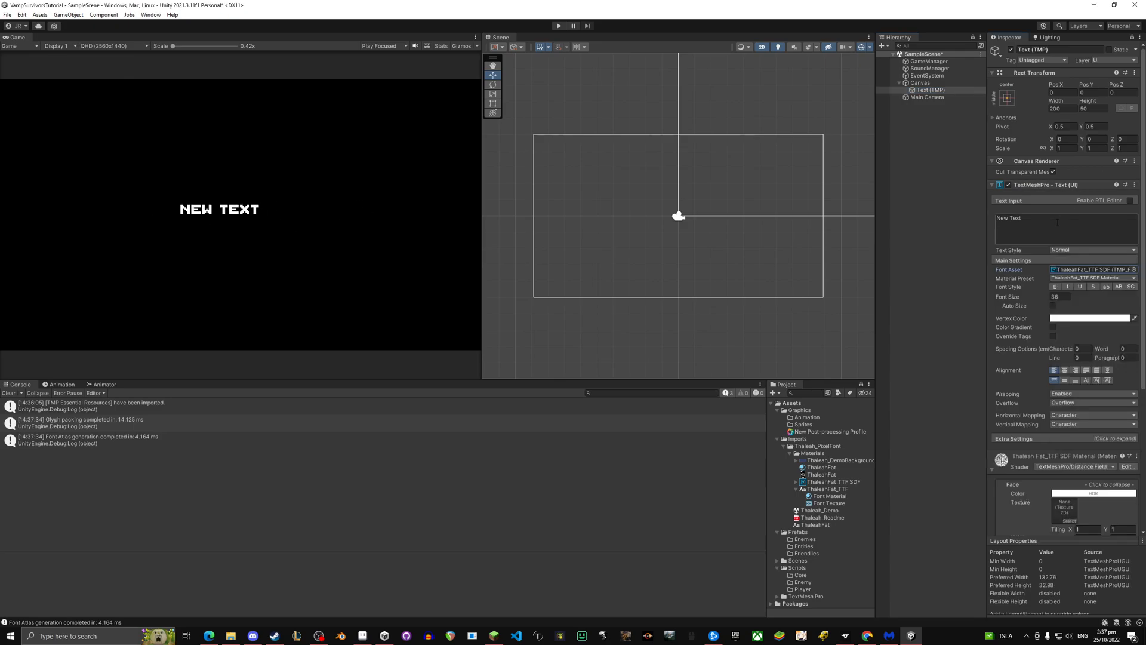
type("This is pixelated")
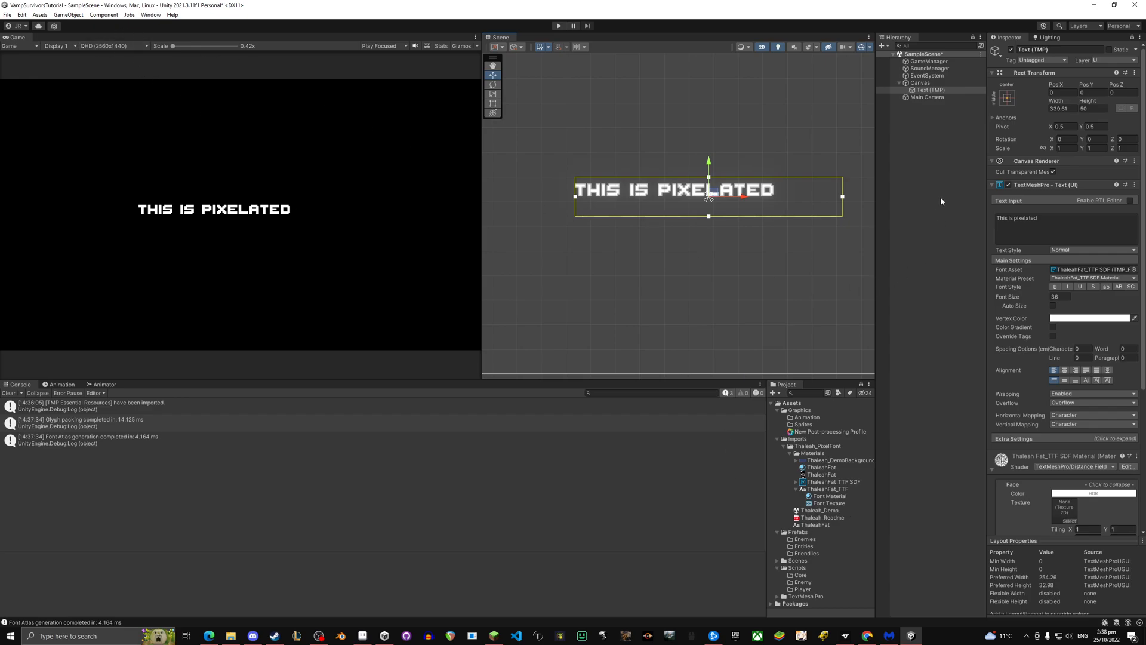
left_click(930, 89)
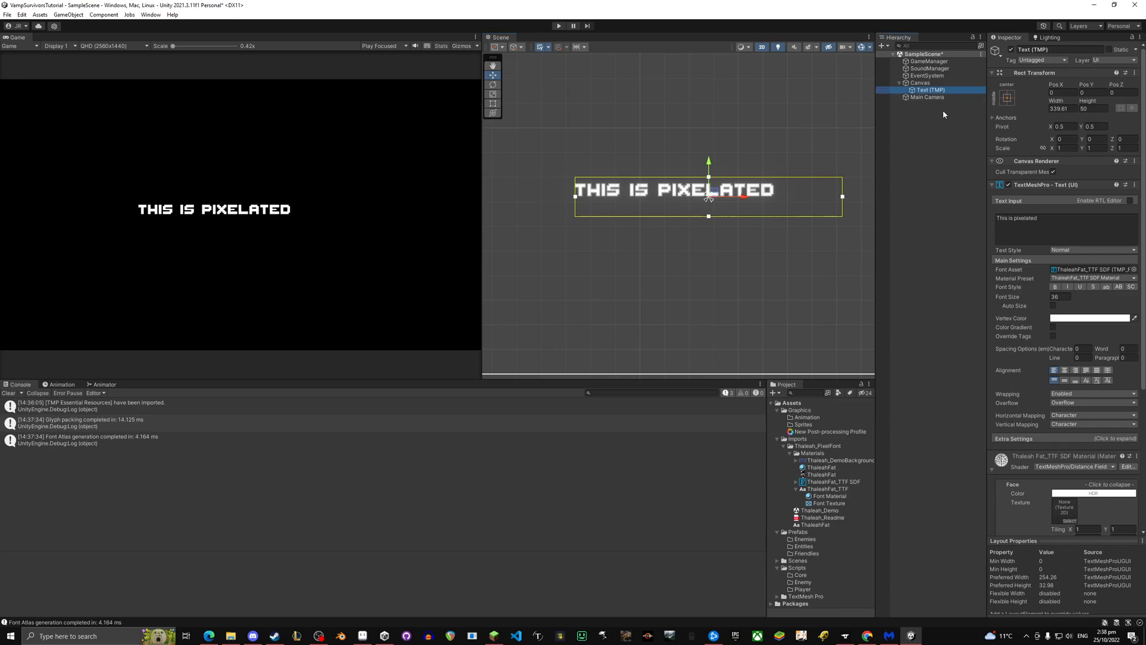
left_click(921, 82)
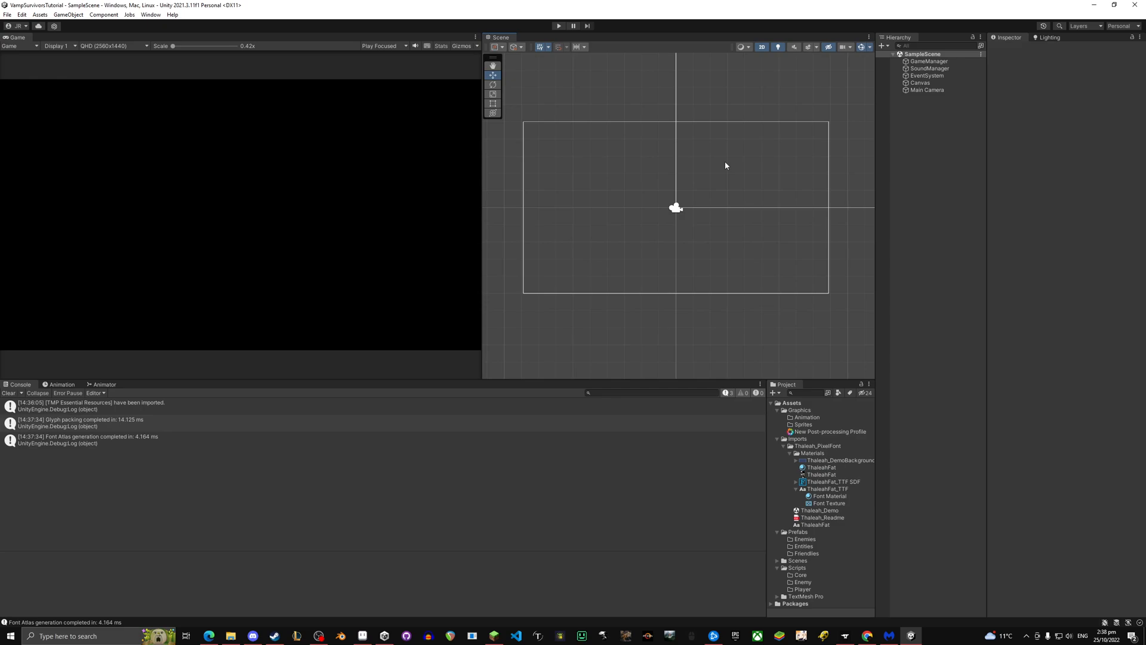
mouse_move(480, 252)
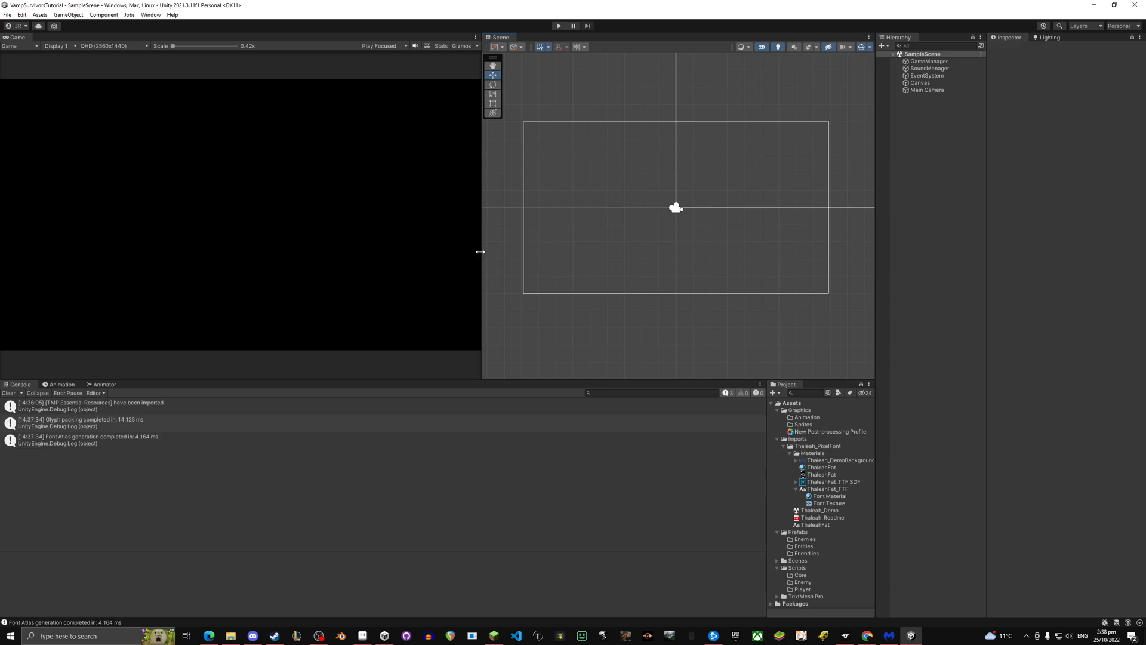
mouse_move(503, 279)
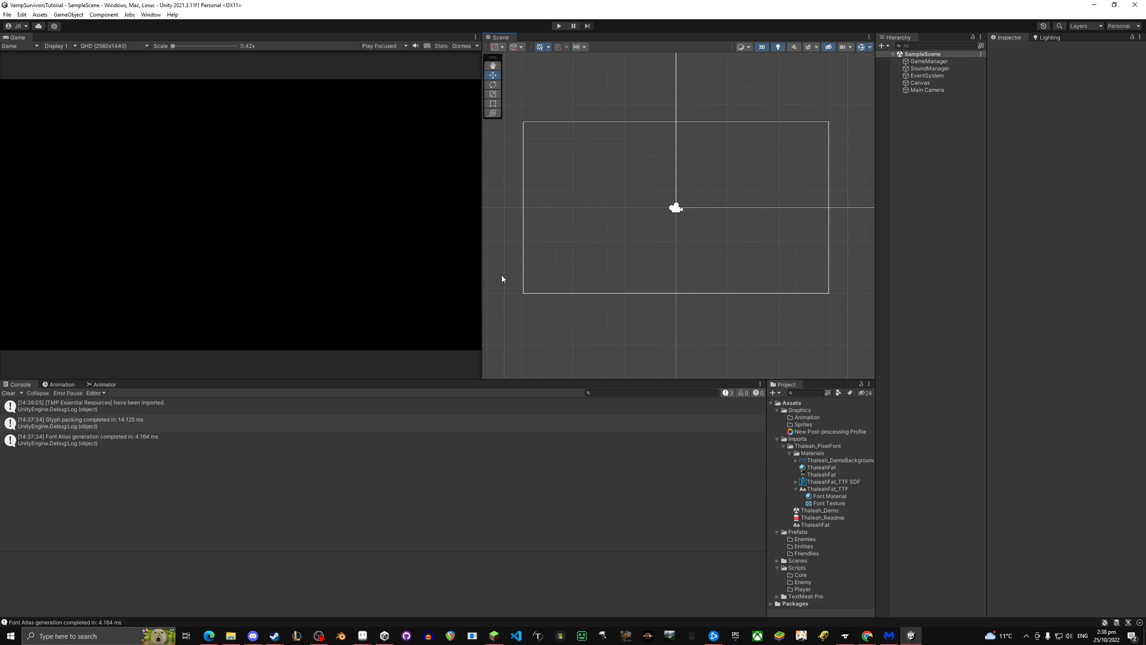
mouse_move(459, 260)
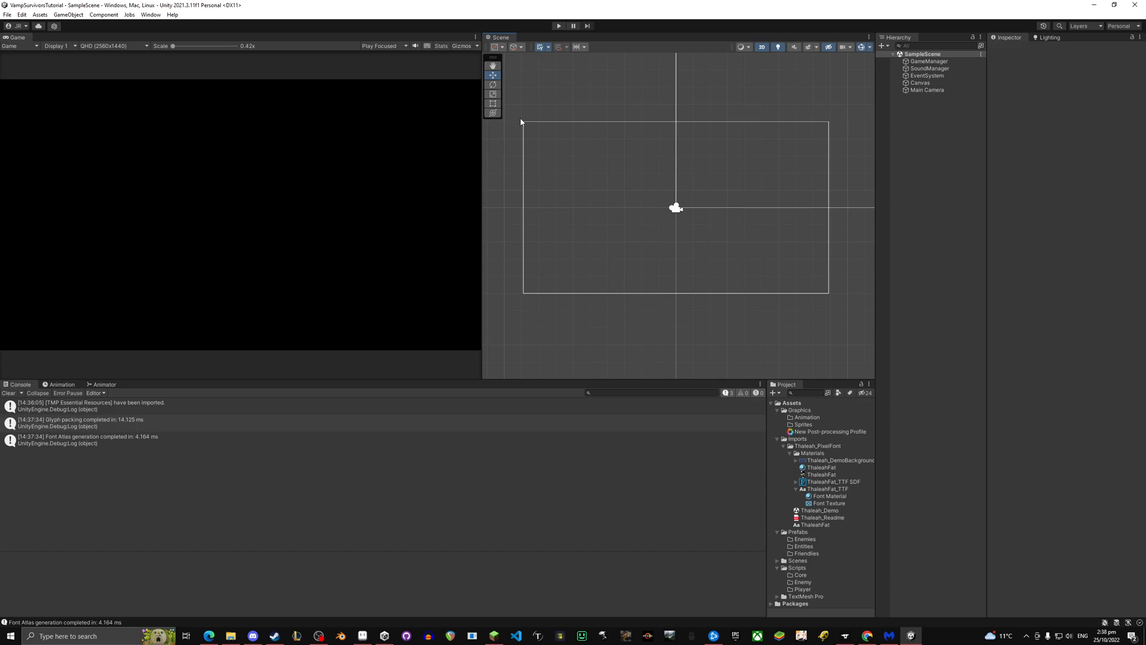
mouse_move(787, 182)
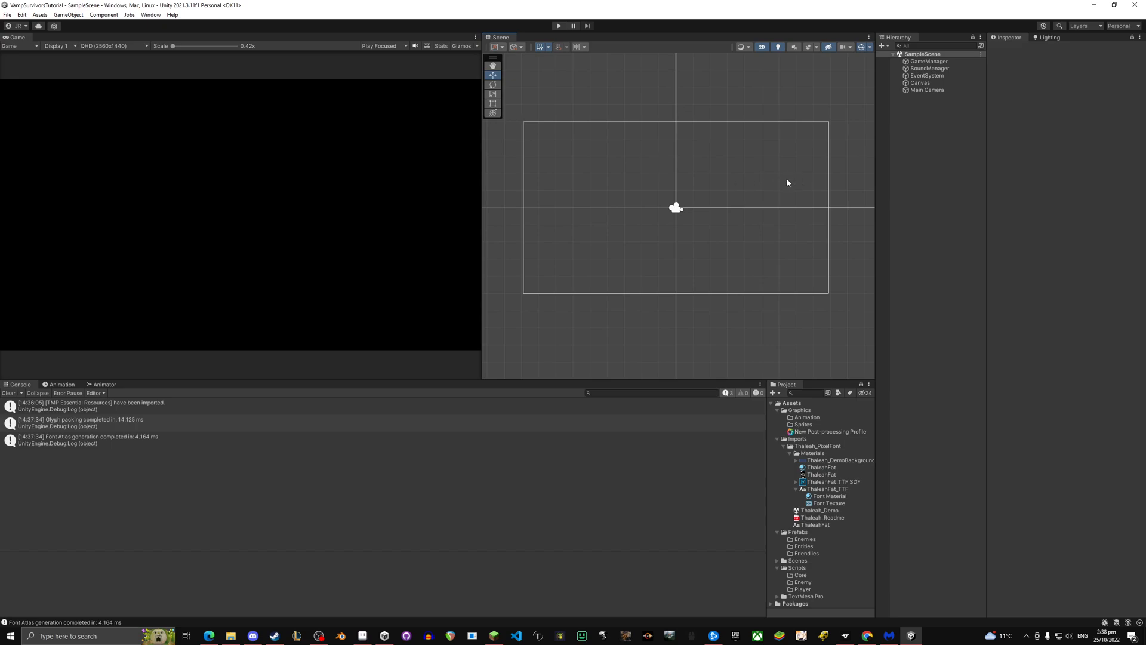
- Clear the earlier import and font atlas messages from the Console
left_click(8, 393)
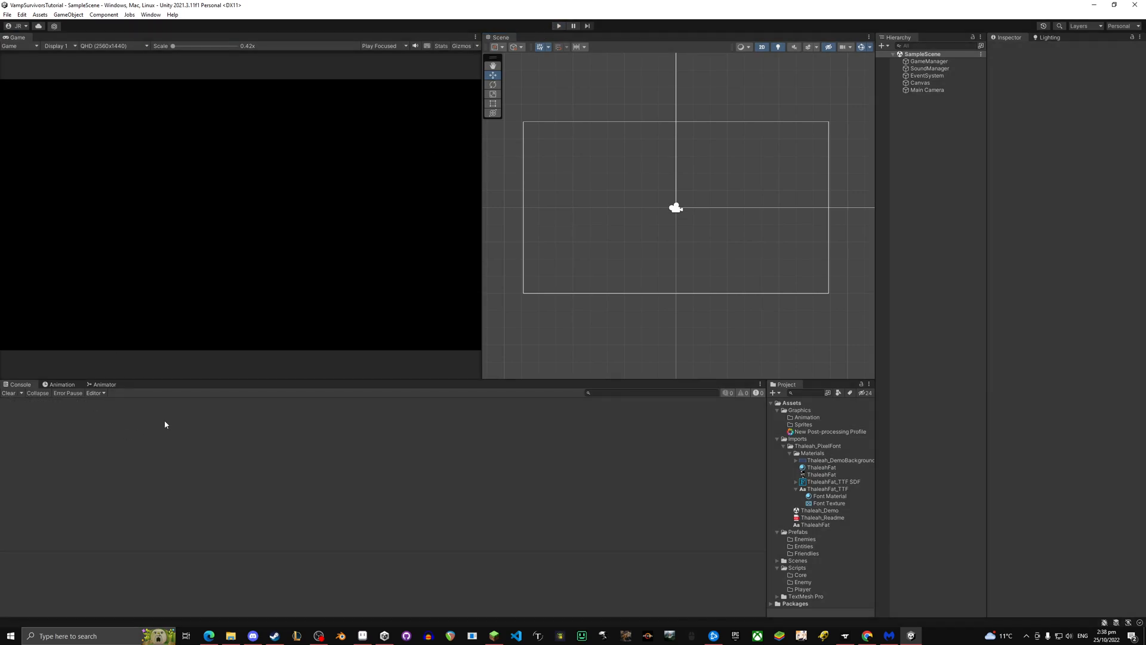
mouse_move(934, 251)
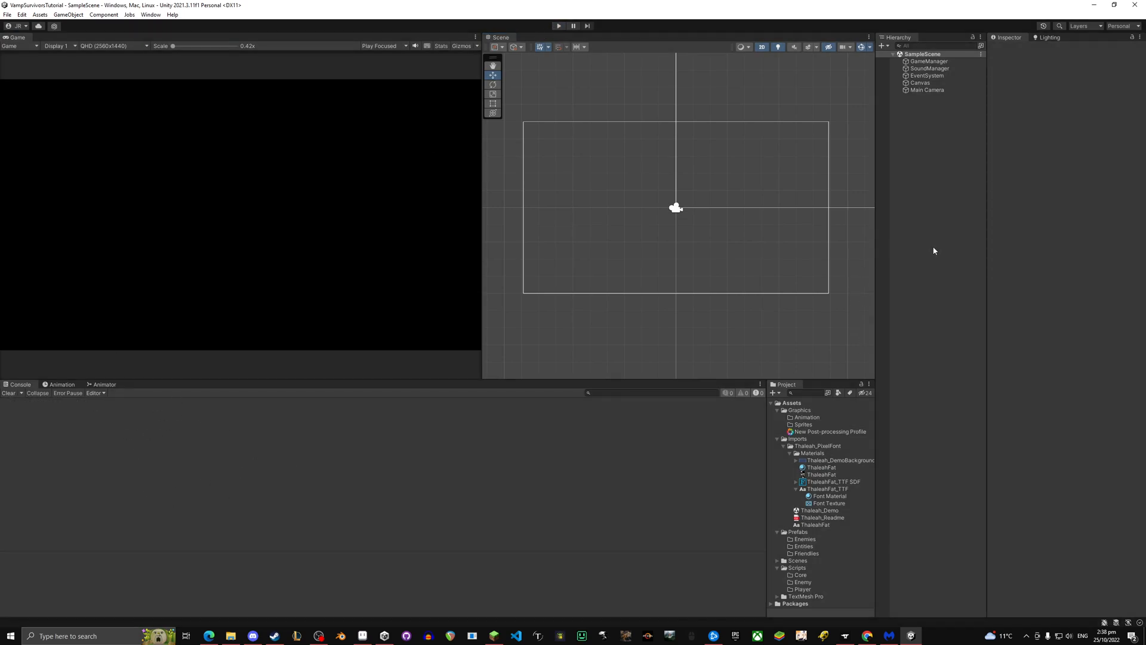